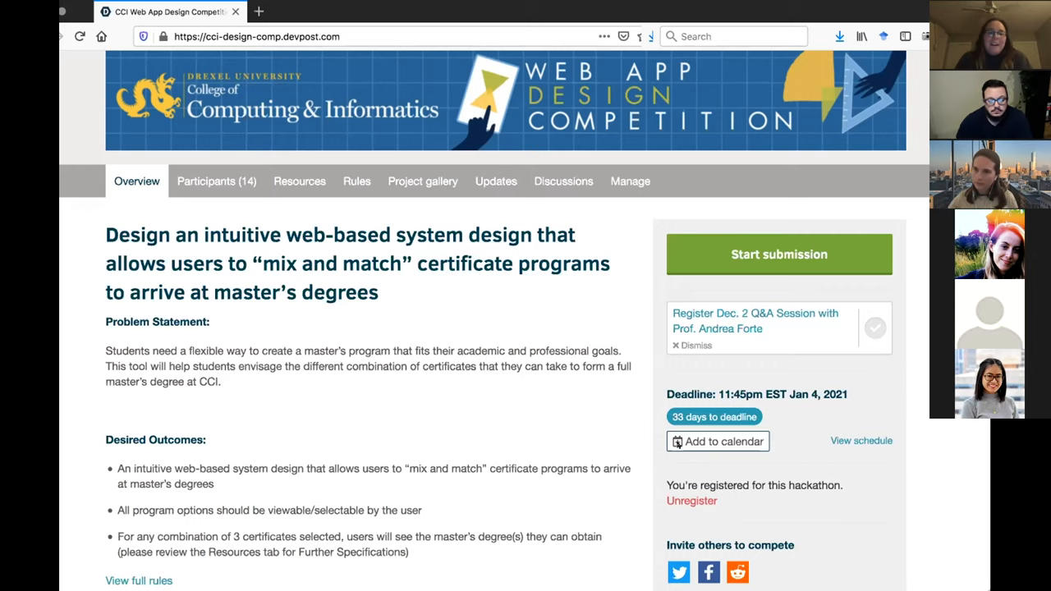
Step: Scroll down through the CCI Web App Design Competition Overview page
{"action": "scroll", "scroll_direction": "down", "scroll_amount": 3}
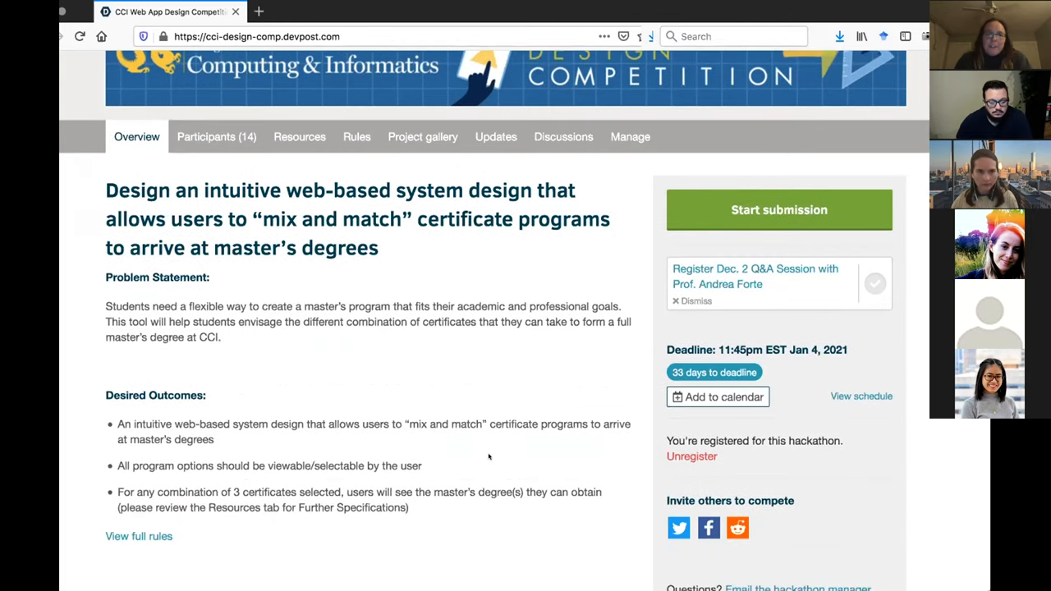
{"action": "scroll", "scroll_direction": "down", "scroll_amount": 3}
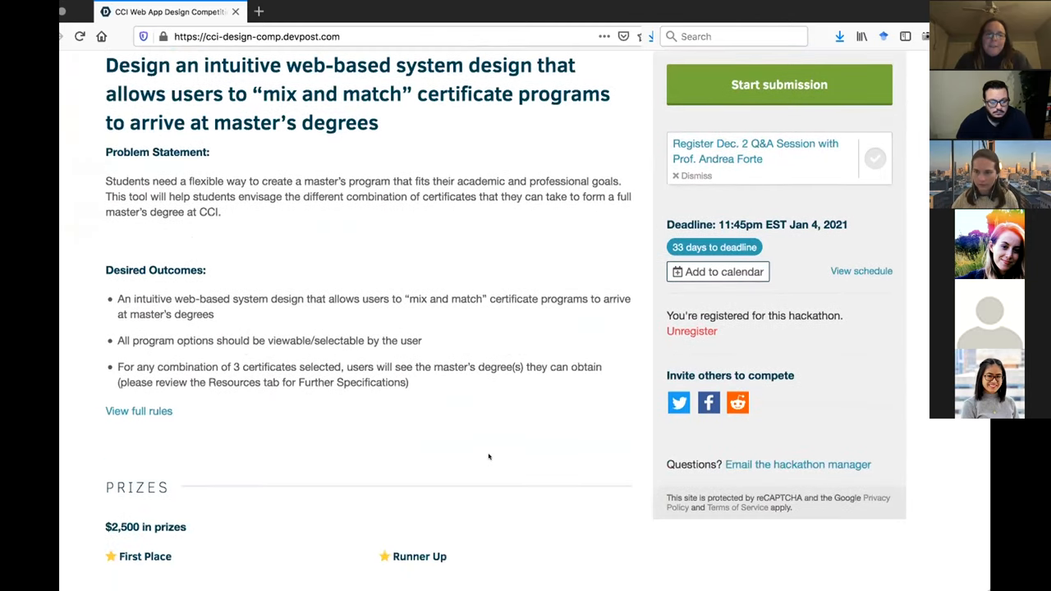
{"action": "scroll", "scroll_direction": "down", "scroll_amount": 3}
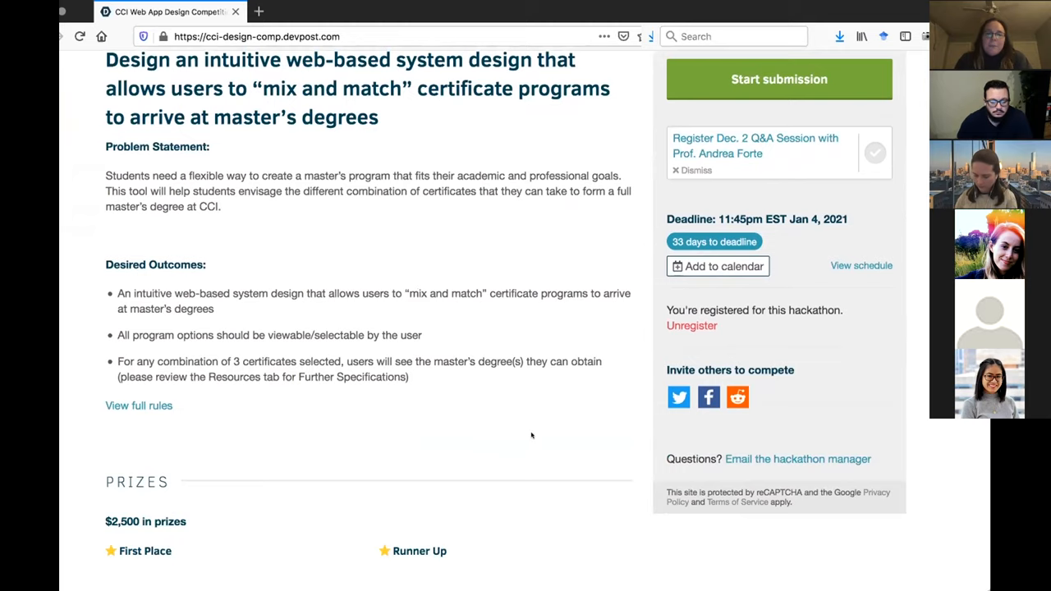
{"action": "scroll", "scroll_direction": "down", "scroll_amount": 3}
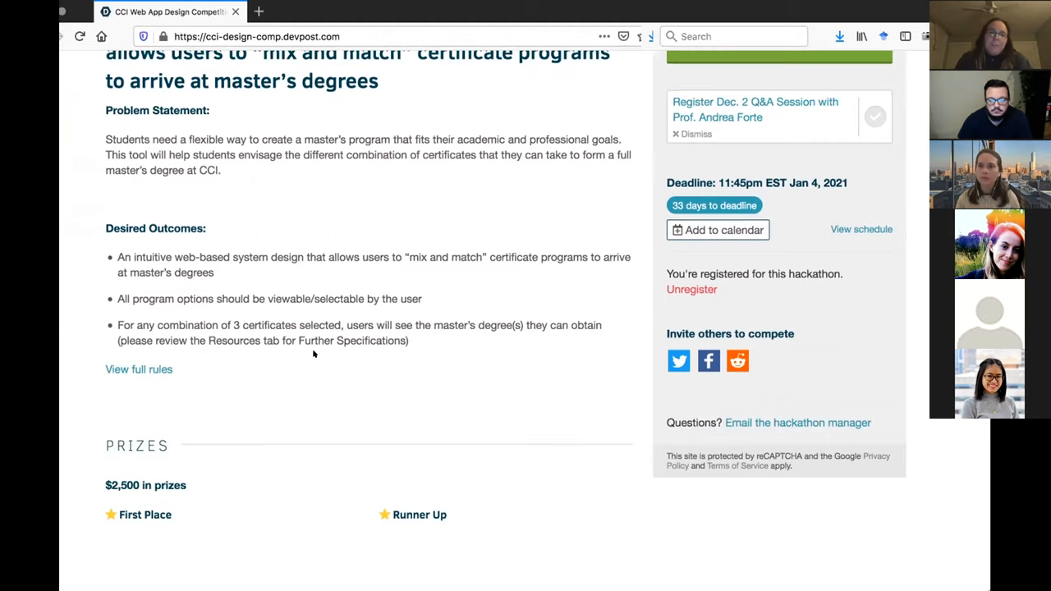
{"action": "scroll", "scroll_direction": "down", "scroll_amount": 3}
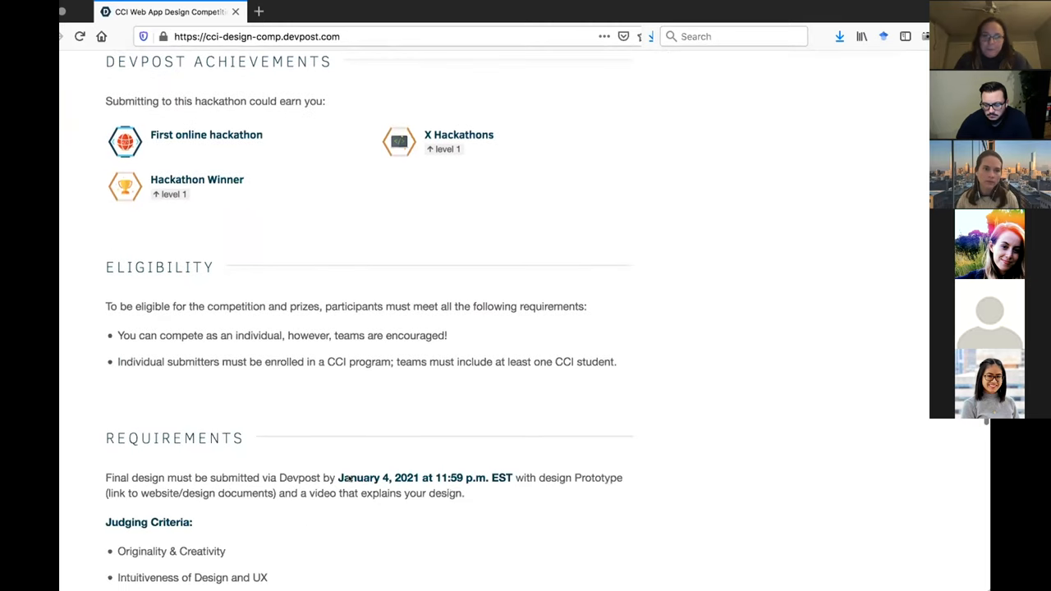
{"action": "scroll", "scroll_direction": "down", "scroll_amount": 3}
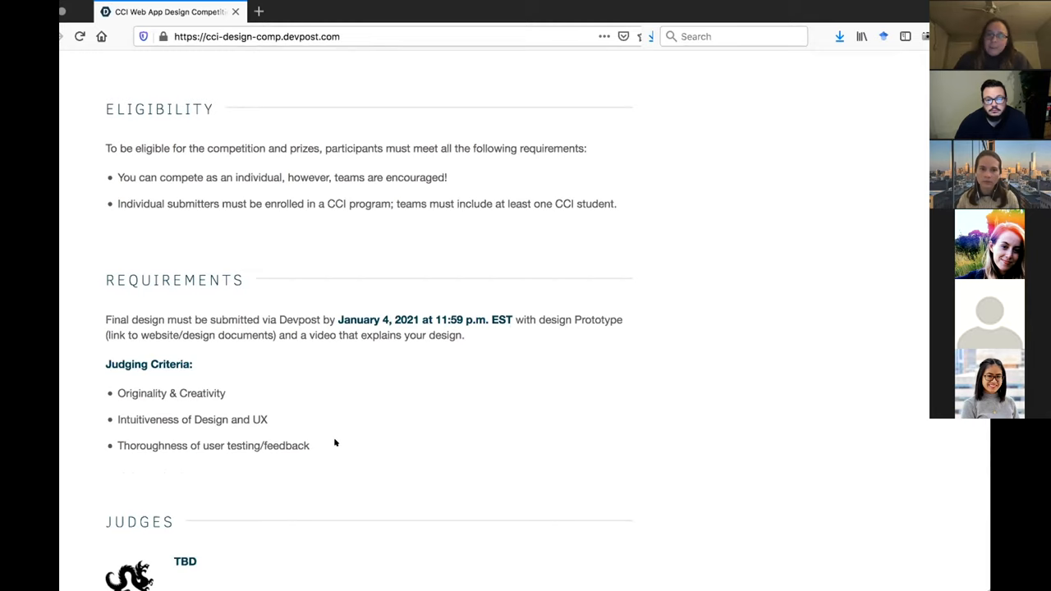
{"action": "mouse_move", "coordinate": [348, 380]}
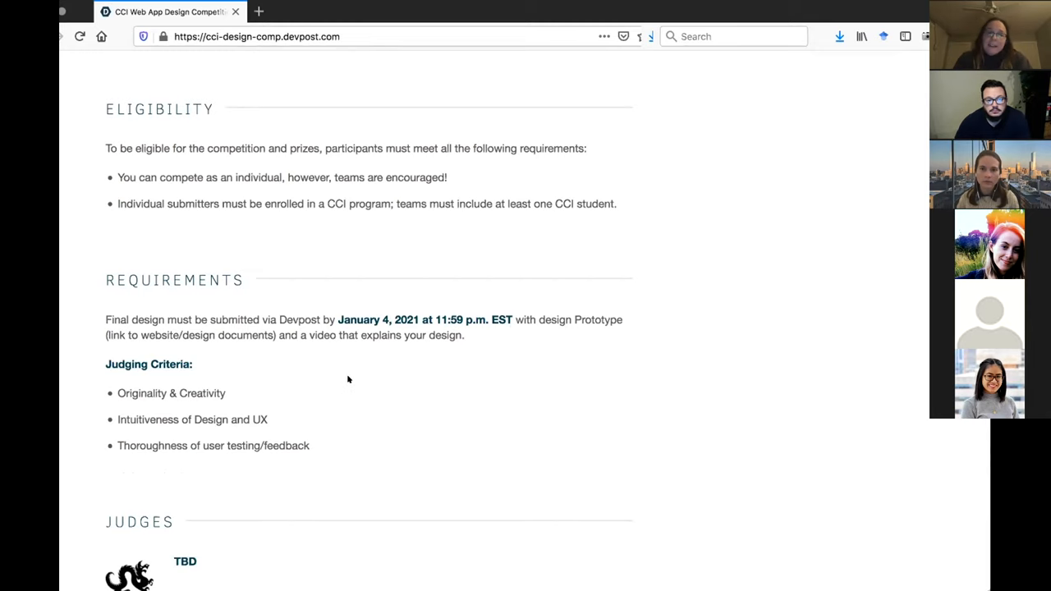
{"action": "scroll", "scroll_direction": "down", "scroll_amount": 3}
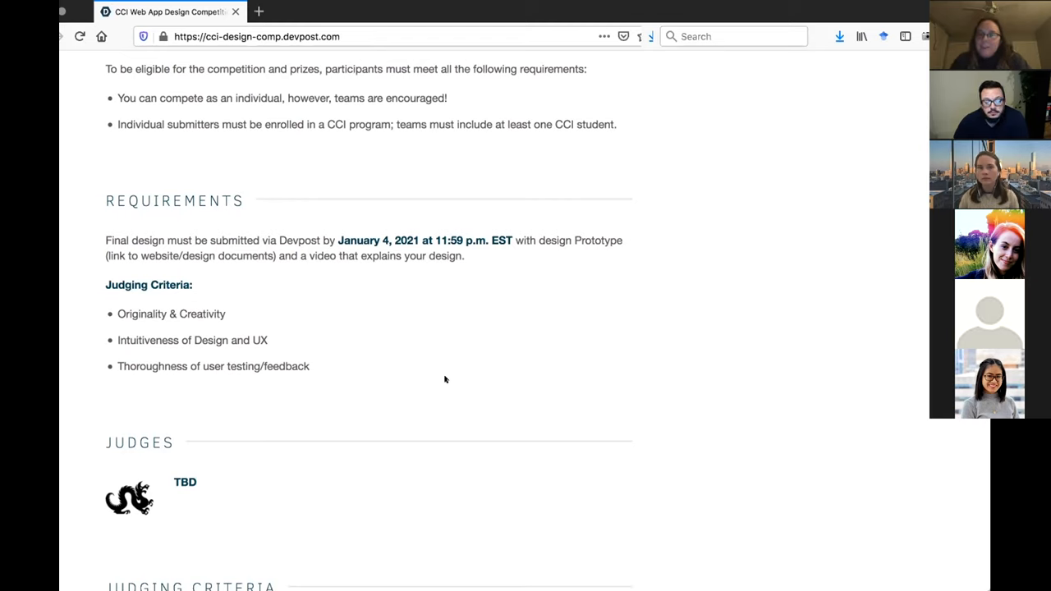
{"action": "mouse_move", "coordinate": [457, 403]}
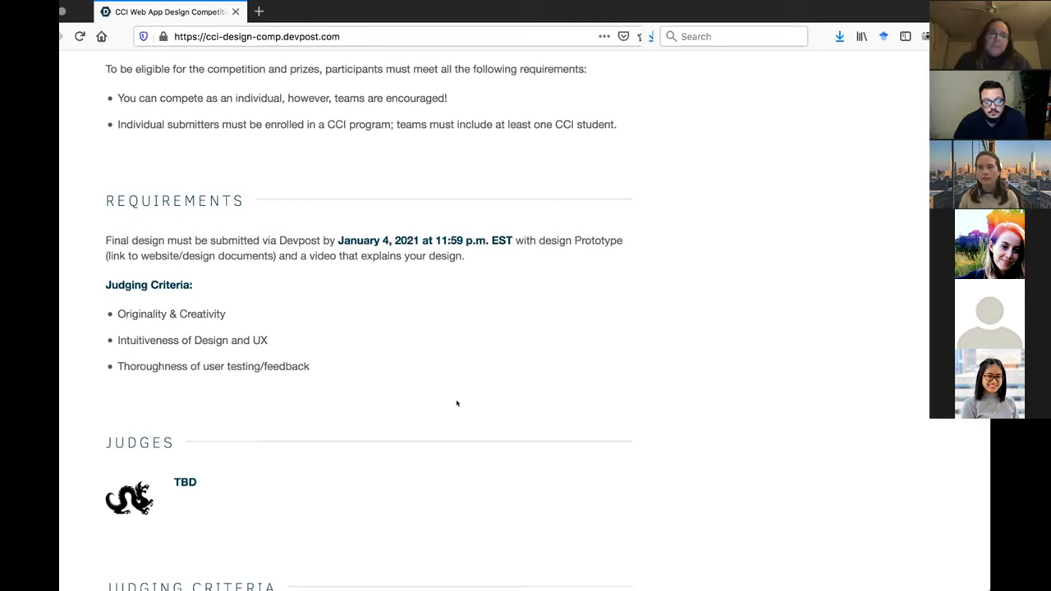
{"action": "scroll", "scroll_direction": "down", "scroll_amount": 3}
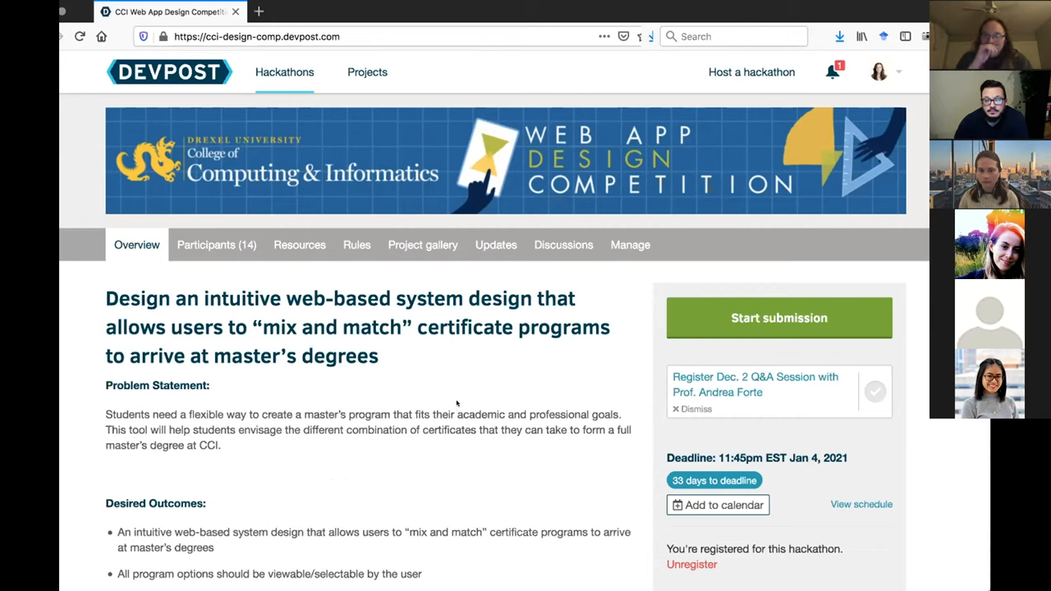
{"action": "mouse_move", "coordinate": [642, 511]}
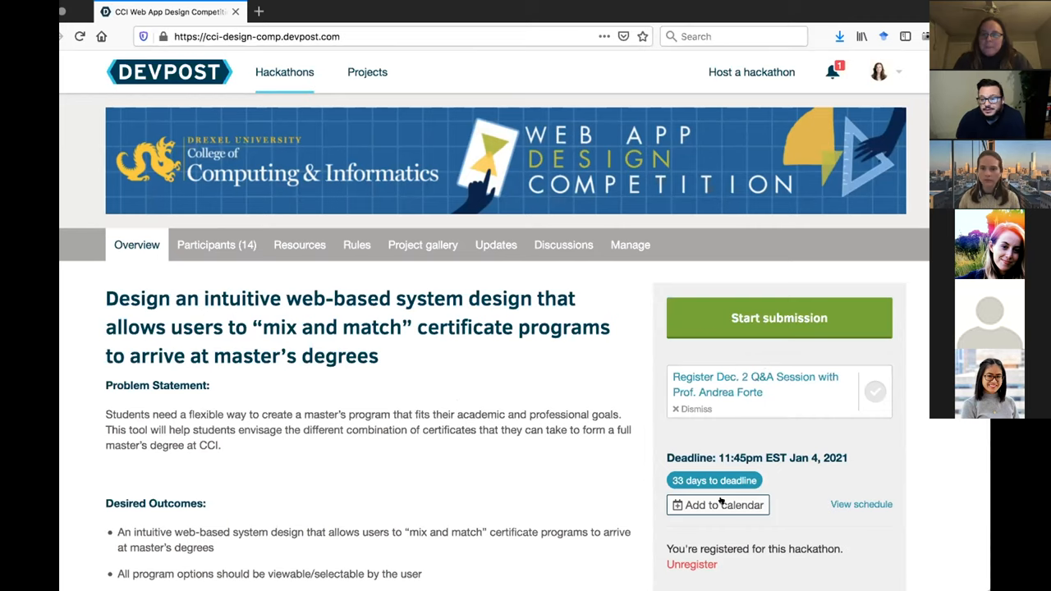
{"action": "mouse_move", "coordinate": [765, 359]}
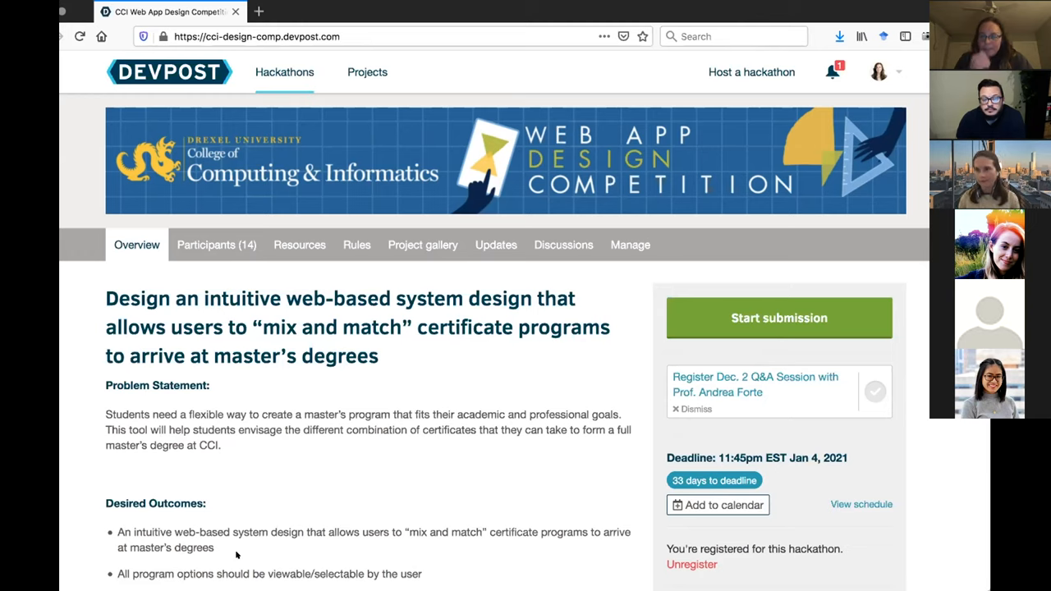
{"action": "mouse_move", "coordinate": [708, 151]}
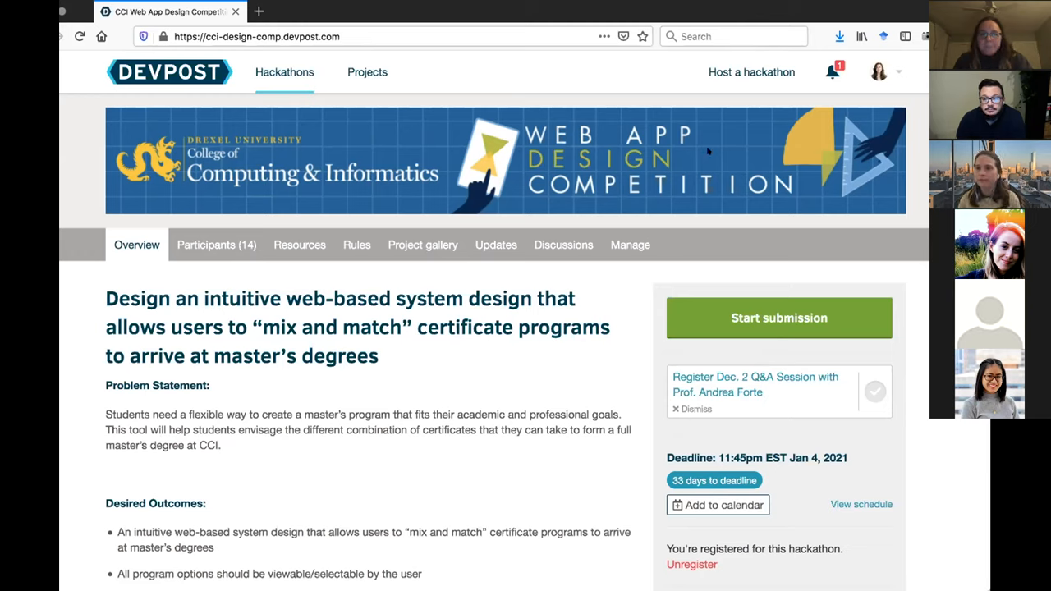
{"action": "mouse_move", "coordinate": [827, 9]}
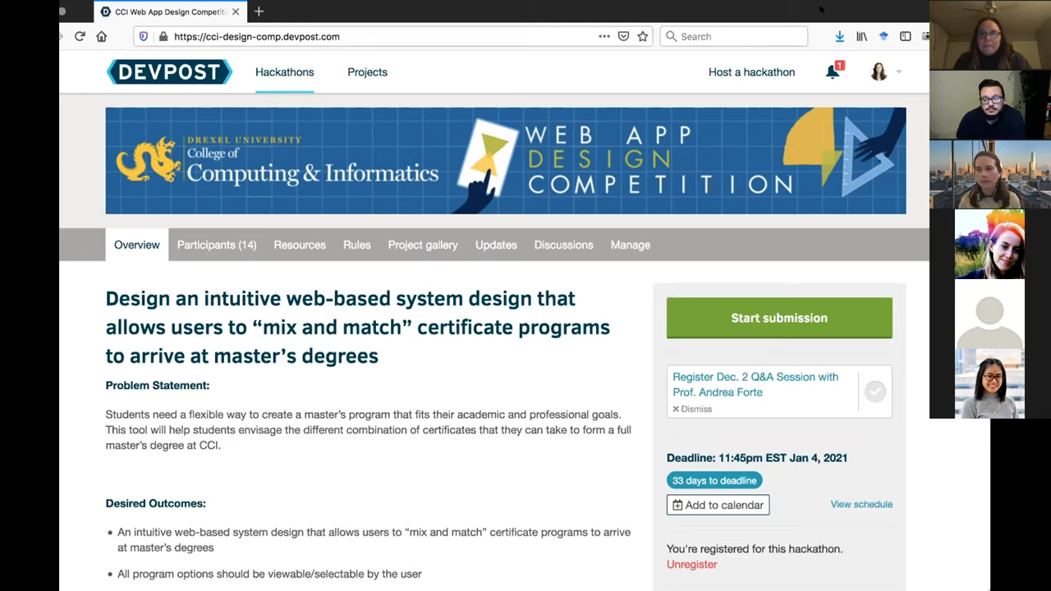
{"action": "mouse_move", "coordinate": [415, 576]}
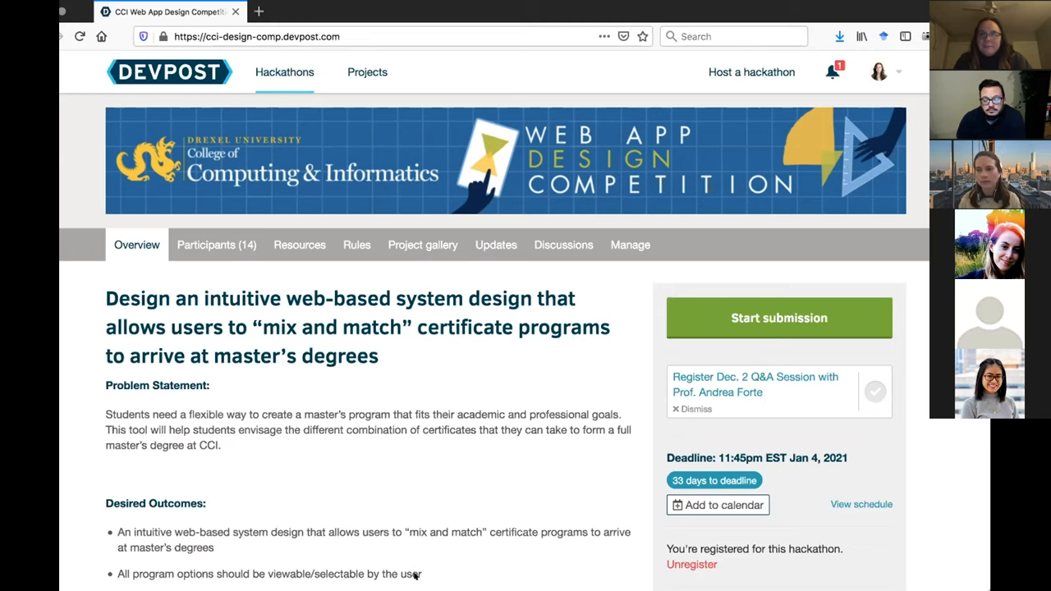
{"action": "mouse_move", "coordinate": [236, 555]}
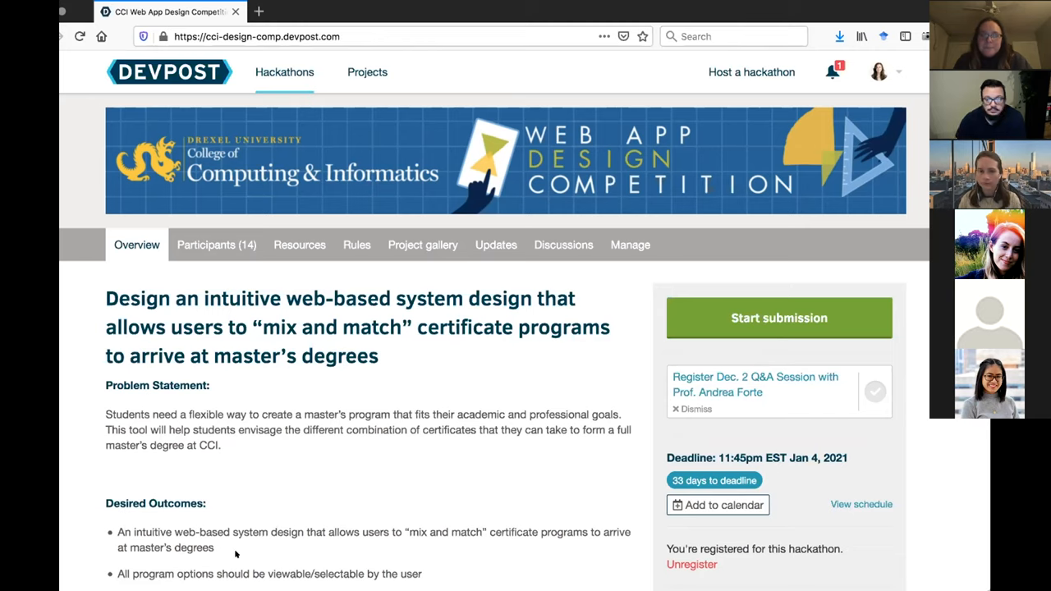
{"action": "mouse_move", "coordinate": [233, 548]}
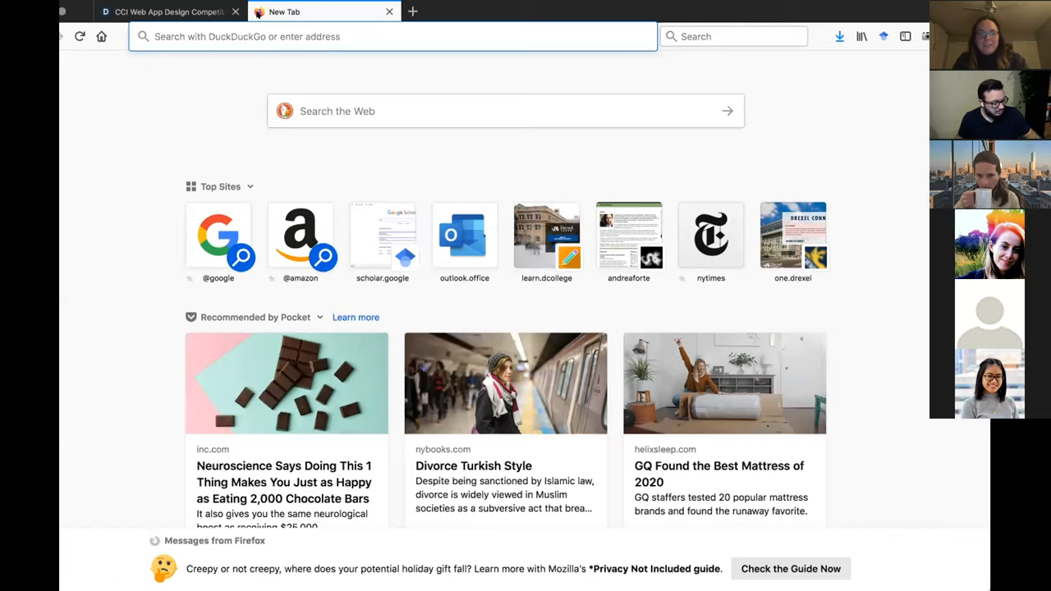
Step: Search 'human-computer interaction drexel catalog' and open Drexel's HCI and User Experience catalog page
{"action": "left_click", "coordinate": [392, 36]}
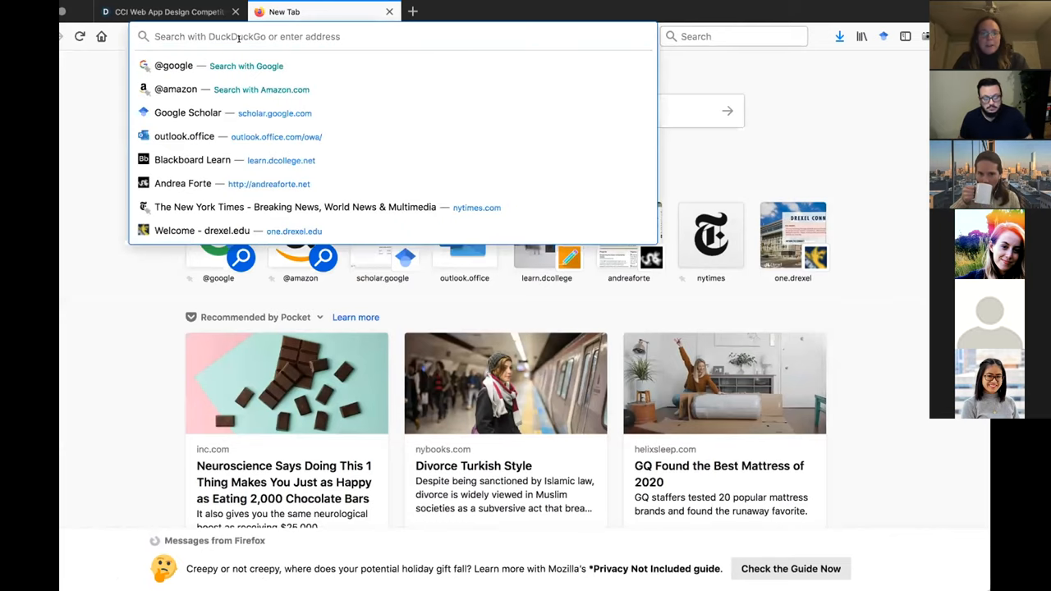
{"action": "type", "text": "hu"}
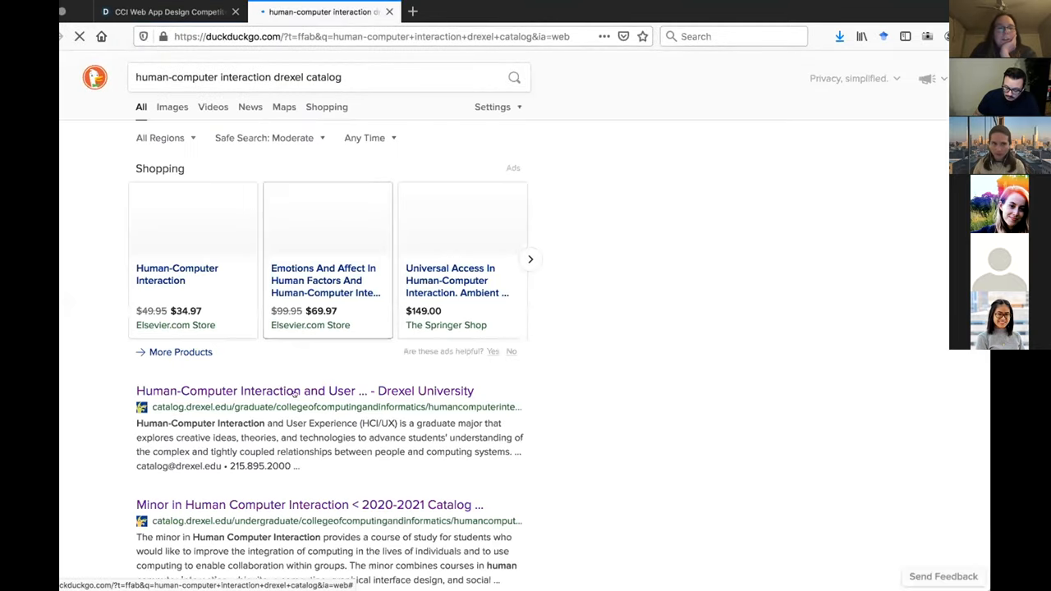
{"action": "left_click", "coordinate": [304, 390]}
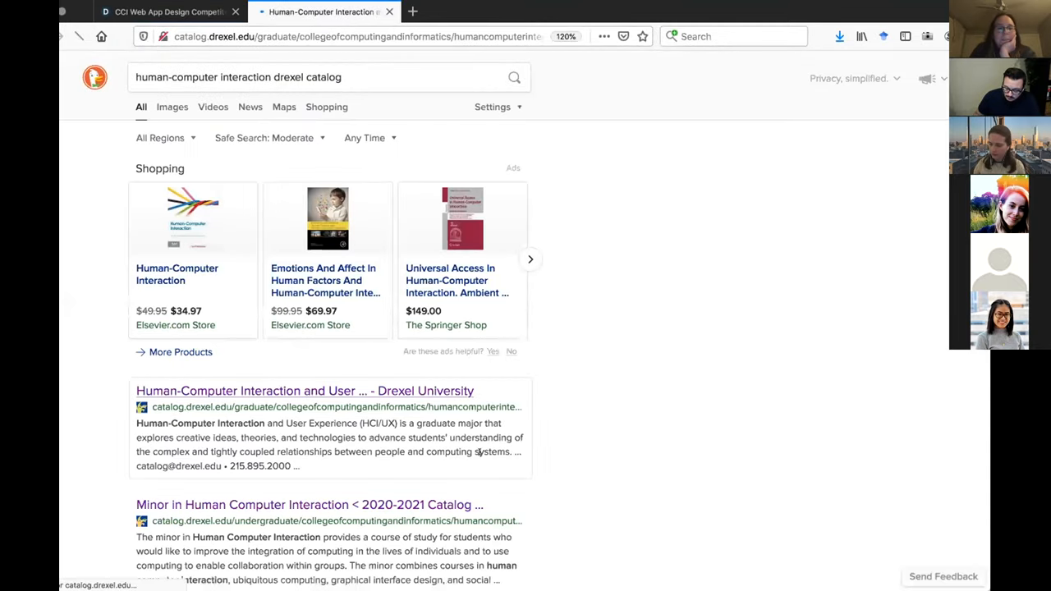
{"action": "left_click", "coordinate": [304, 390]}
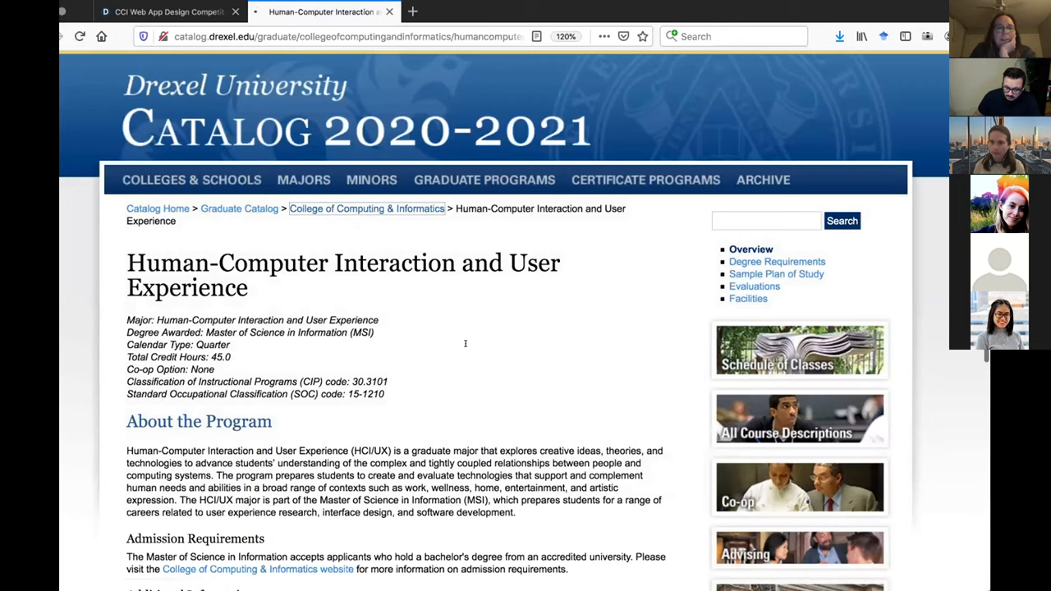
Step: Go to the College of Computing & Informatics catalog page and scroll to its majors and minors
{"action": "left_click", "coordinate": [366, 208]}
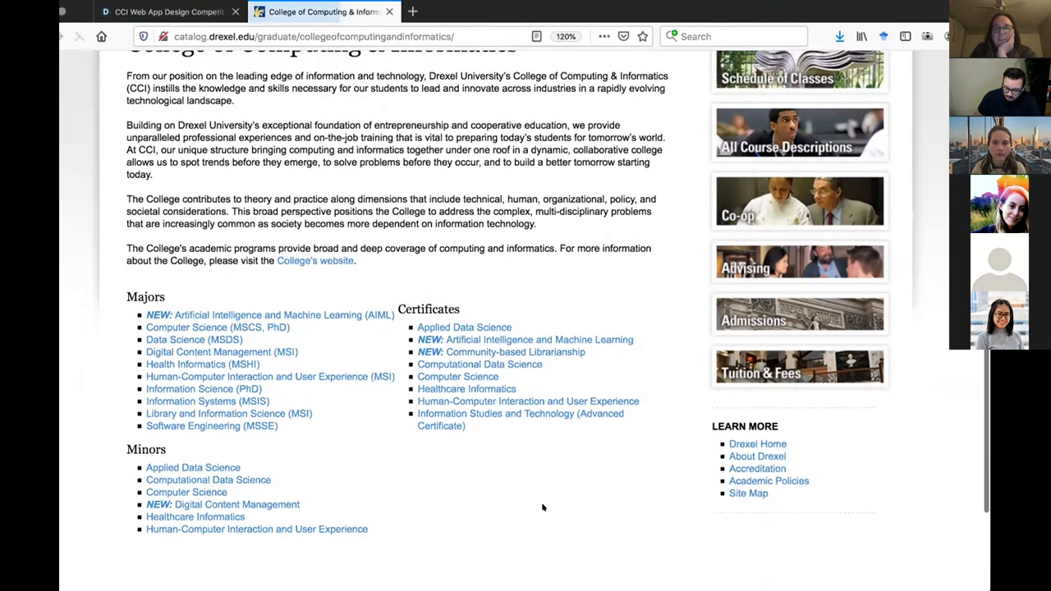
{"action": "scroll", "scroll_direction": "down", "scroll_amount": 3}
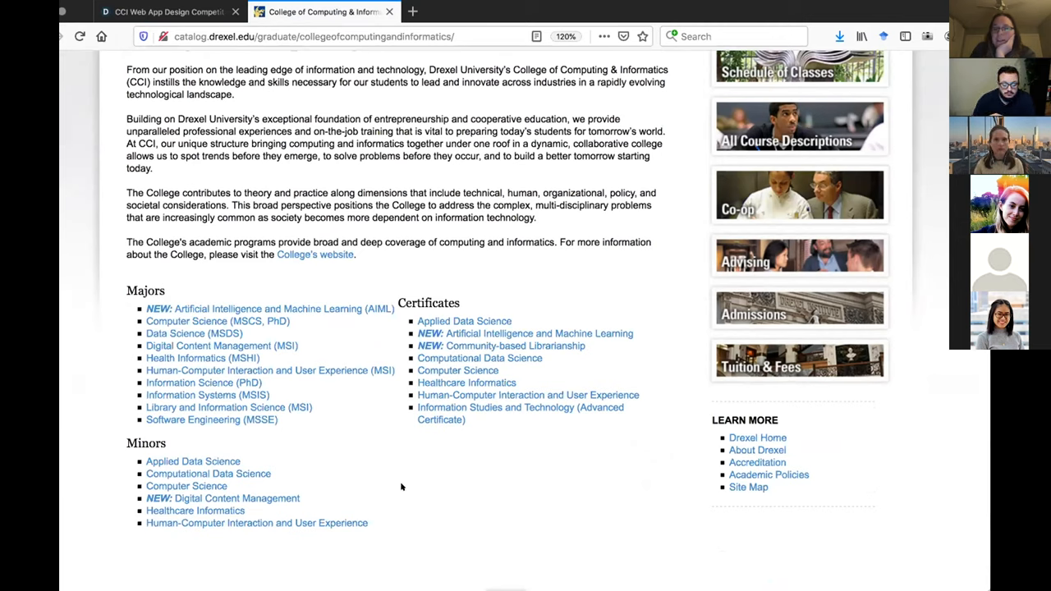
{"action": "mouse_move", "coordinate": [402, 522]}
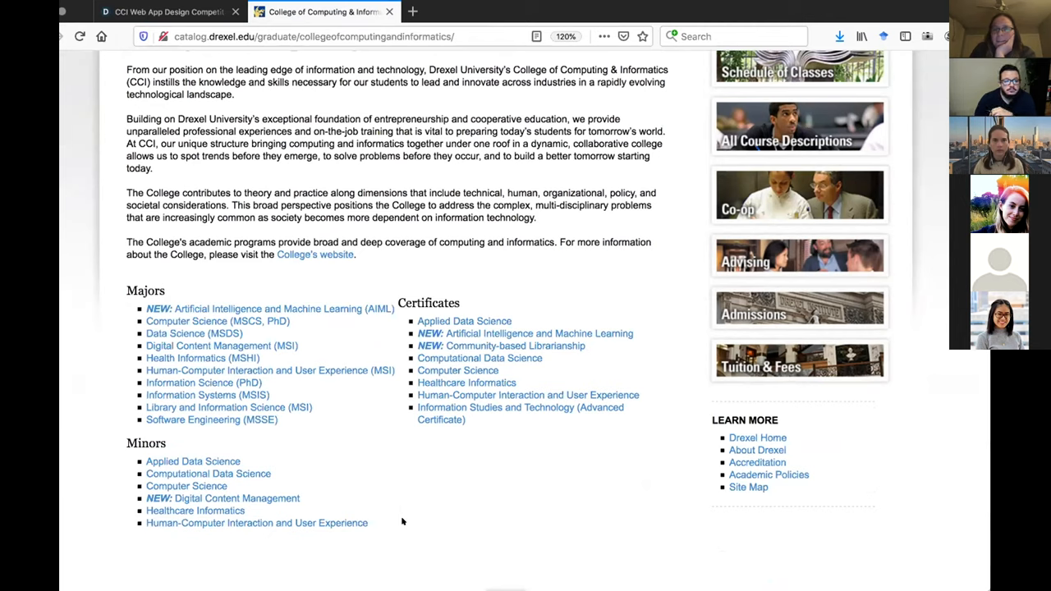
{"action": "mouse_move", "coordinate": [487, 474]}
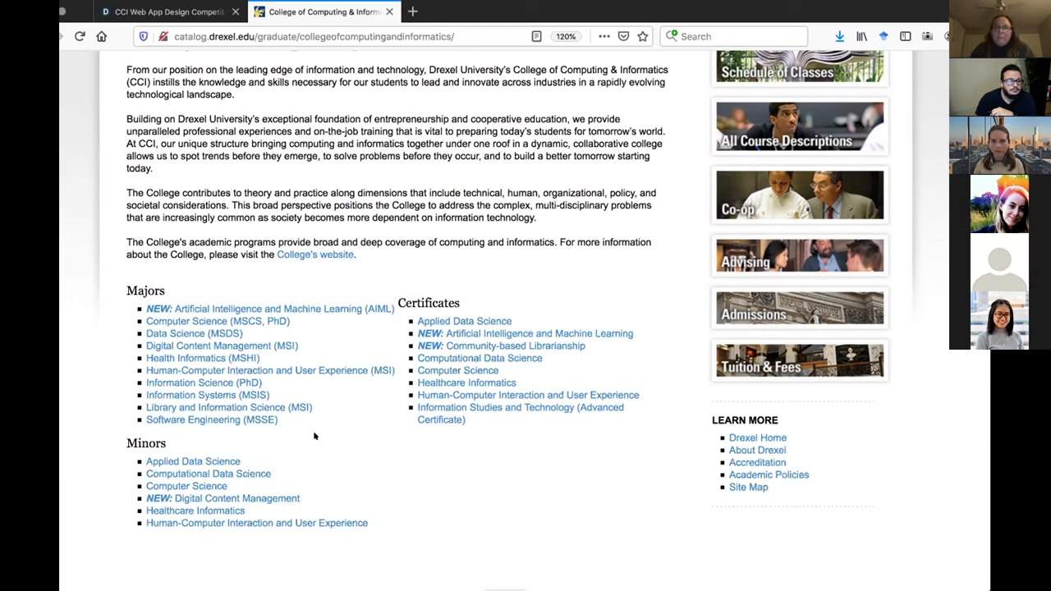
{"action": "mouse_move", "coordinate": [325, 436]}
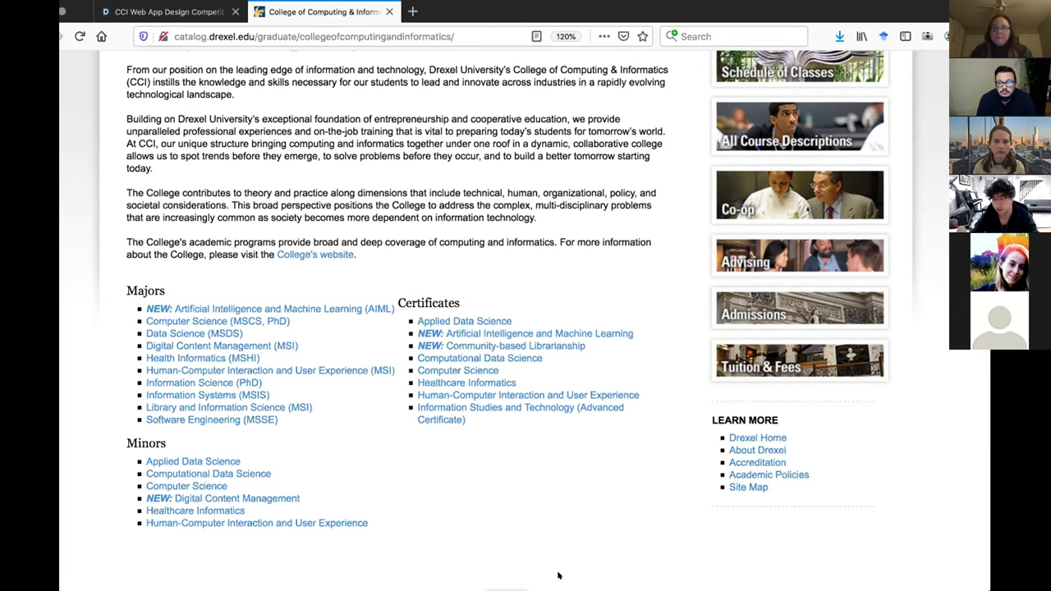
{"action": "mouse_move", "coordinate": [256, 523]}
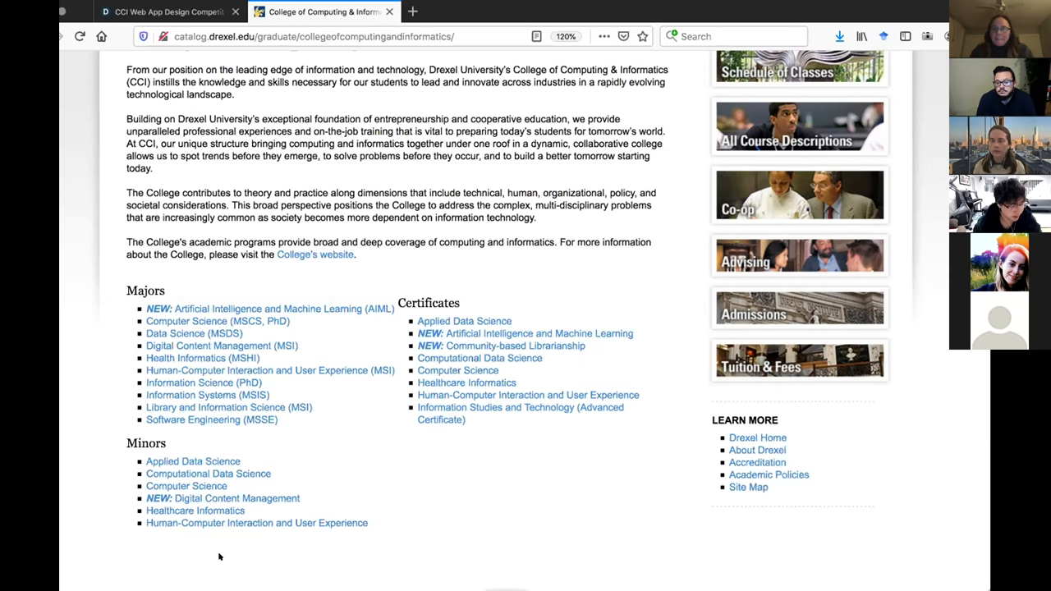
{"action": "mouse_move", "coordinate": [401, 477]}
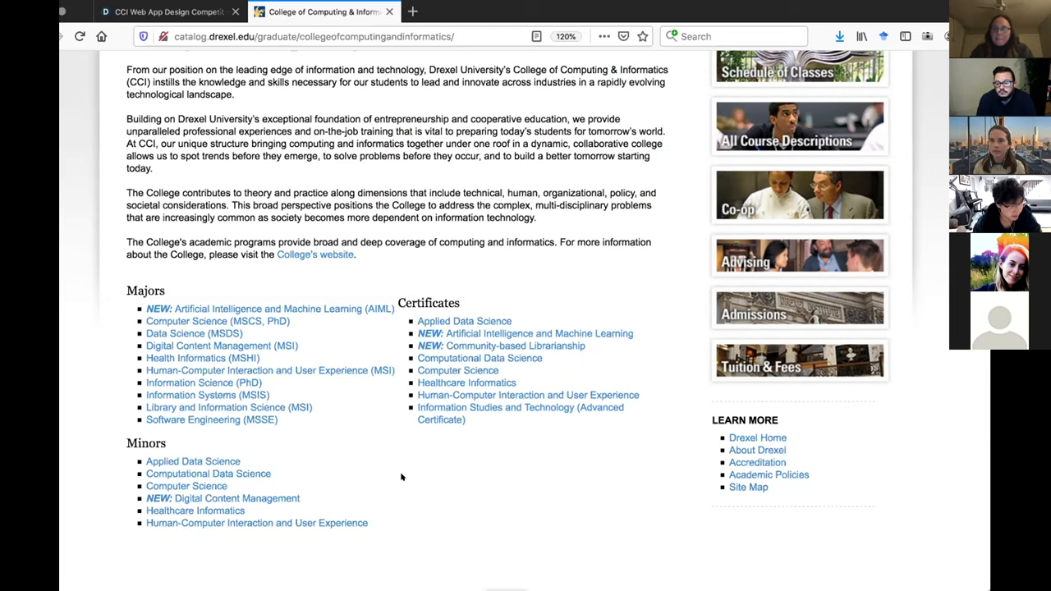
{"action": "mouse_move", "coordinate": [225, 551]}
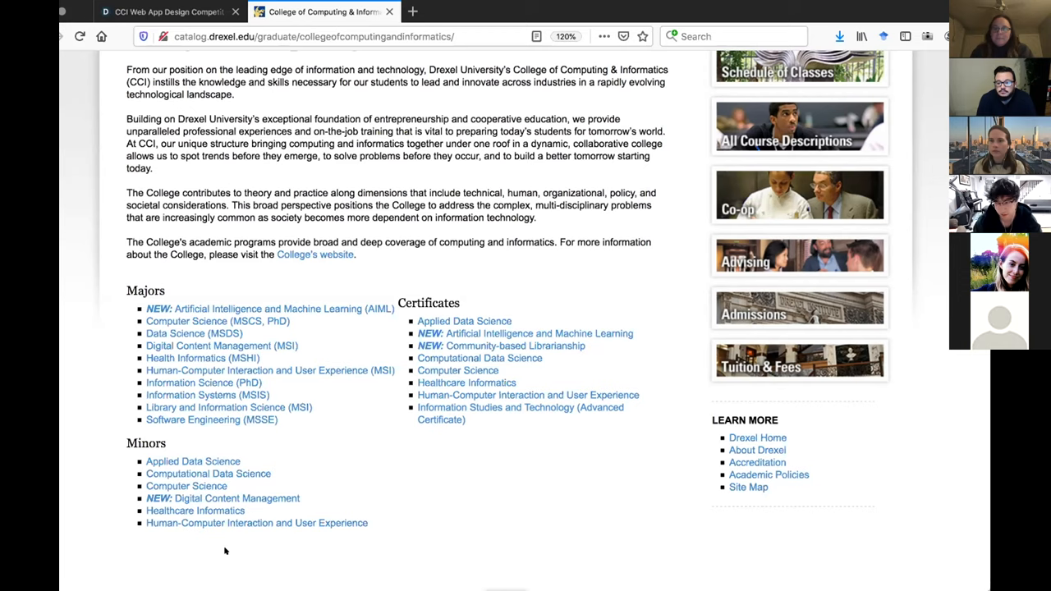
{"action": "mouse_move", "coordinate": [421, 463]}
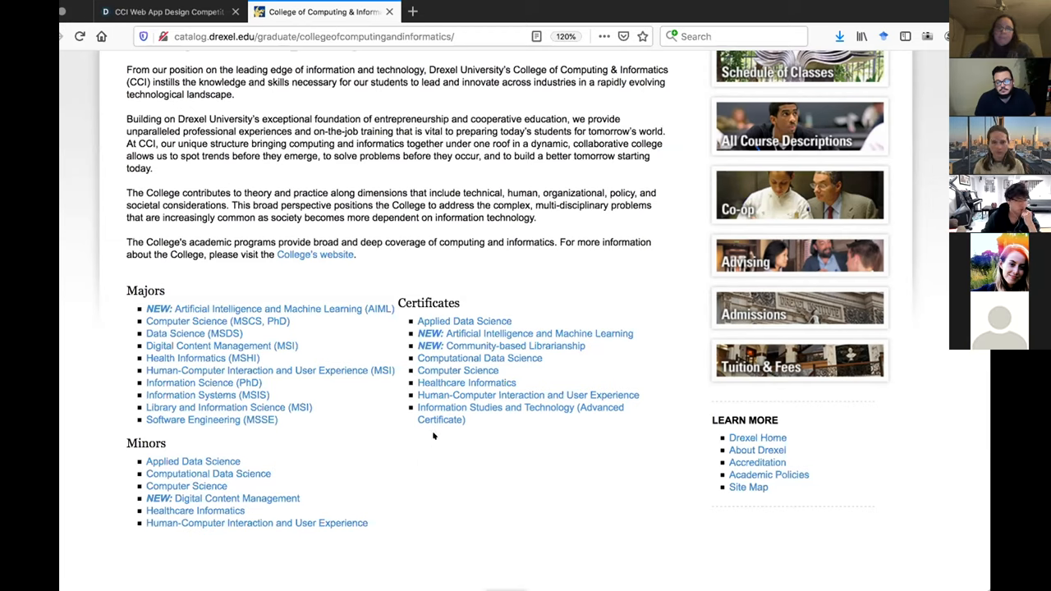
{"action": "mouse_move", "coordinate": [228, 543]}
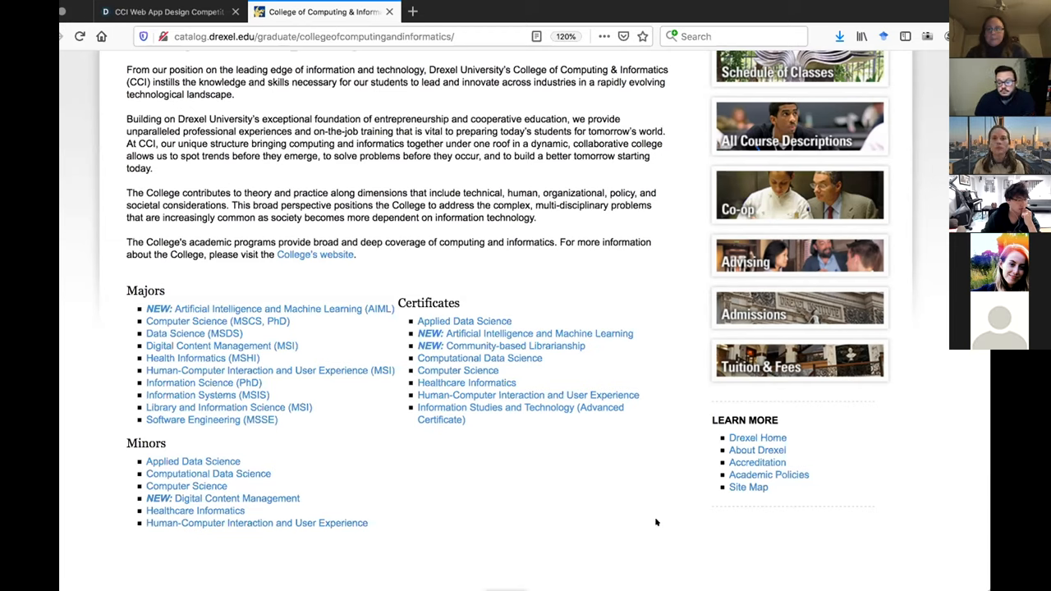
{"action": "mouse_move", "coordinate": [841, 553]}
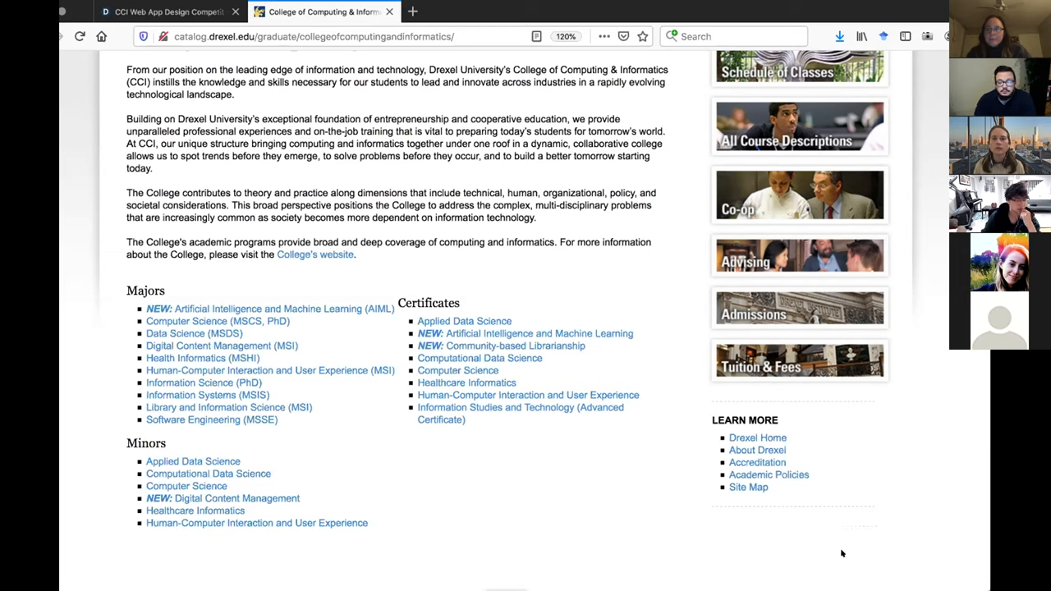
{"action": "mouse_move", "coordinate": [620, 466]}
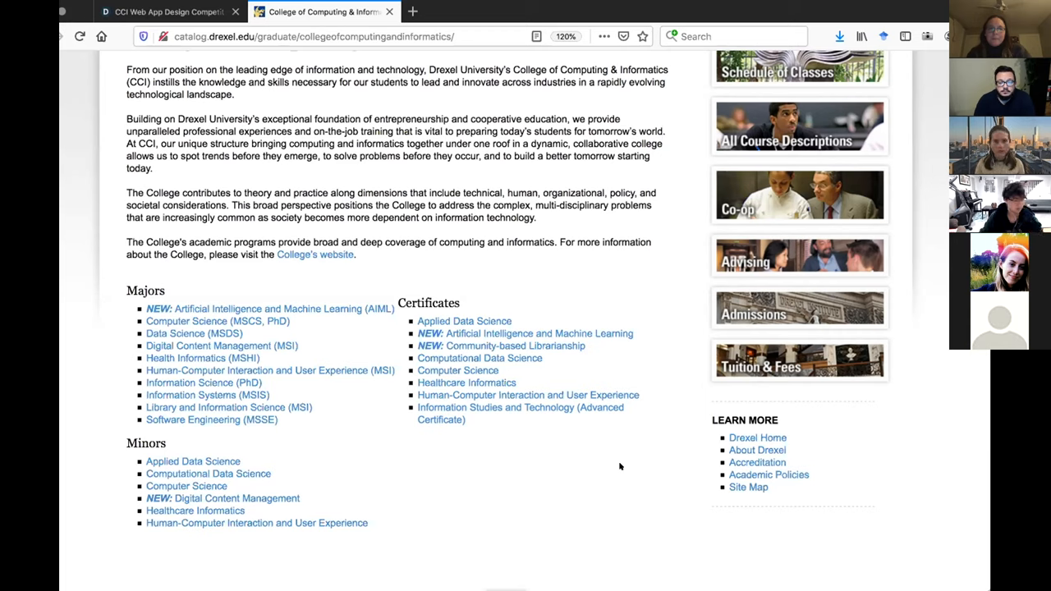
{"action": "mouse_move", "coordinate": [489, 541]}
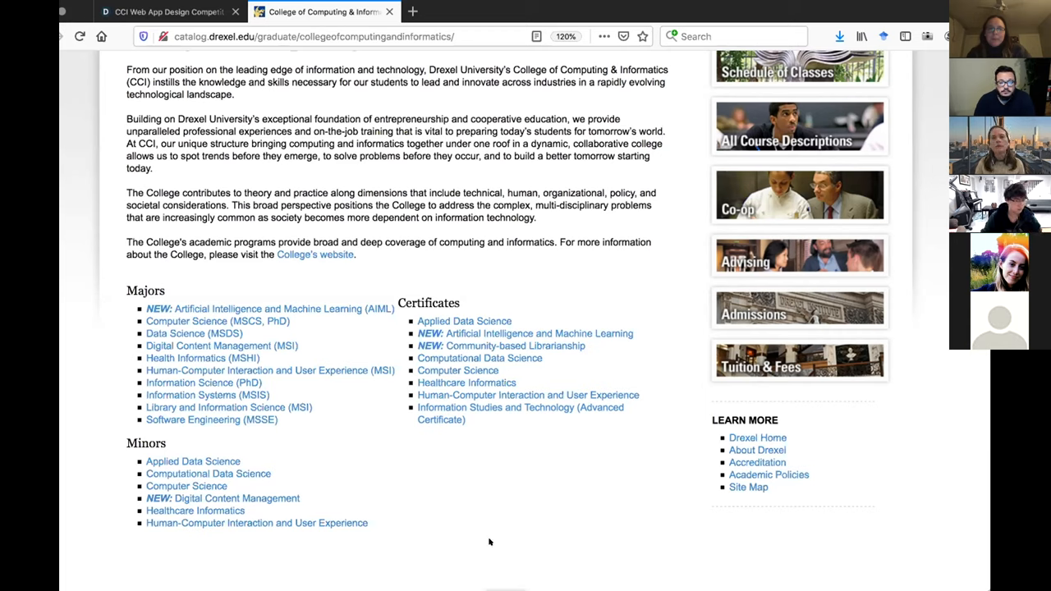
{"action": "mouse_move", "coordinate": [545, 479]}
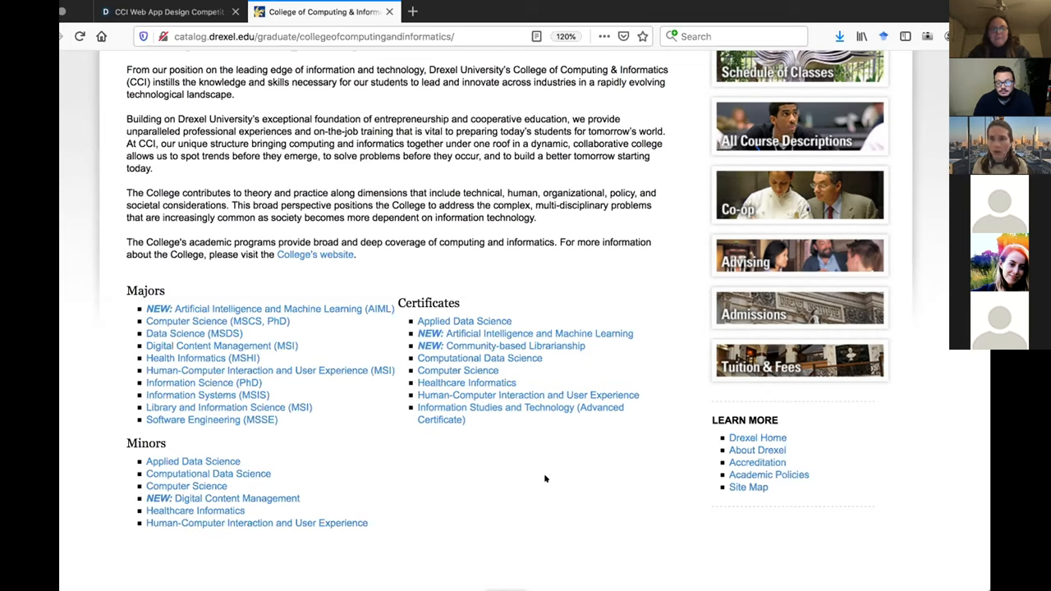
{"action": "mouse_move", "coordinate": [511, 480]}
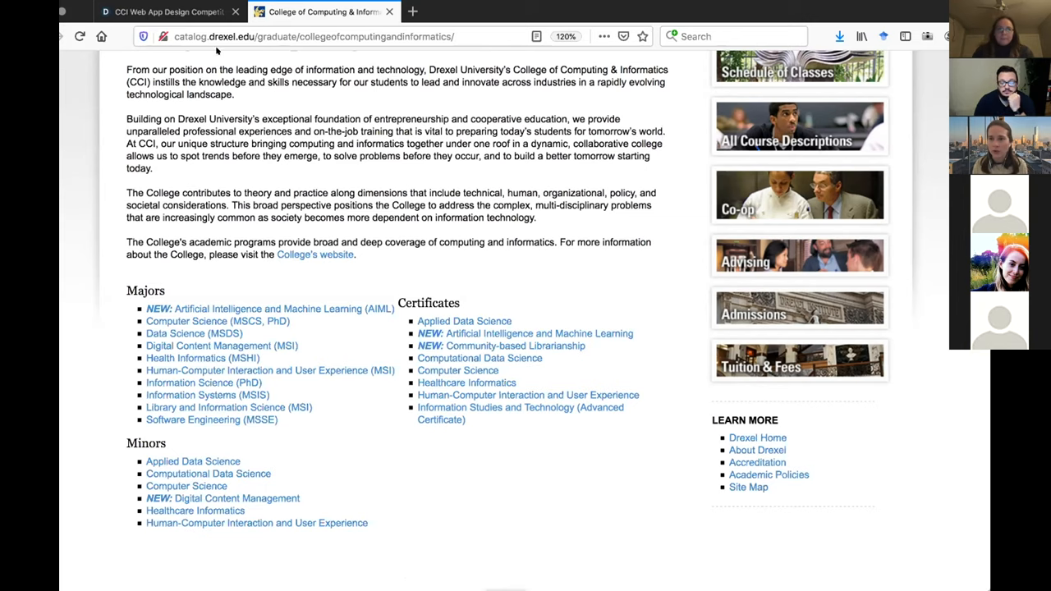
Step: Return to the competition tab and read the Resources specifications down to the certificate list
{"action": "left_click", "coordinate": [168, 11]}
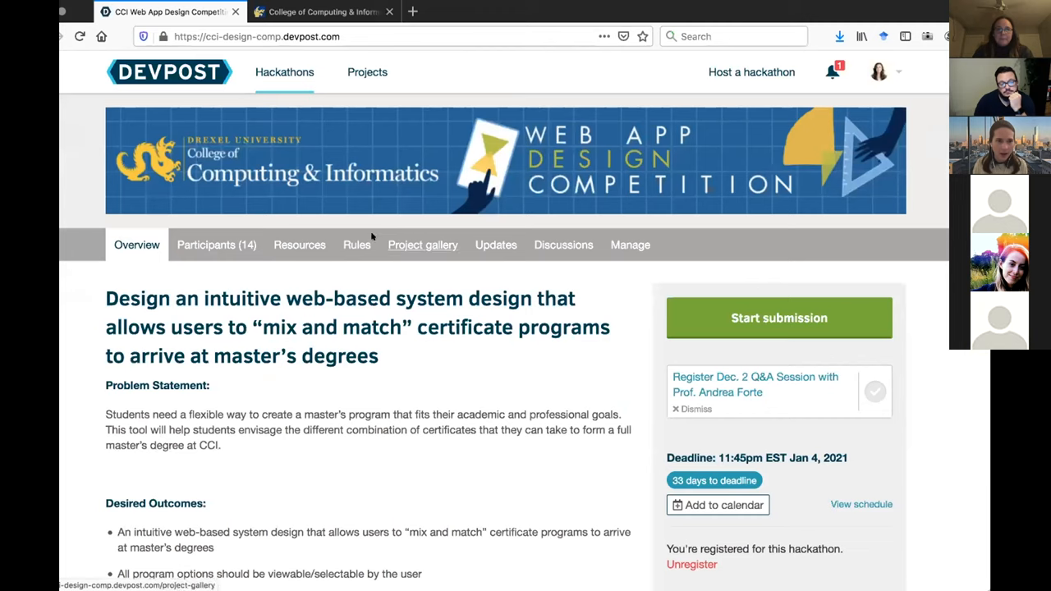
{"action": "left_click", "coordinate": [298, 244]}
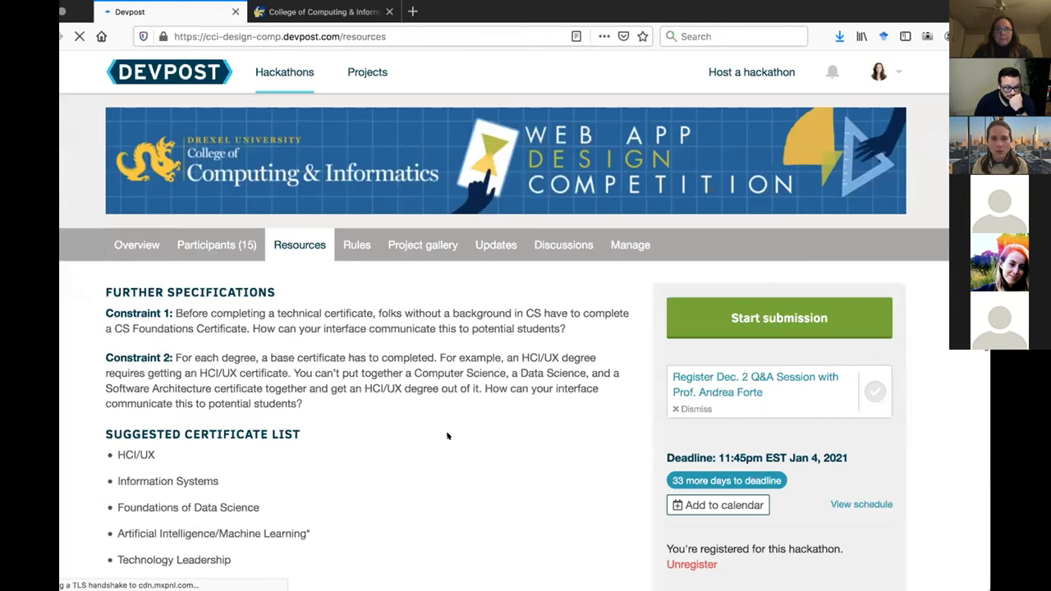
{"action": "scroll", "scroll_direction": "down", "scroll_amount": 3}
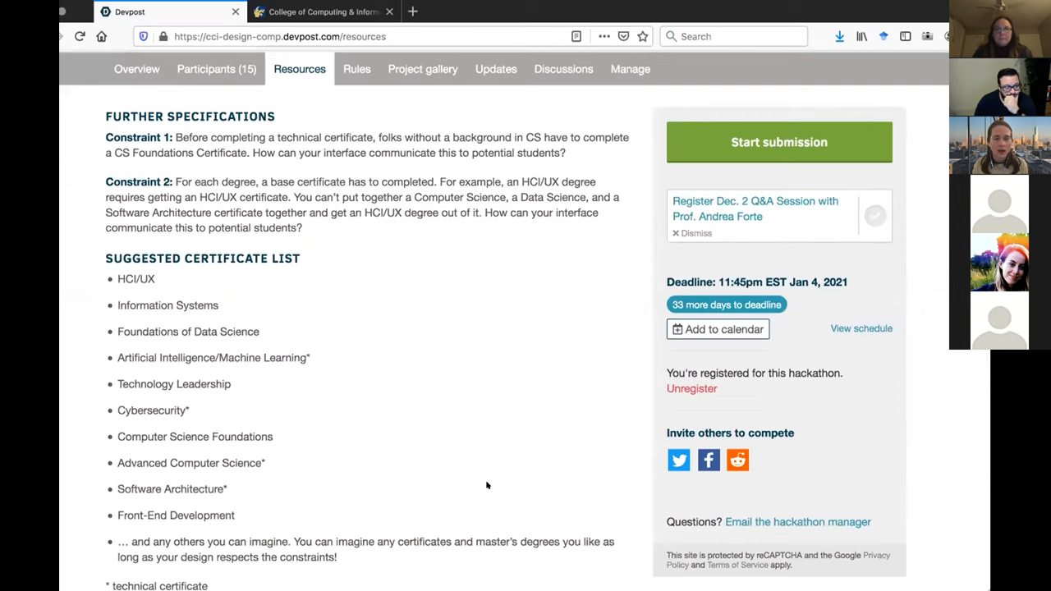
{"action": "mouse_move", "coordinate": [476, 513]}
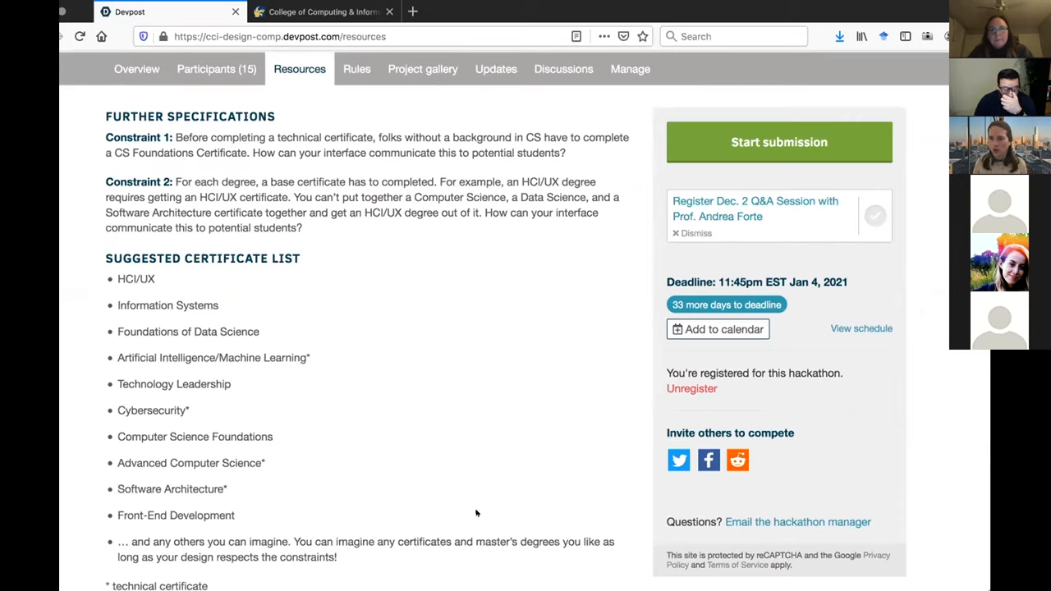
{"action": "mouse_move", "coordinate": [304, 534]}
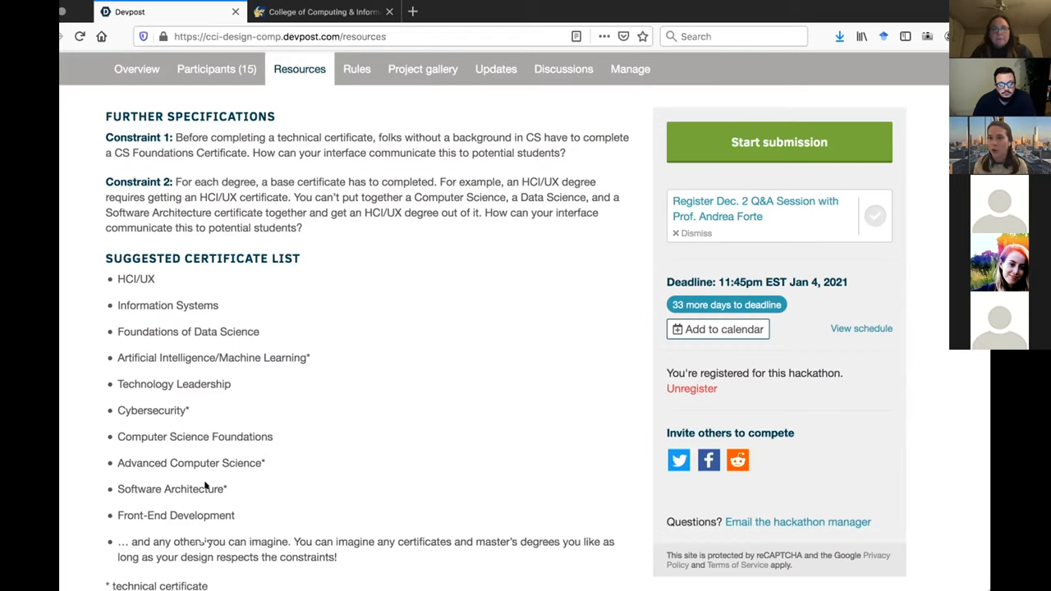
{"action": "mouse_move", "coordinate": [249, 391]}
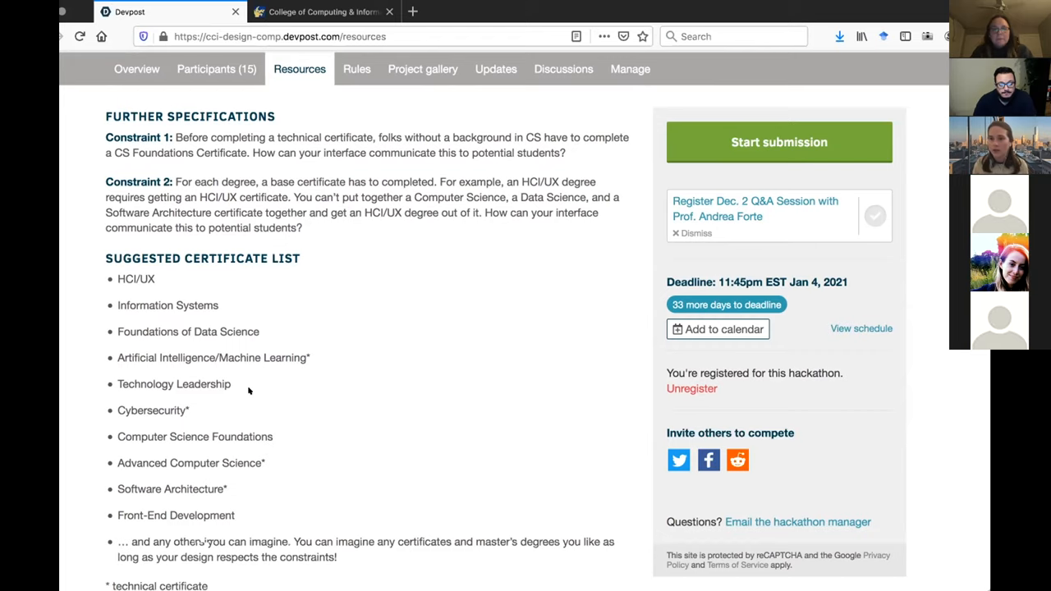
{"action": "scroll", "scroll_direction": "down", "scroll_amount": 3}
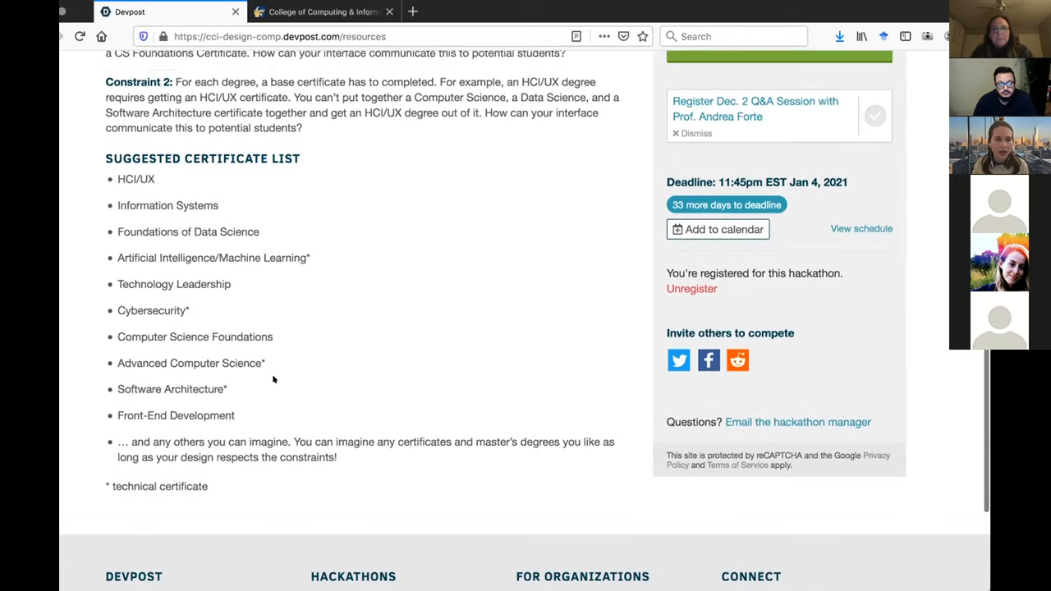
{"action": "scroll", "scroll_direction": "up", "scroll_amount": 3}
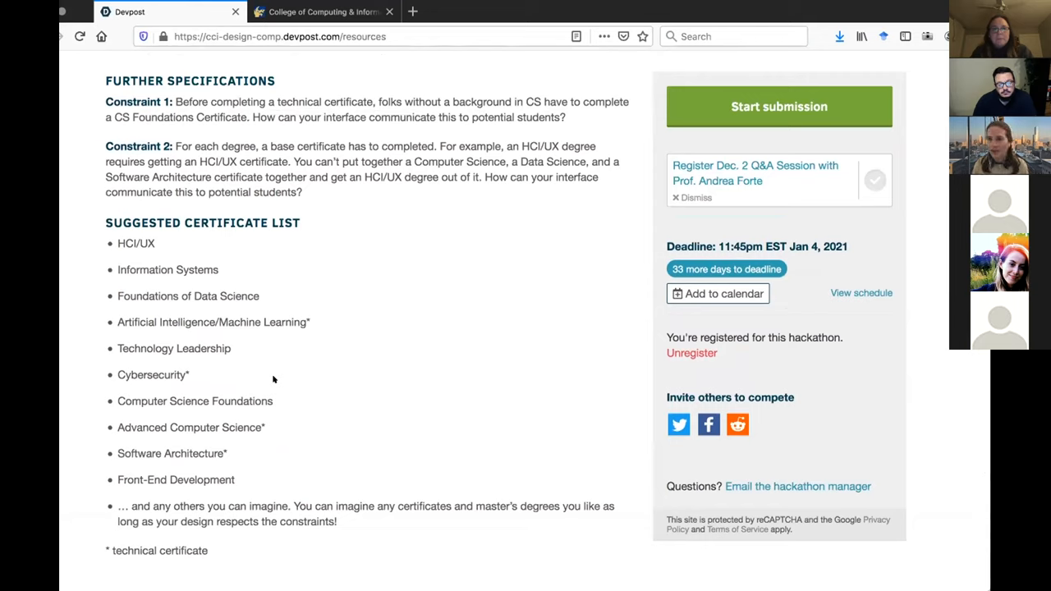
{"action": "mouse_move", "coordinate": [324, 520]}
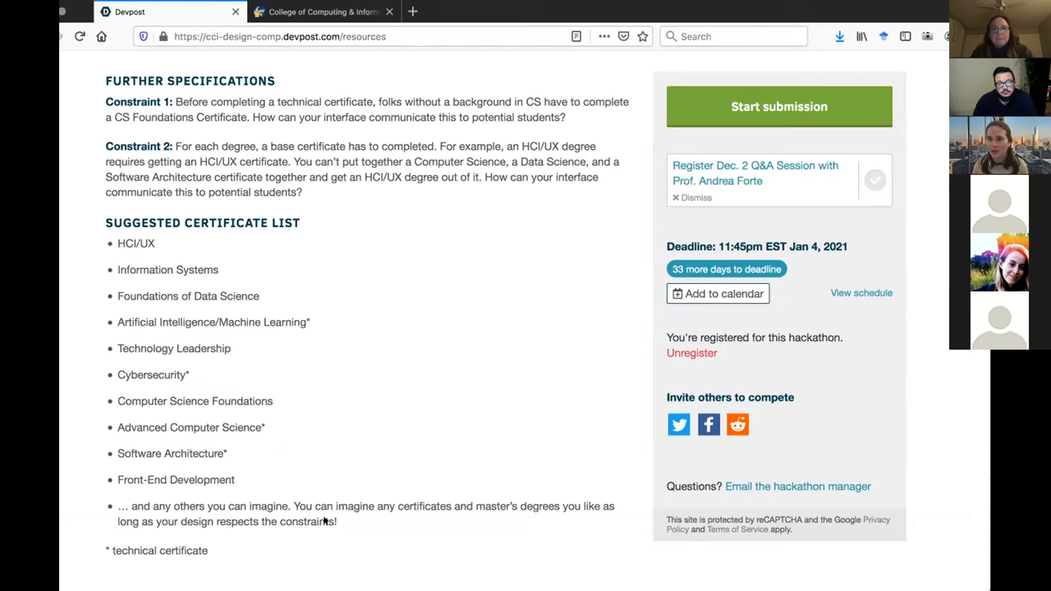
{"action": "mouse_move", "coordinate": [313, 398]}
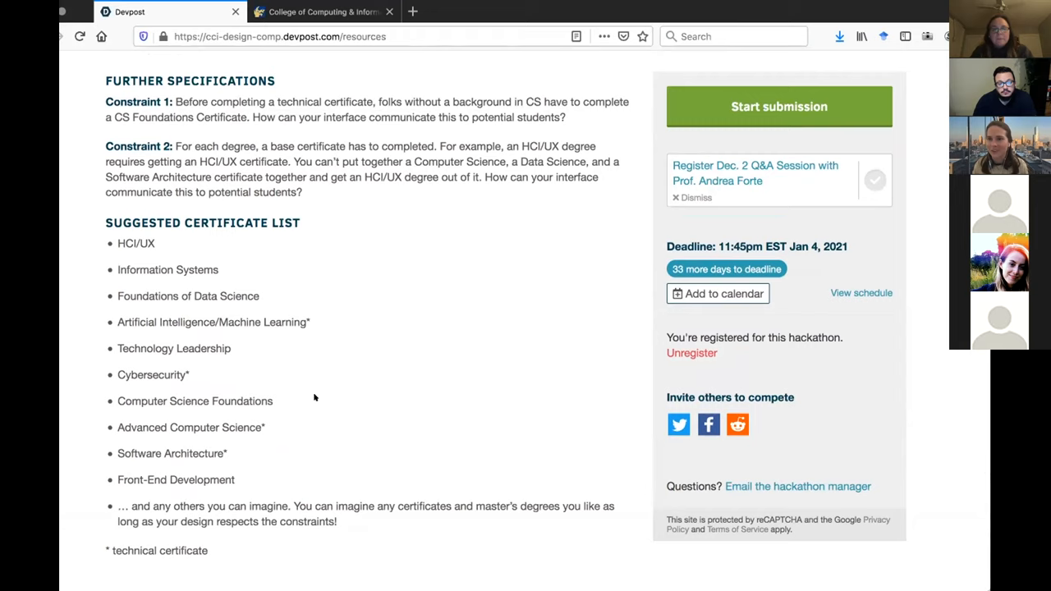
{"action": "mouse_move", "coordinate": [317, 393]}
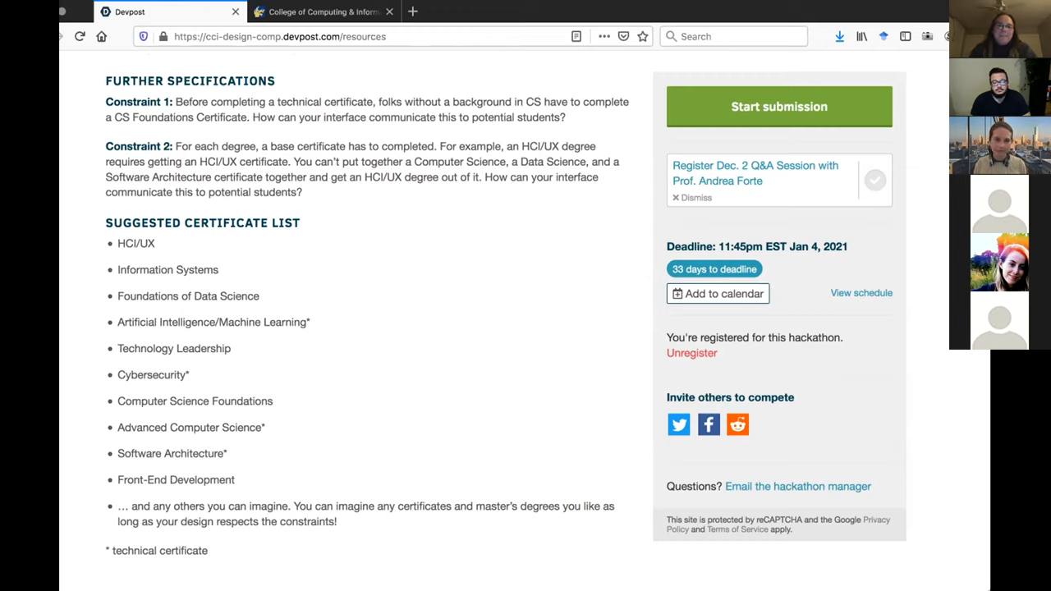
{"action": "mouse_move", "coordinate": [414, 517]}
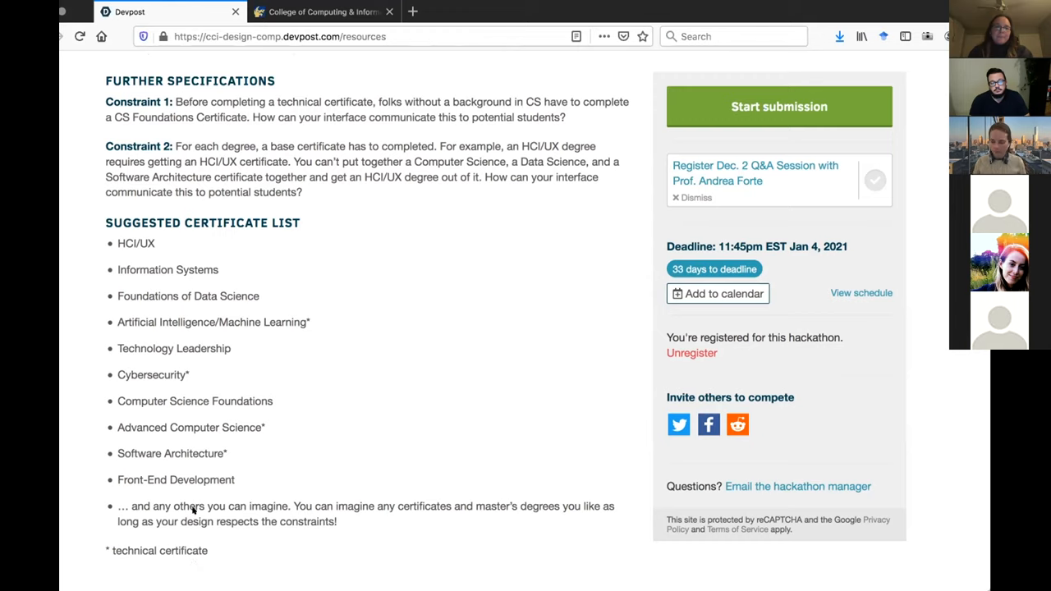
{"action": "mouse_move", "coordinate": [708, 435]}
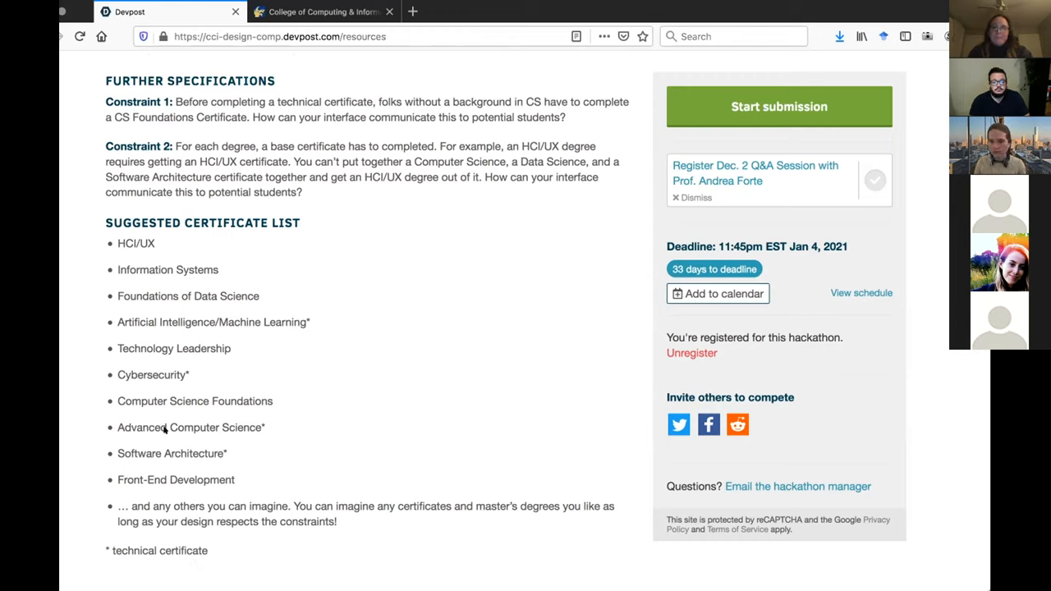
{"action": "mouse_move", "coordinate": [194, 486]}
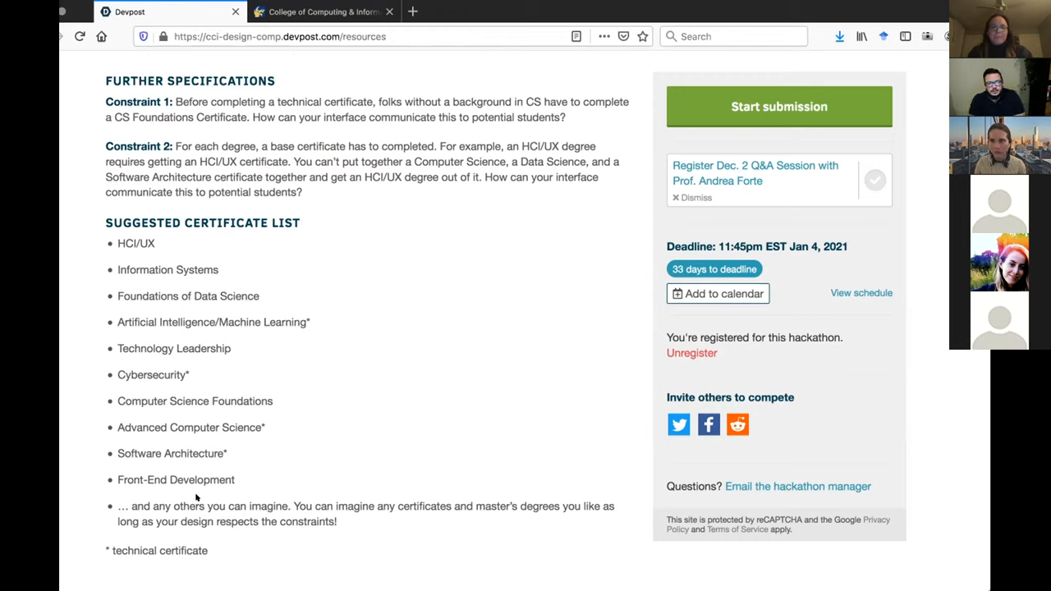
{"action": "mouse_move", "coordinate": [657, 425]}
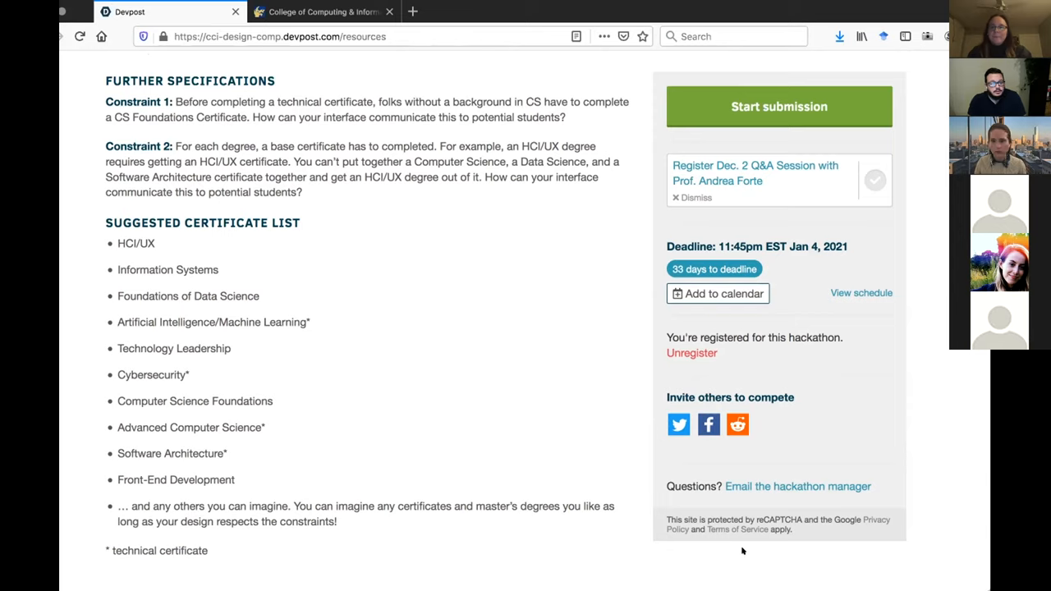
{"action": "mouse_move", "coordinate": [657, 565]}
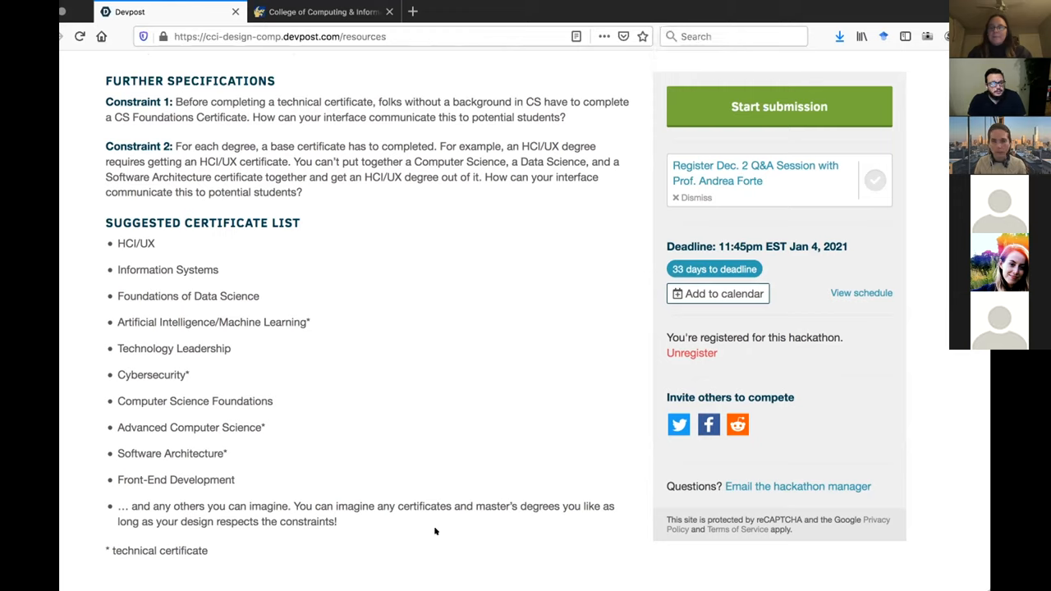
{"action": "mouse_move", "coordinate": [401, 507]}
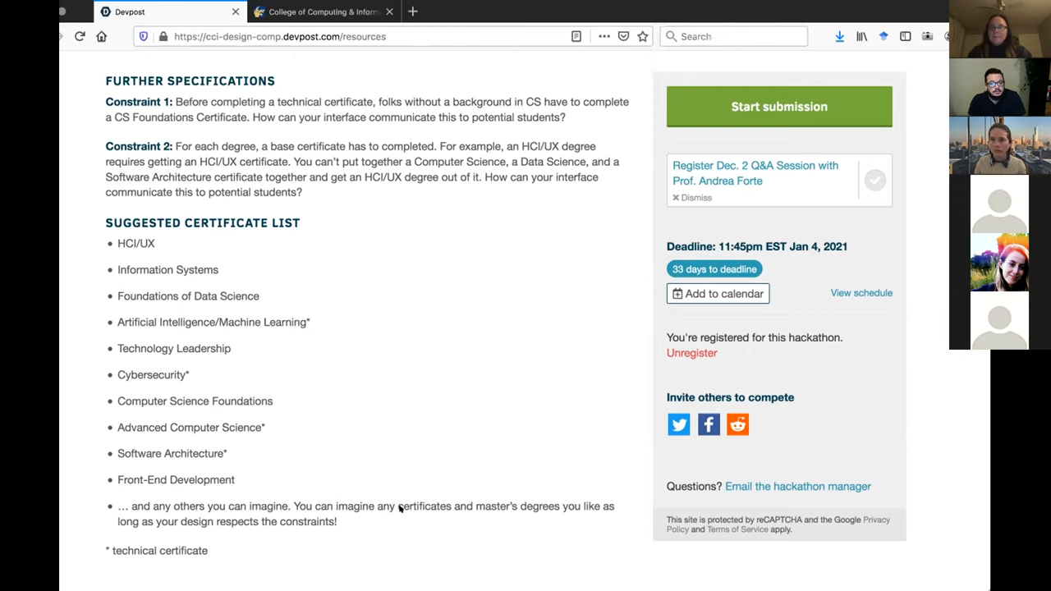
{"action": "mouse_move", "coordinate": [654, 564]}
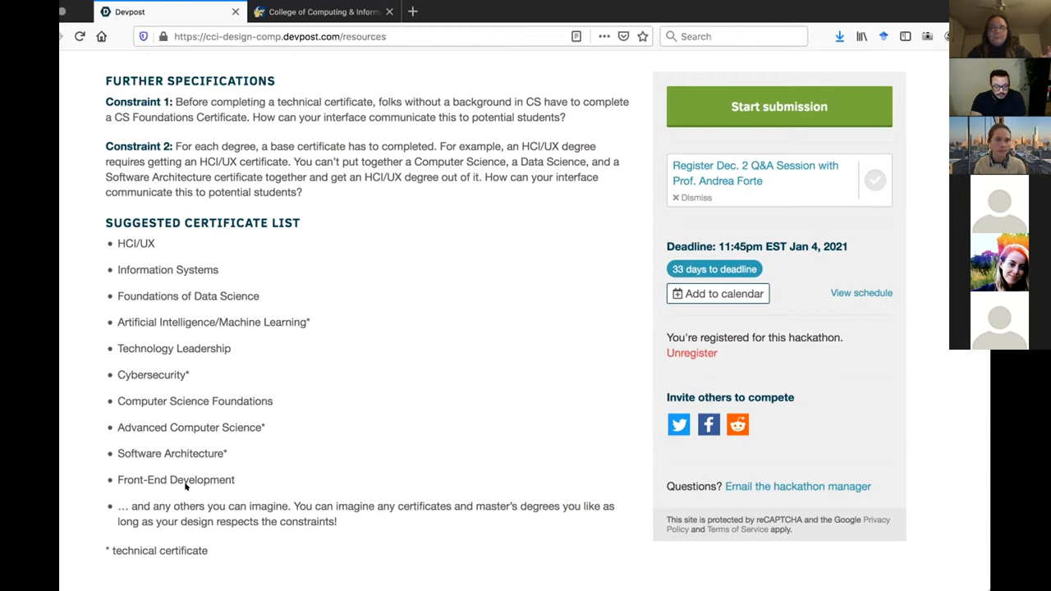
{"action": "mouse_move", "coordinate": [189, 486]}
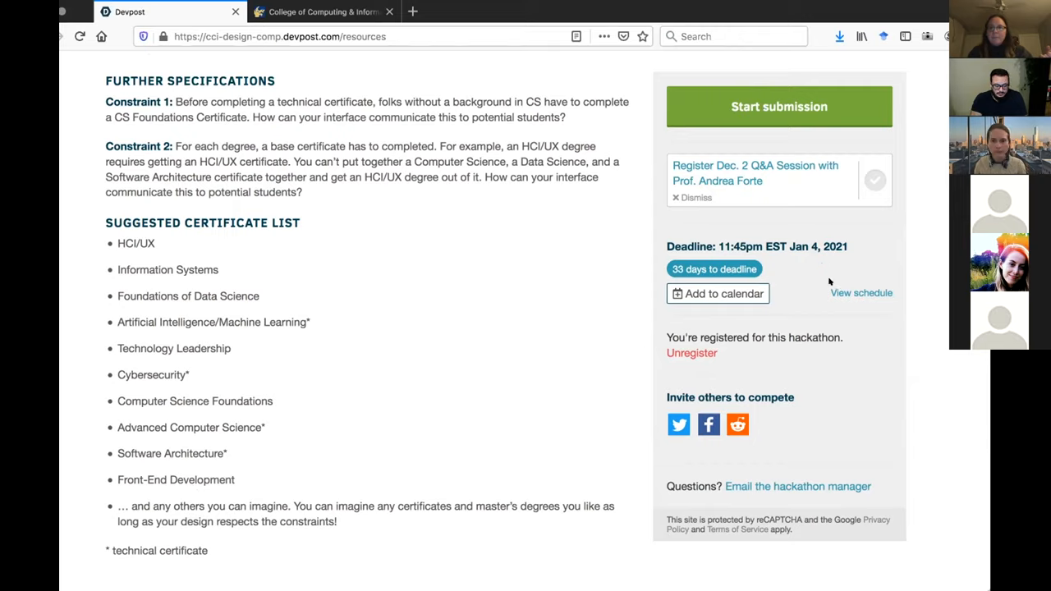
{"action": "mouse_move", "coordinate": [545, 512]}
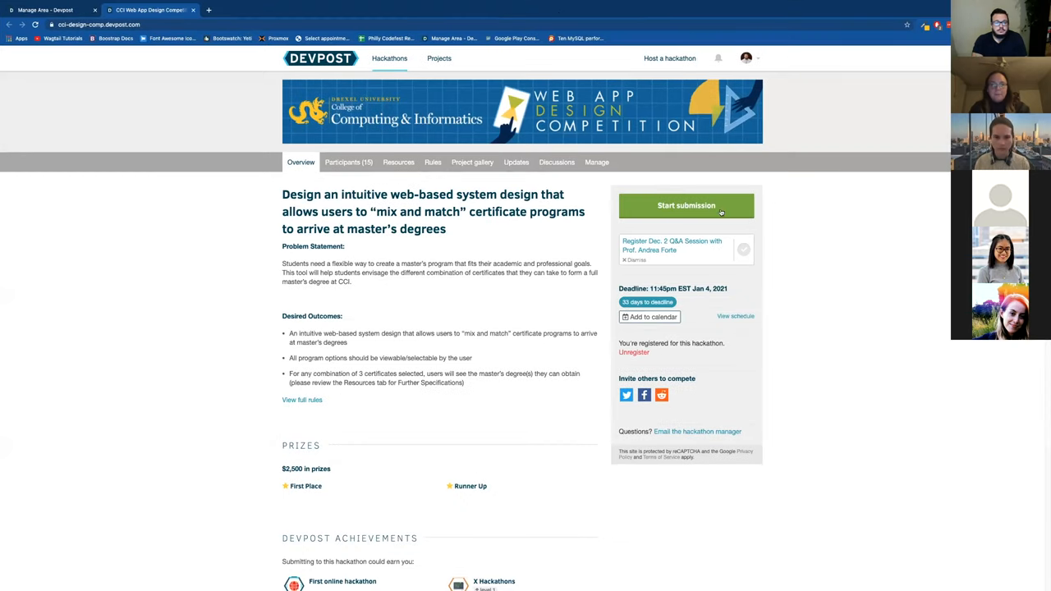
{"action": "mouse_move", "coordinate": [627, 66]}
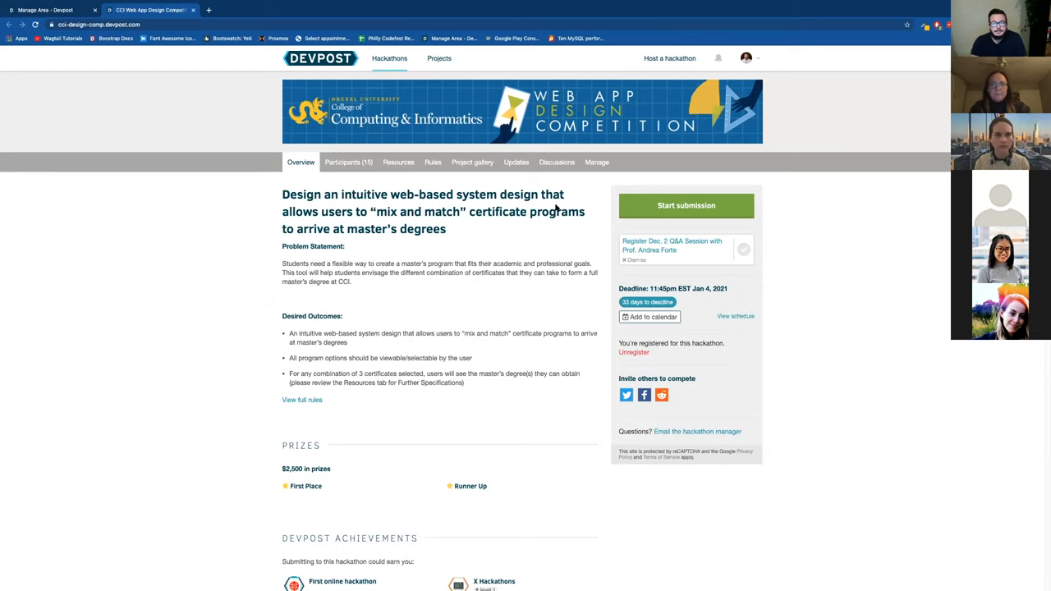
{"action": "mouse_move", "coordinate": [418, 290]}
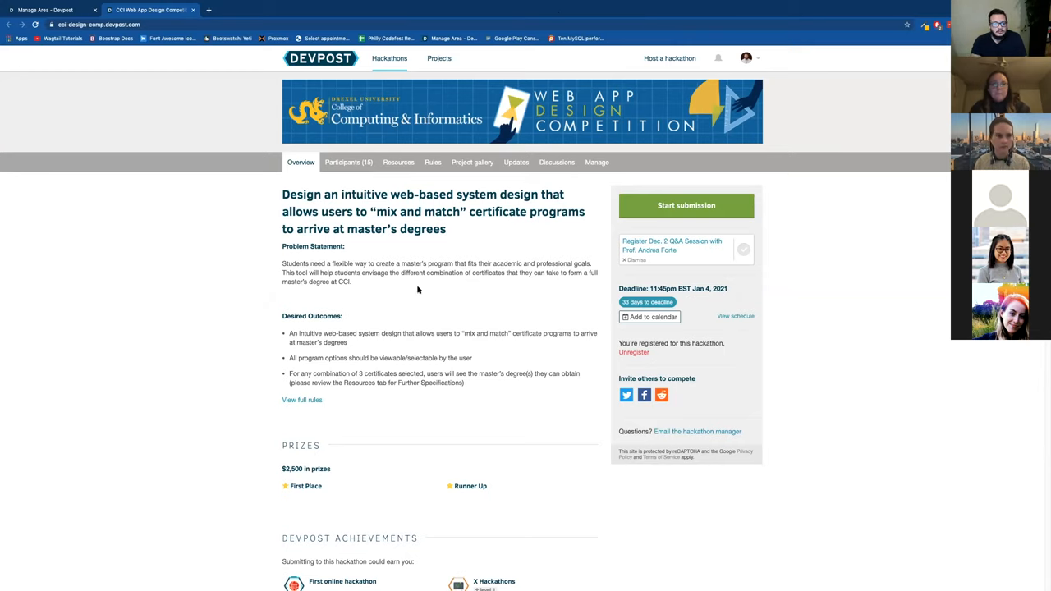
{"action": "mouse_move", "coordinate": [307, 70]}
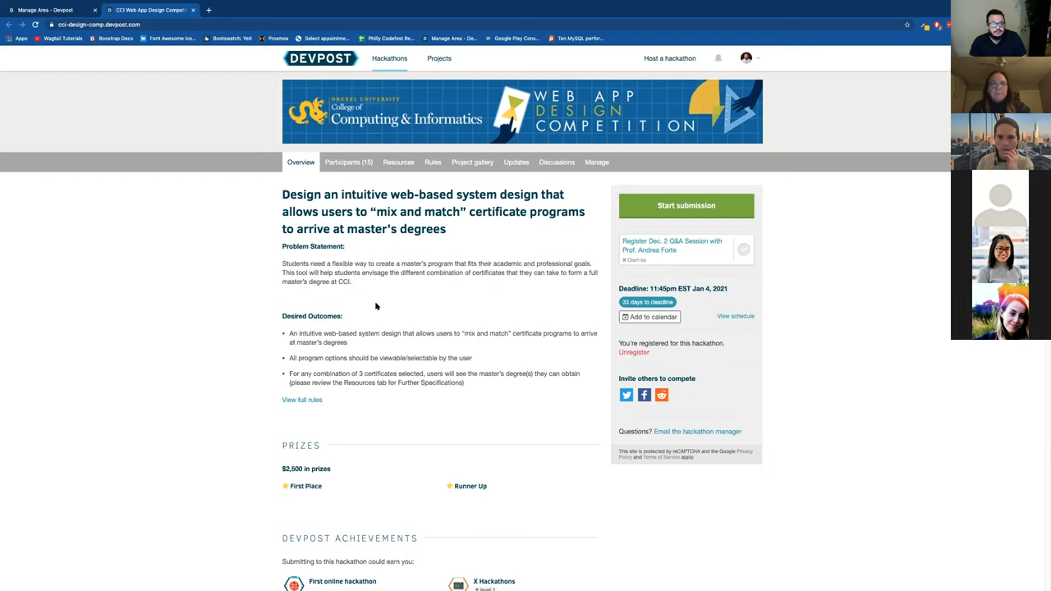
{"action": "mouse_move", "coordinate": [488, 337]}
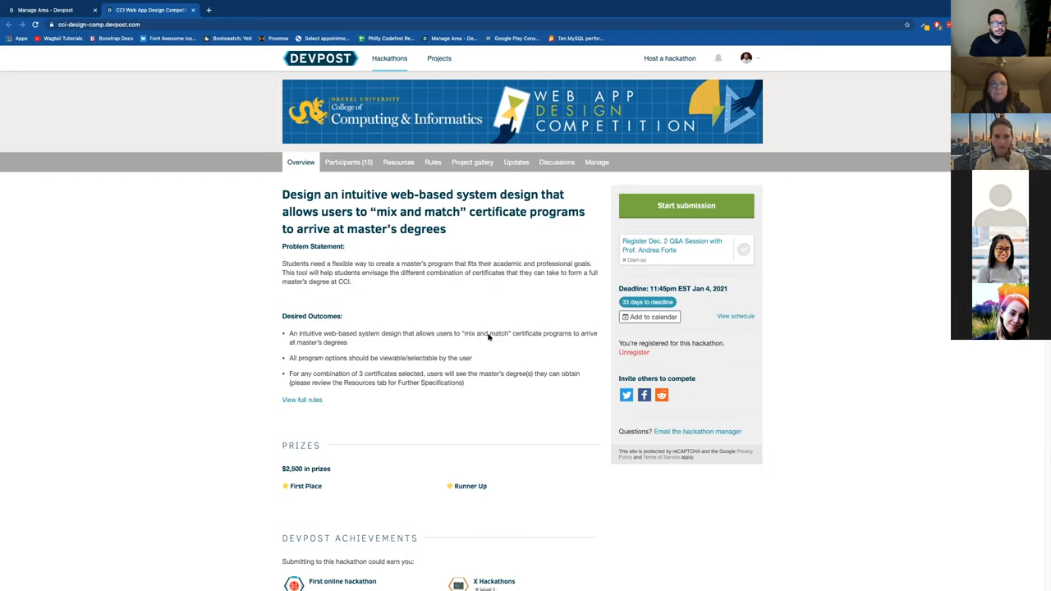
{"action": "mouse_move", "coordinate": [449, 262]}
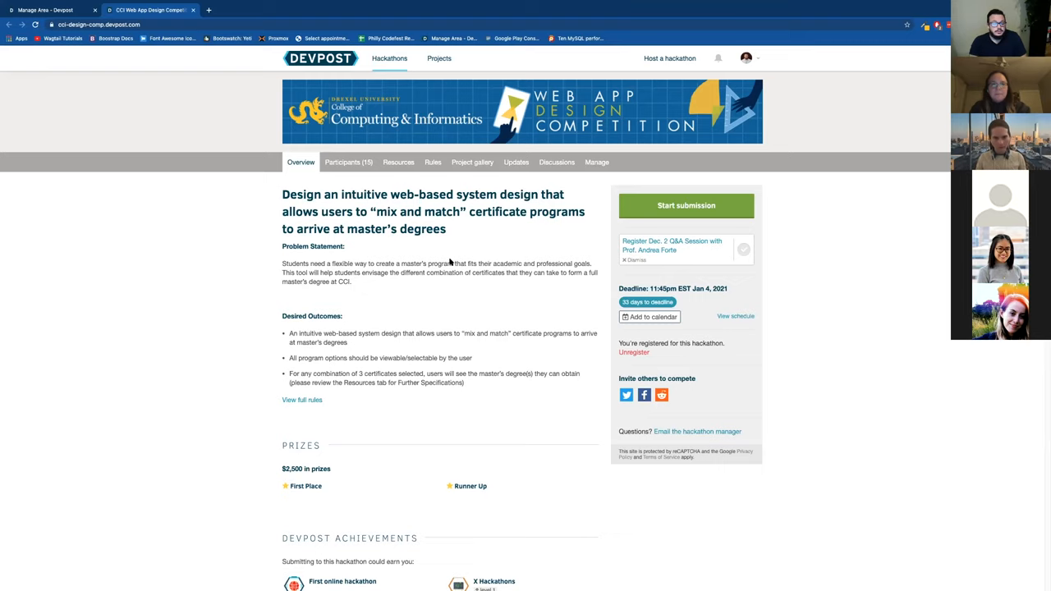
{"action": "mouse_move", "coordinate": [449, 302]}
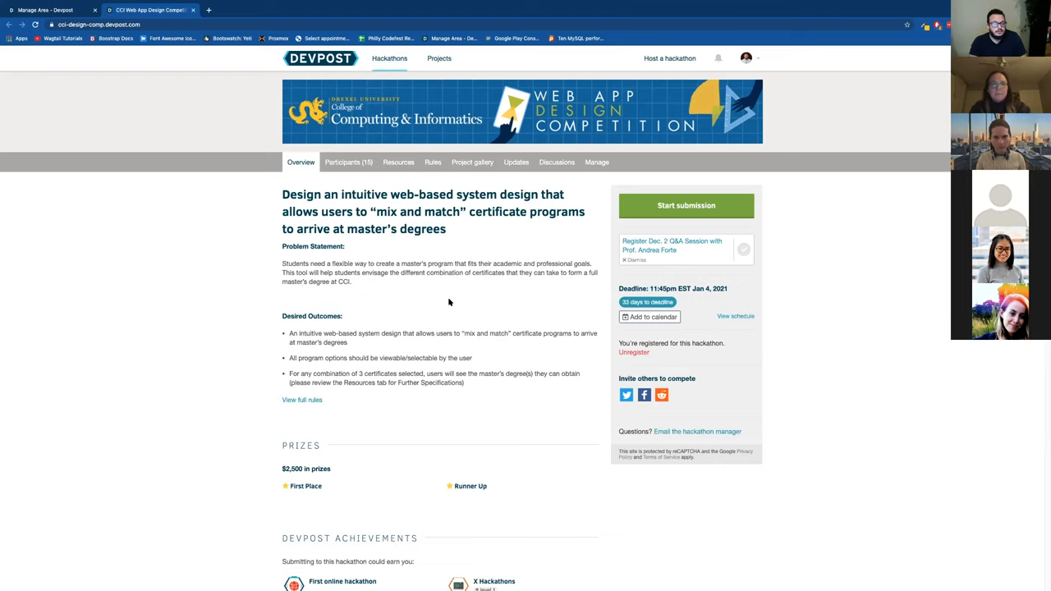
{"action": "mouse_move", "coordinate": [389, 420]}
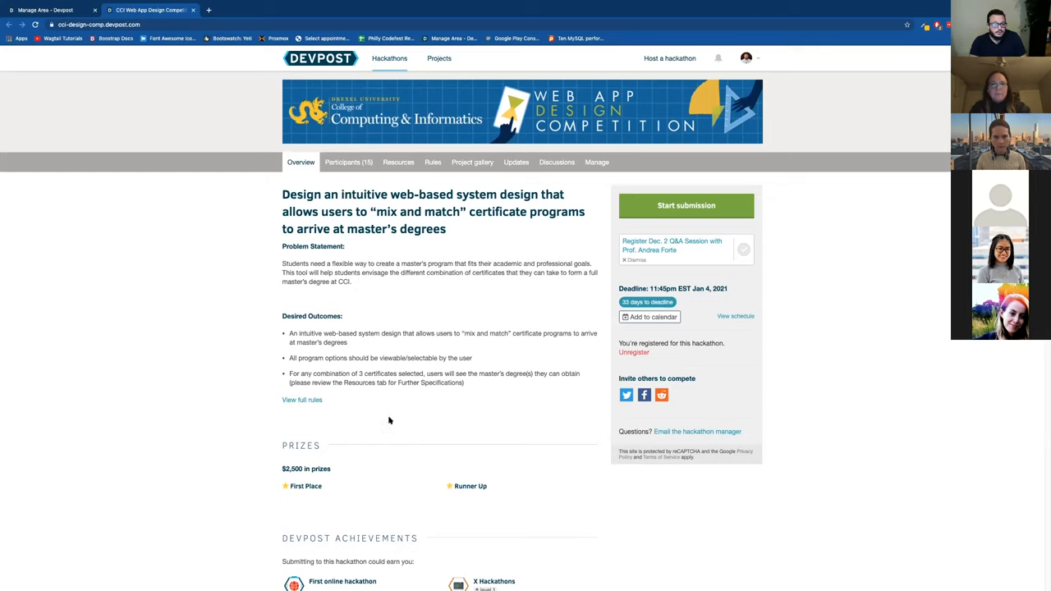
{"action": "left_click", "coordinate": [399, 161]}
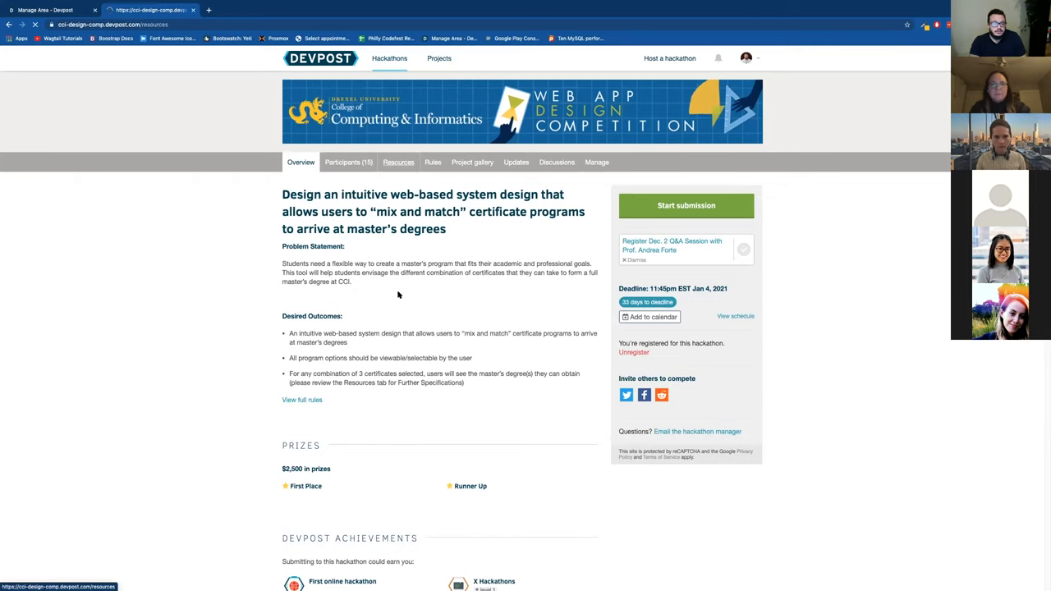
{"action": "left_click", "coordinate": [433, 161]}
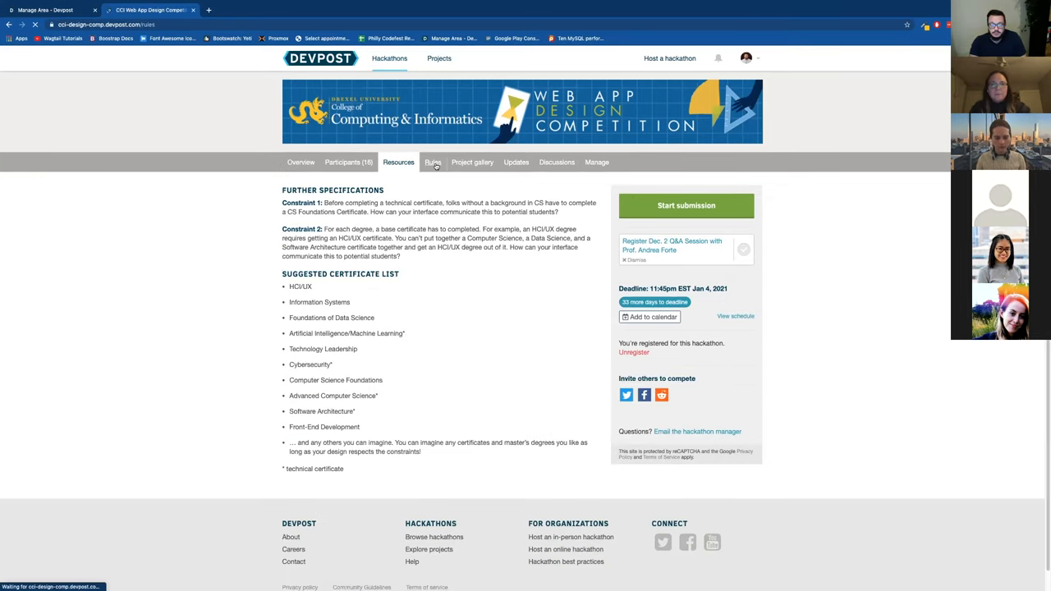
{"action": "left_click", "coordinate": [434, 161]}
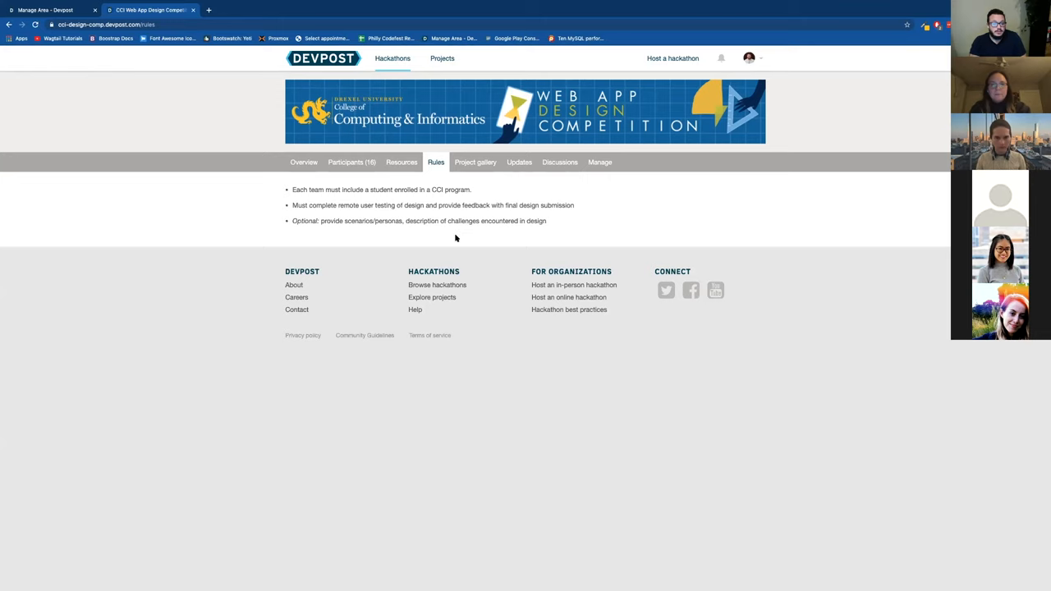
{"action": "left_click", "coordinate": [303, 162]}
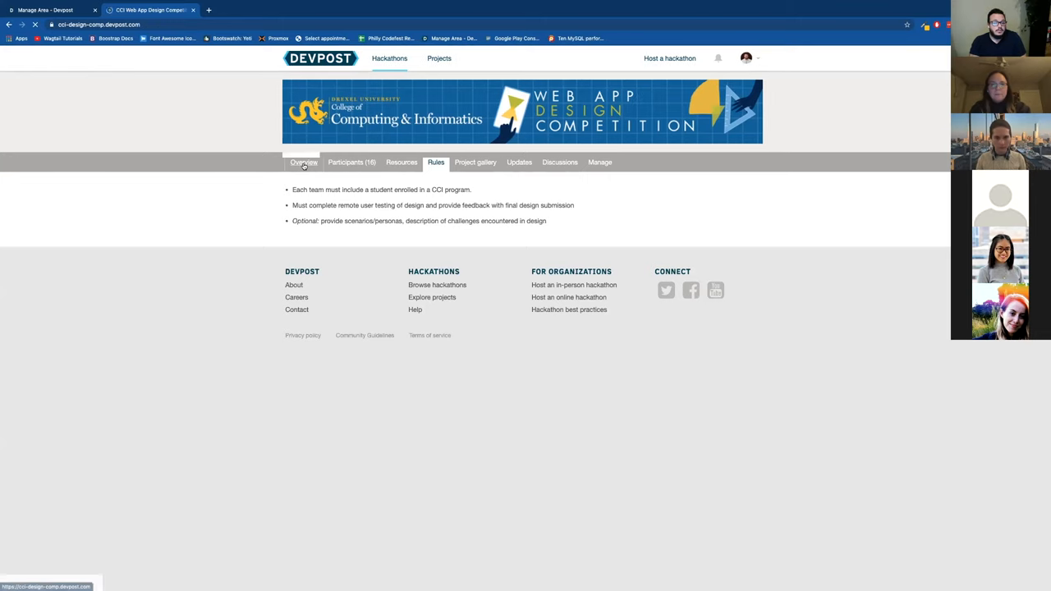
{"action": "left_click", "coordinate": [300, 162]}
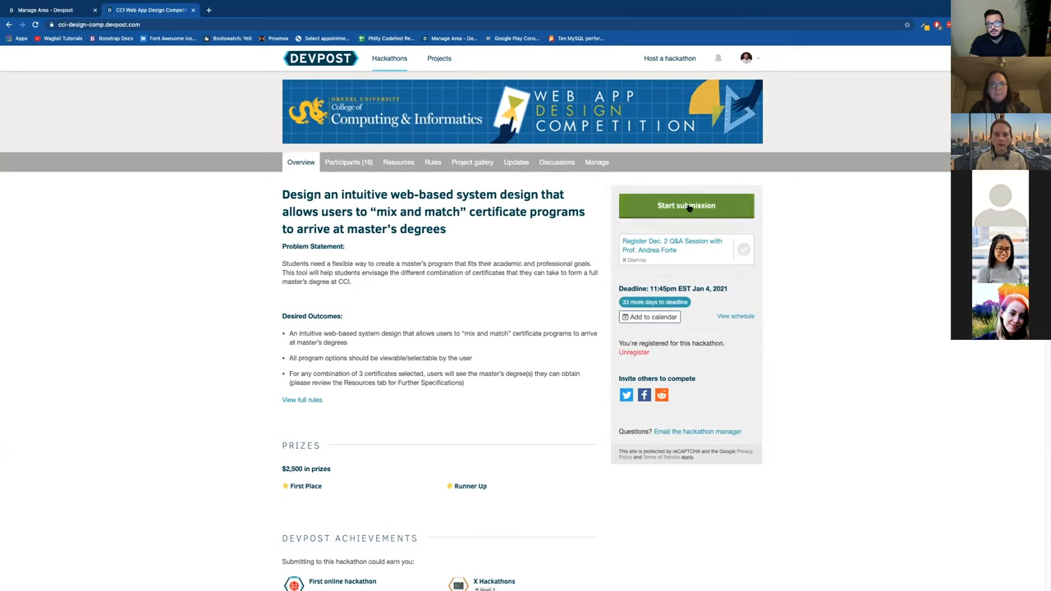
{"action": "mouse_move", "coordinate": [564, 341]}
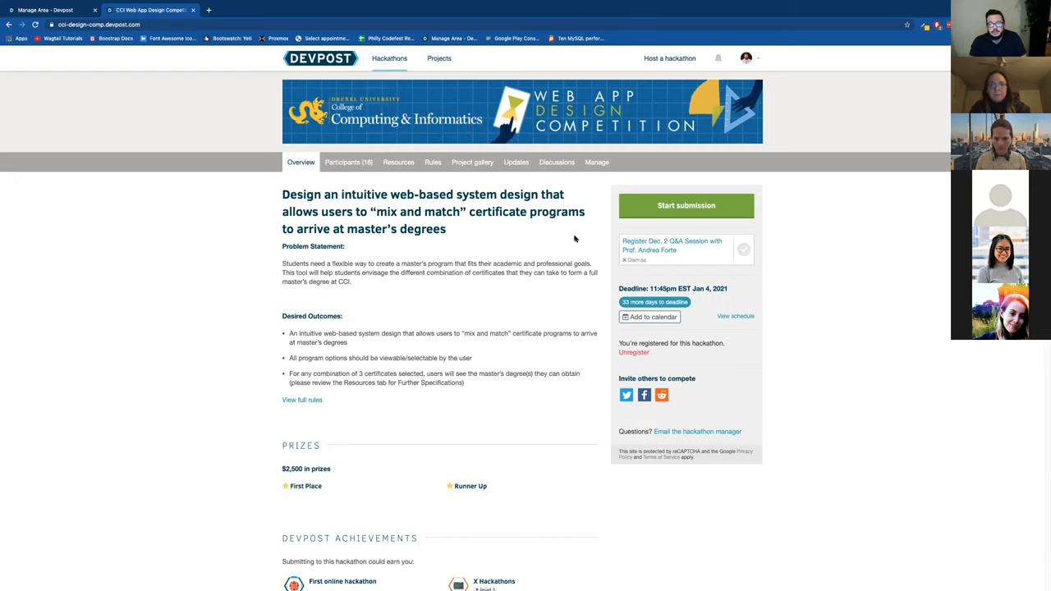
{"action": "mouse_move", "coordinate": [570, 238]}
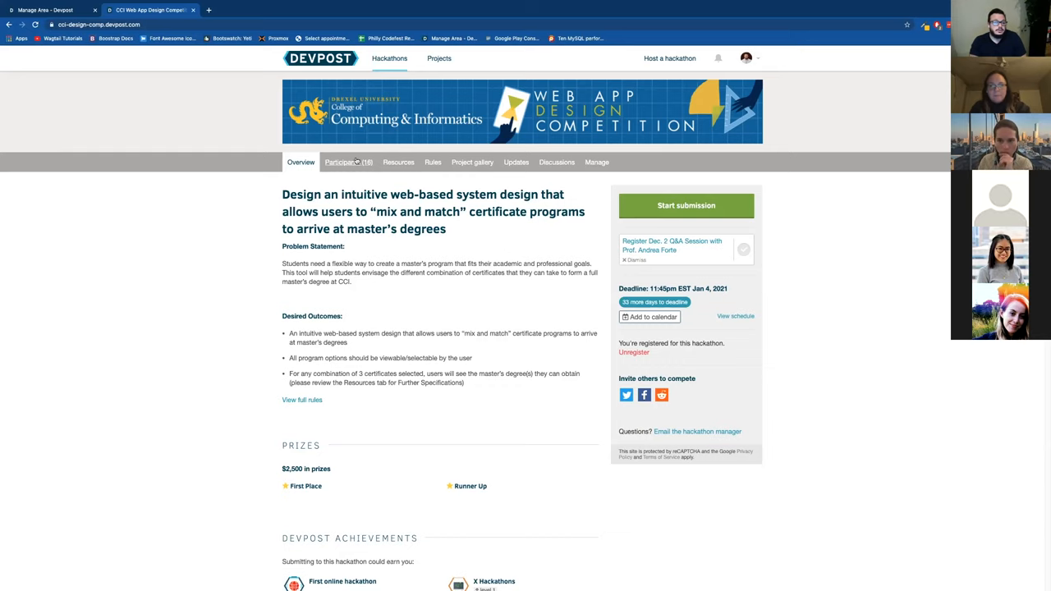
Step: Open the Participants (16) tab and scroll through the entrants' skills and interests
{"action": "left_click", "coordinate": [344, 162]}
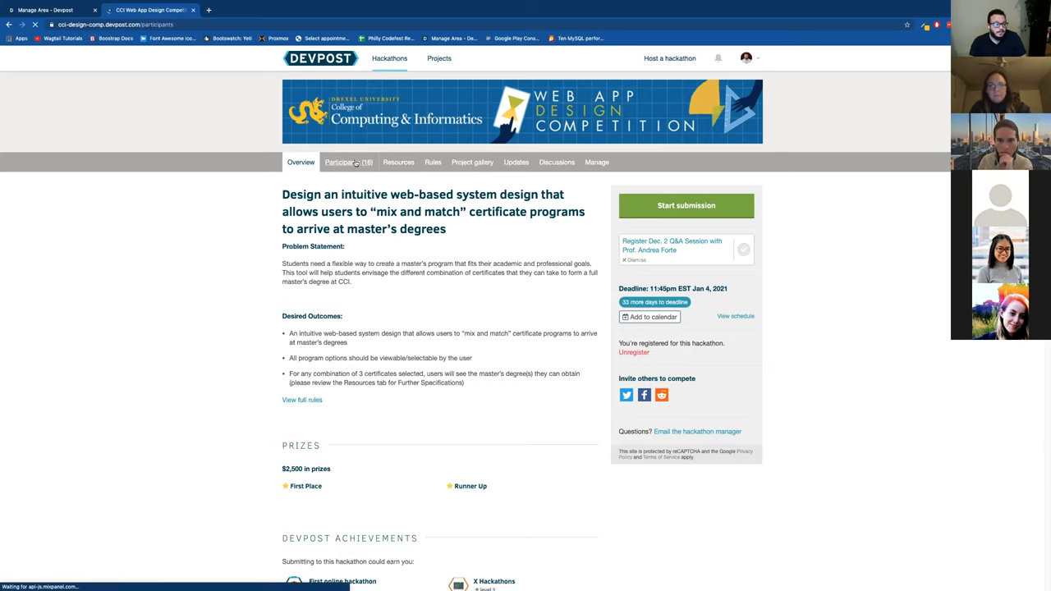
{"action": "left_click", "coordinate": [349, 162]}
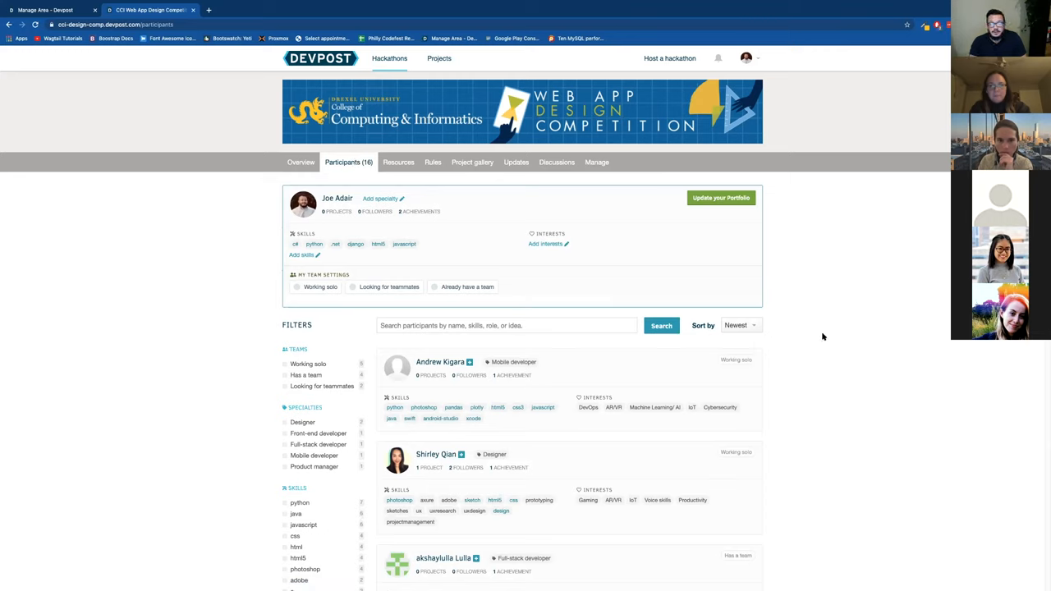
{"action": "mouse_move", "coordinate": [824, 365]}
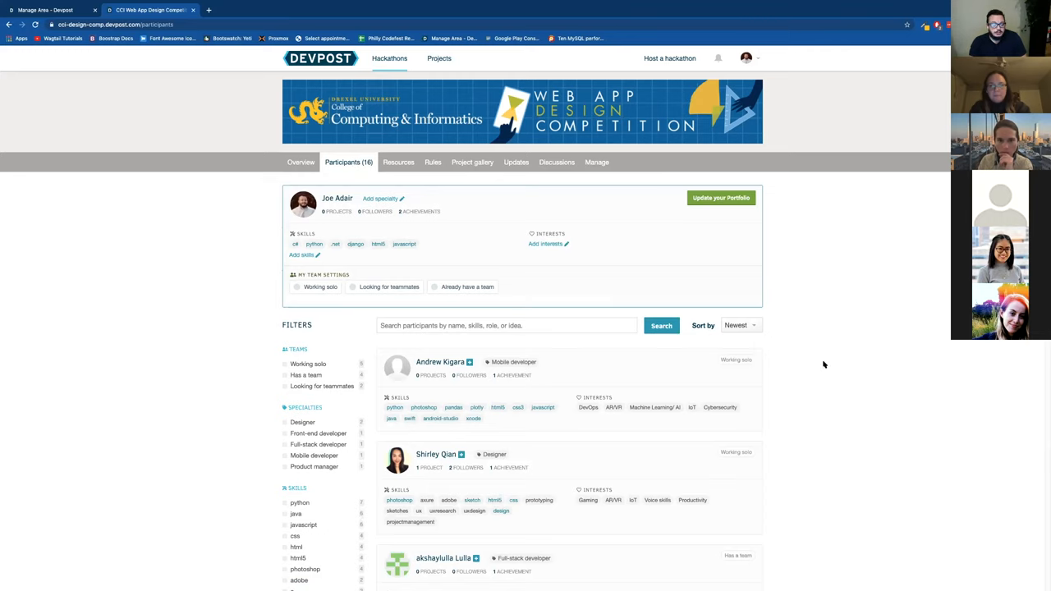
{"action": "mouse_move", "coordinate": [826, 370]}
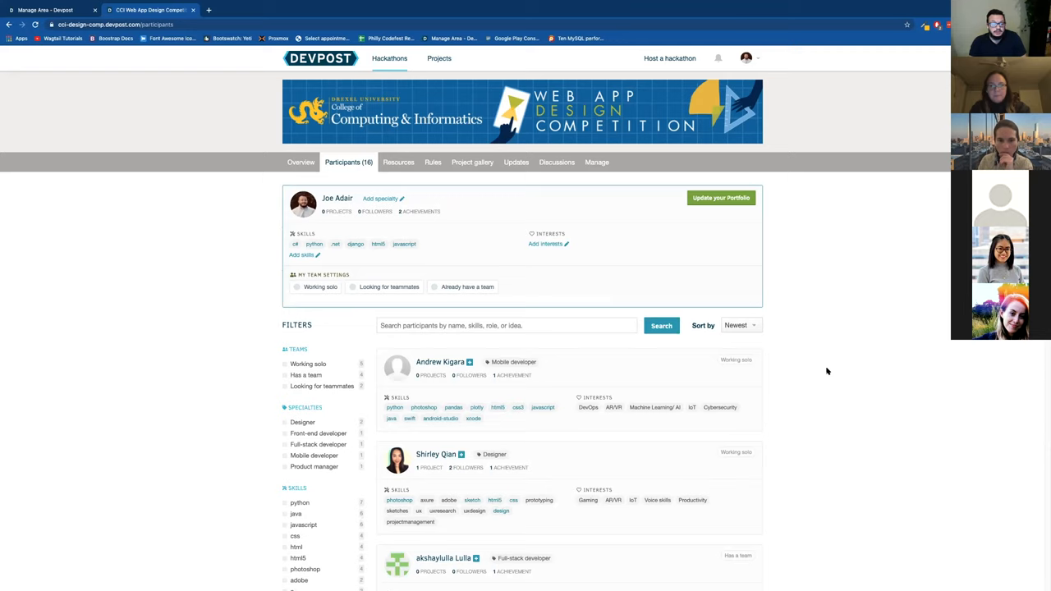
{"action": "scroll", "scroll_direction": "down", "scroll_amount": 3}
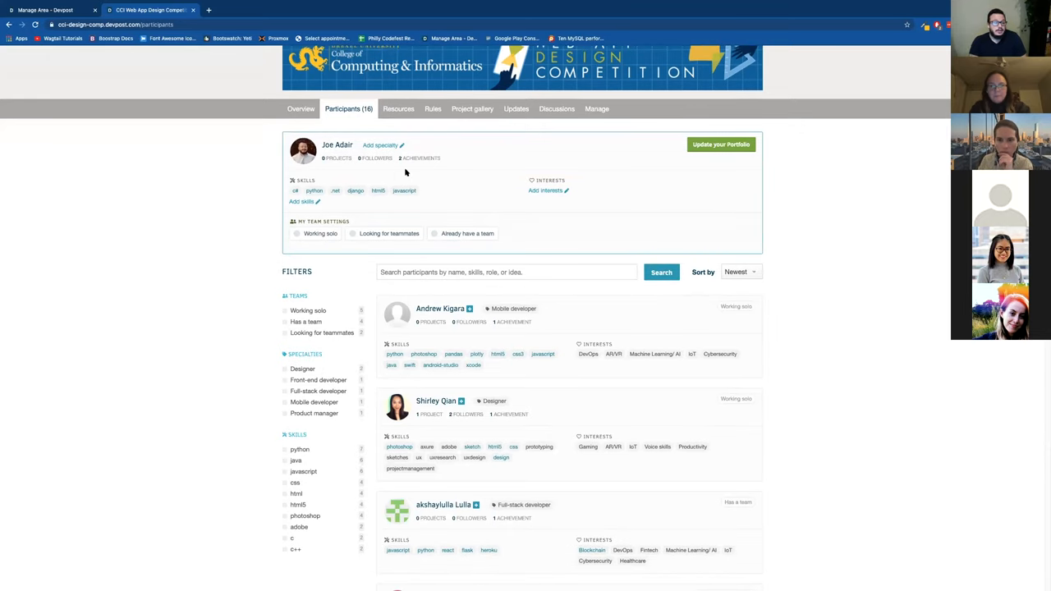
Step: Look over the profile settings form, then view your portfolio with skills and hidden Codefest project
{"action": "left_click", "coordinate": [721, 145]}
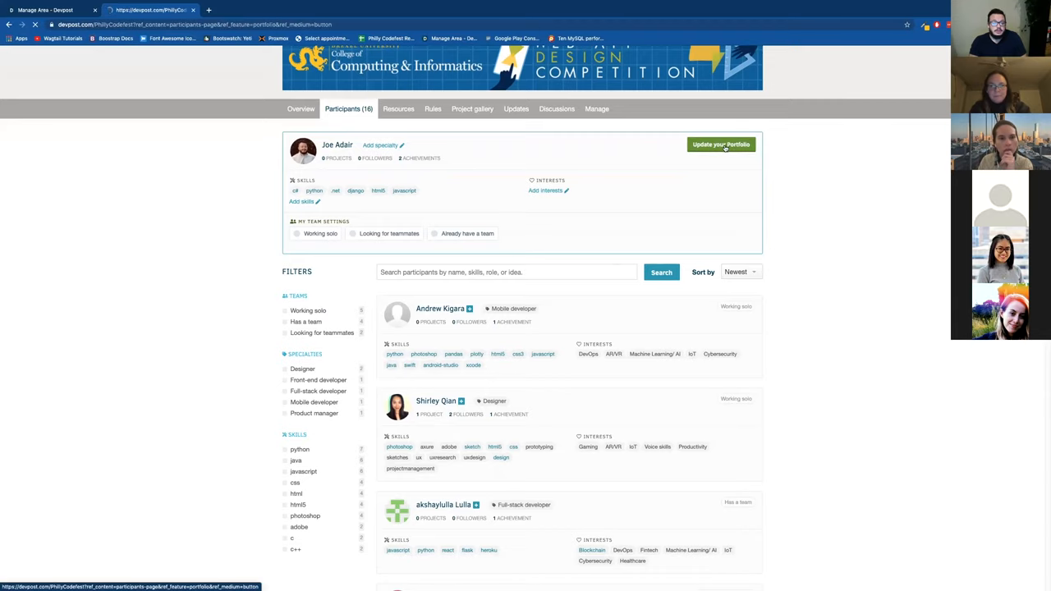
{"action": "left_click", "coordinate": [721, 145]}
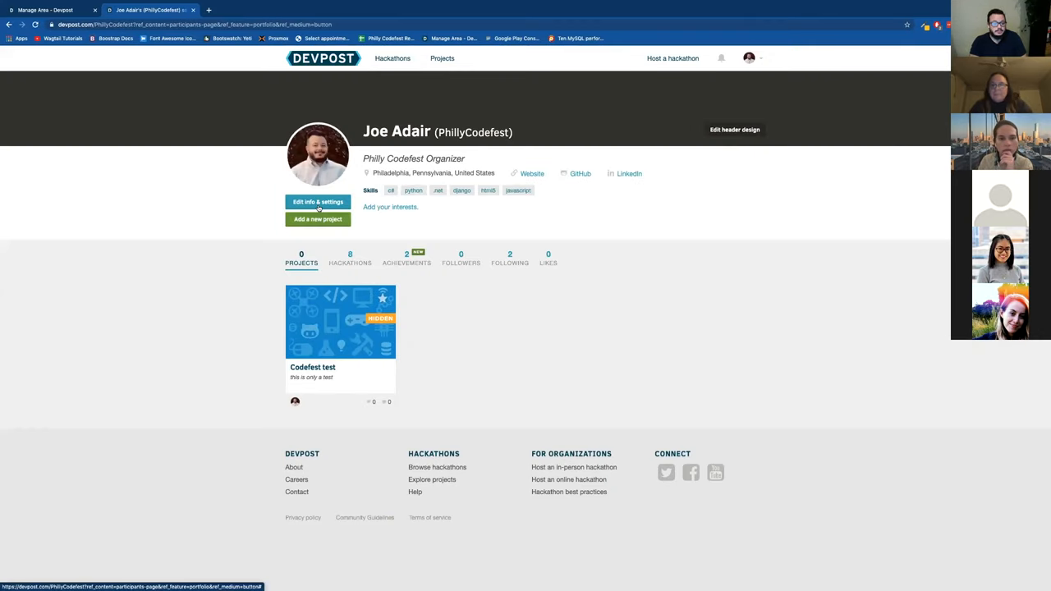
{"action": "left_click", "coordinate": [318, 202]}
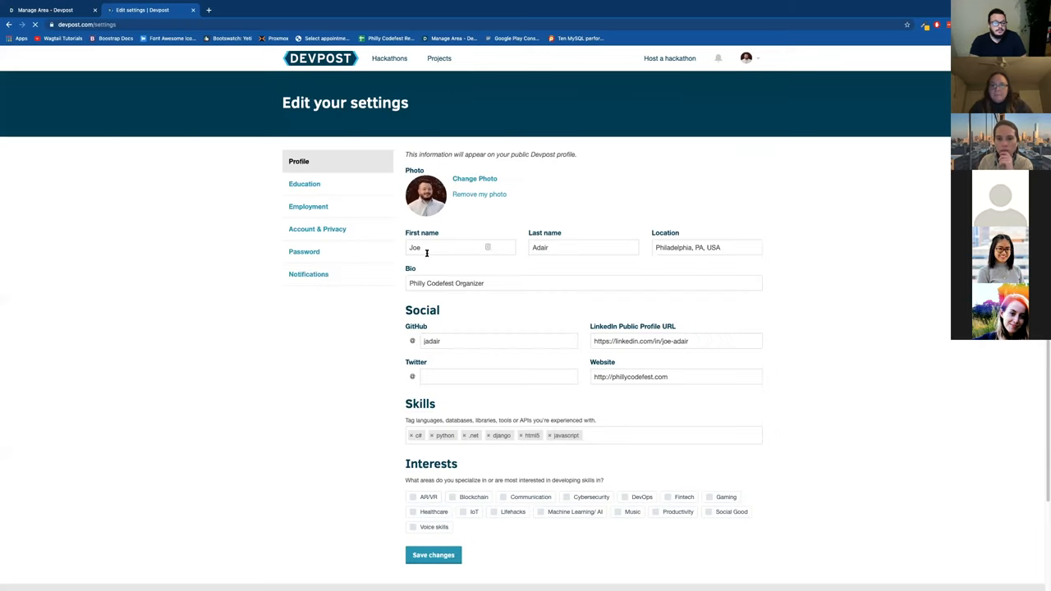
{"action": "scroll", "scroll_direction": "down", "scroll_amount": 3}
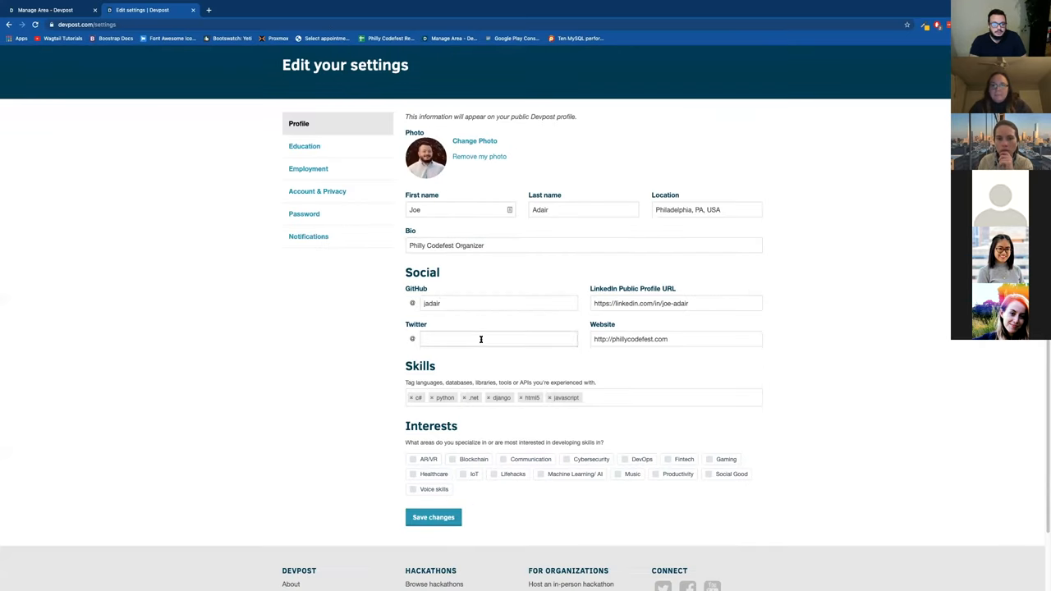
{"action": "scroll", "scroll_direction": "down", "scroll_amount": 3}
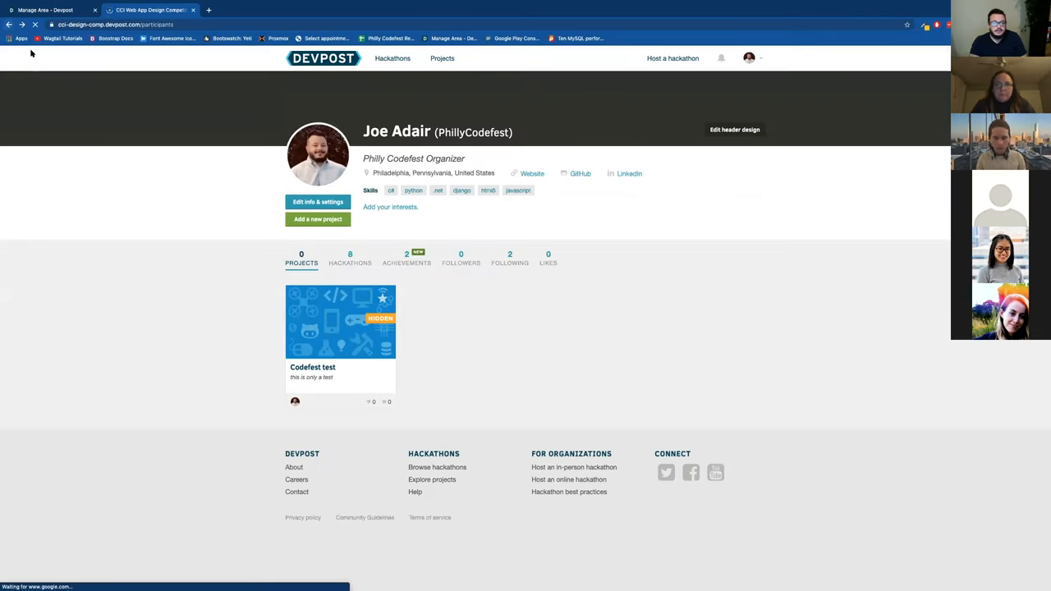
Step: Scroll the 16-entrant Participants list, then return to the competition Overview tab
{"action": "left_click", "coordinate": [148, 10]}
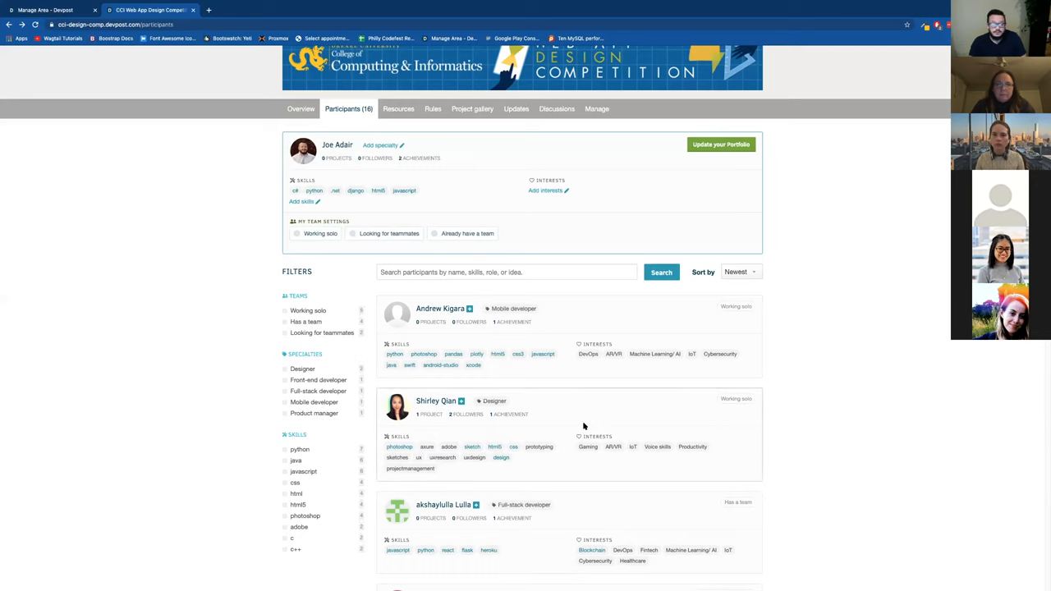
{"action": "mouse_move", "coordinate": [646, 377]}
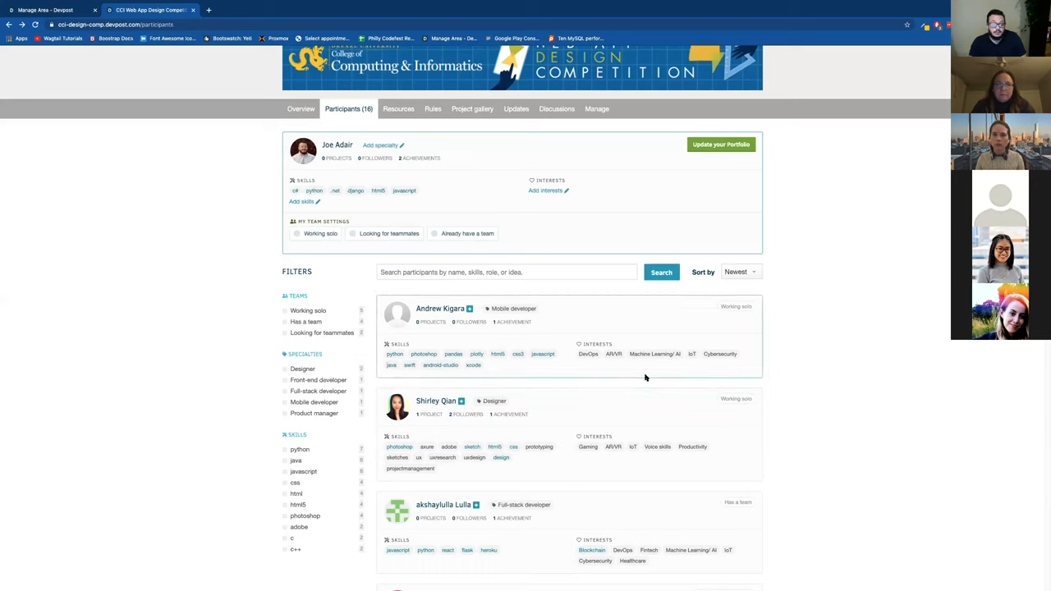
{"action": "mouse_move", "coordinate": [582, 400]}
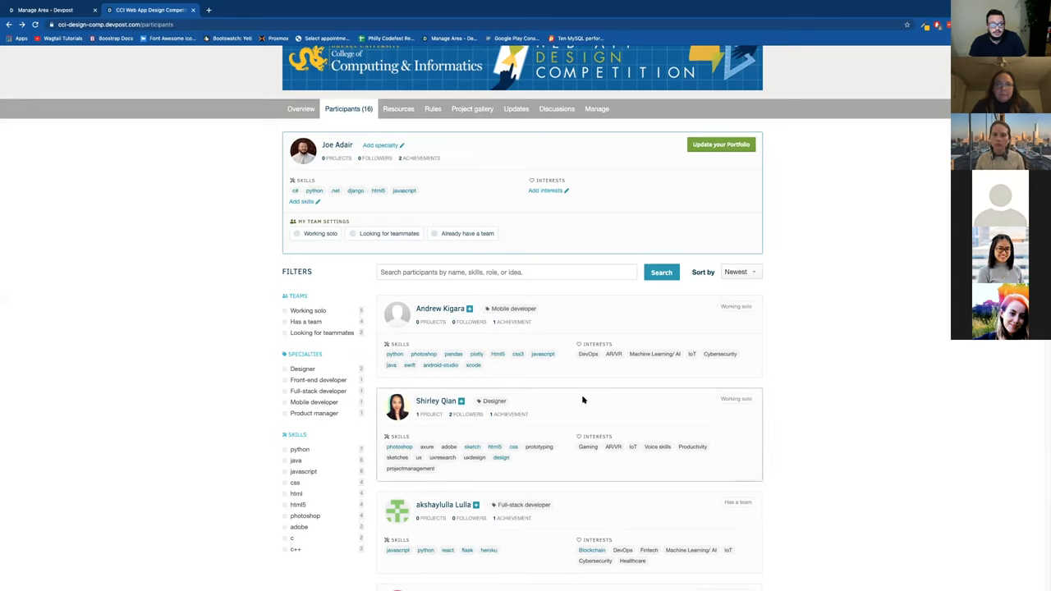
{"action": "scroll", "scroll_direction": "down", "scroll_amount": 3}
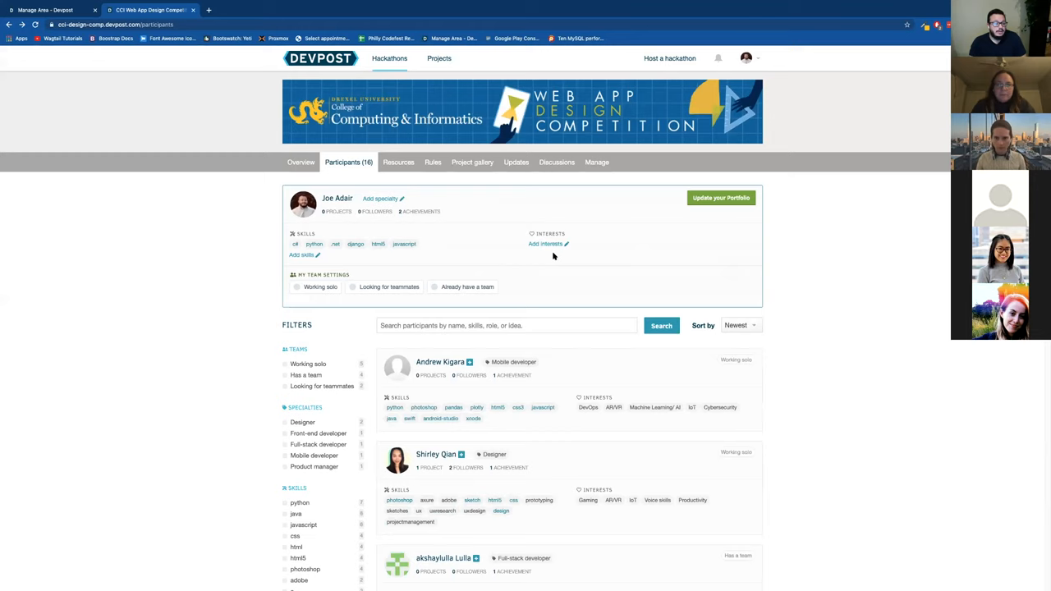
{"action": "mouse_move", "coordinate": [484, 238]}
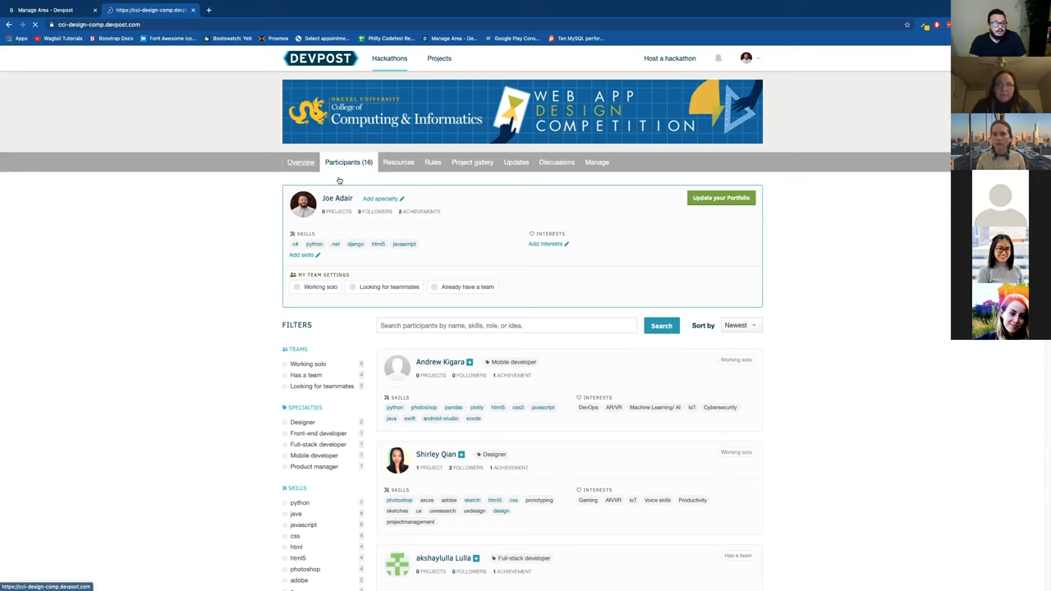
{"action": "left_click", "coordinate": [301, 162]}
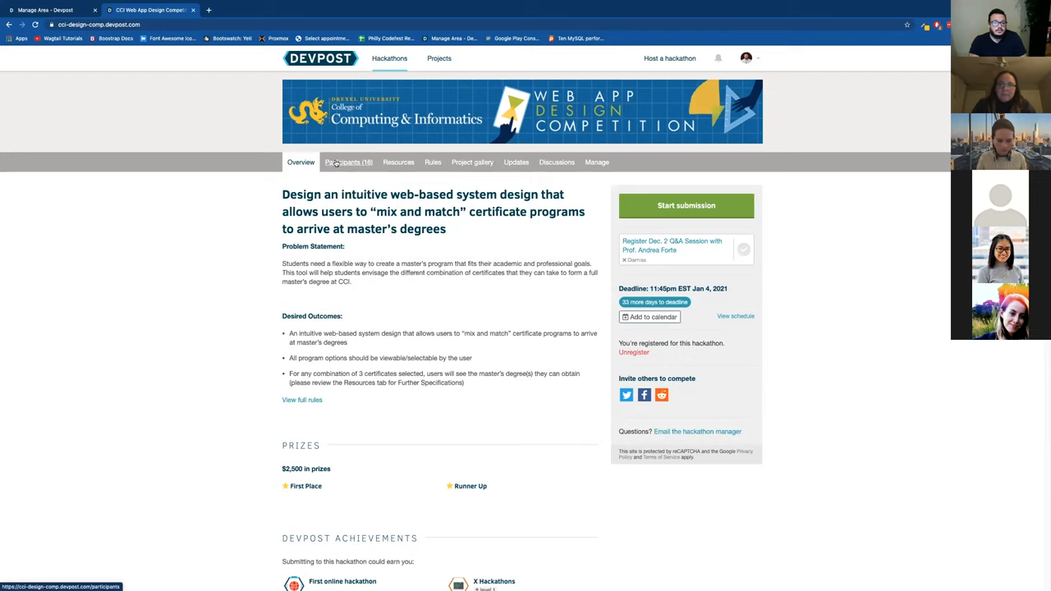
{"action": "left_click", "coordinate": [348, 162]}
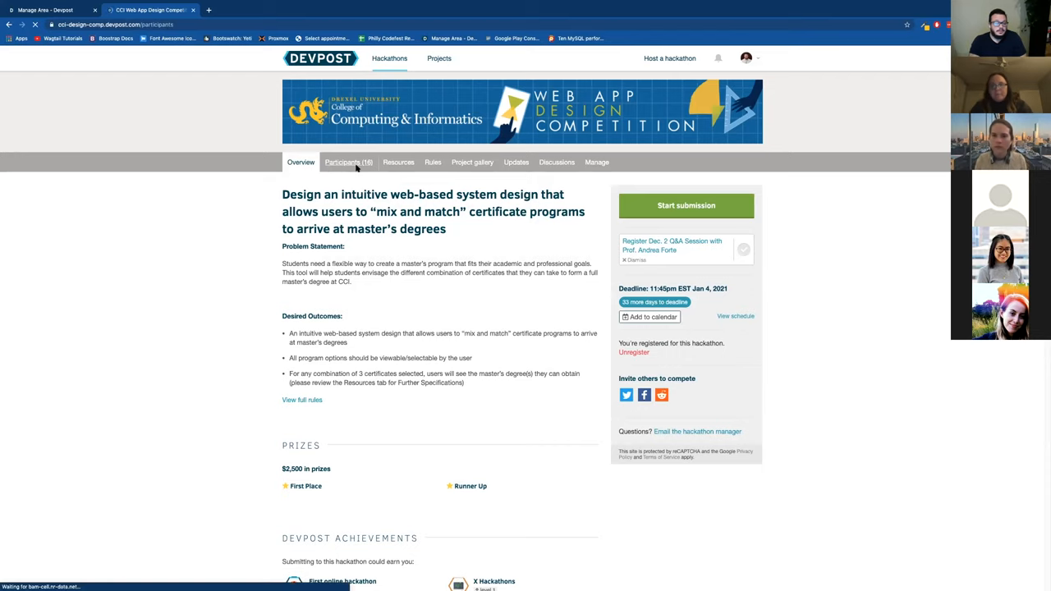
{"action": "left_click", "coordinate": [348, 162]}
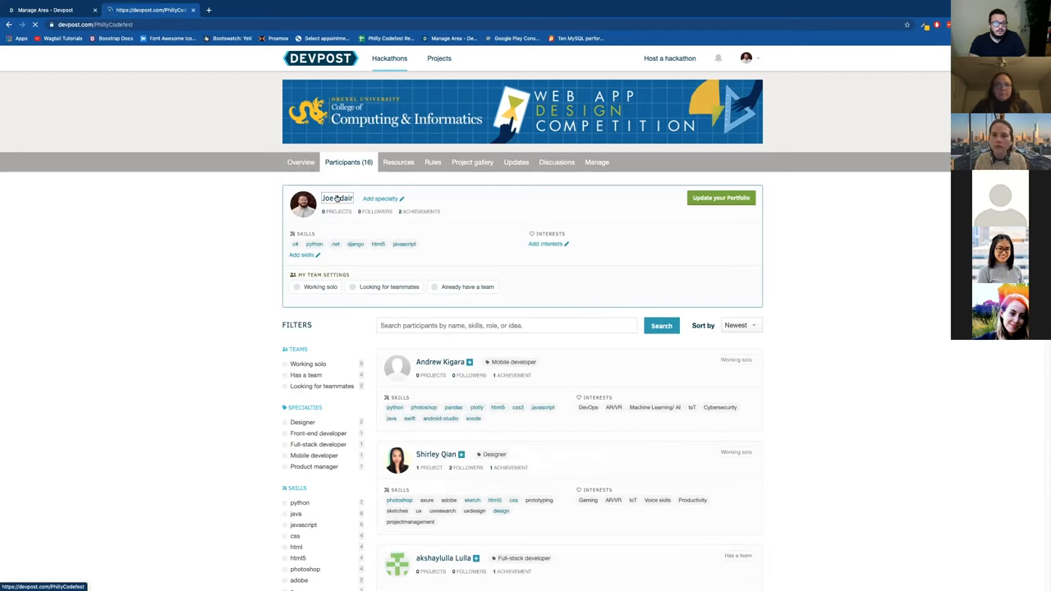
{"action": "left_click", "coordinate": [336, 198]}
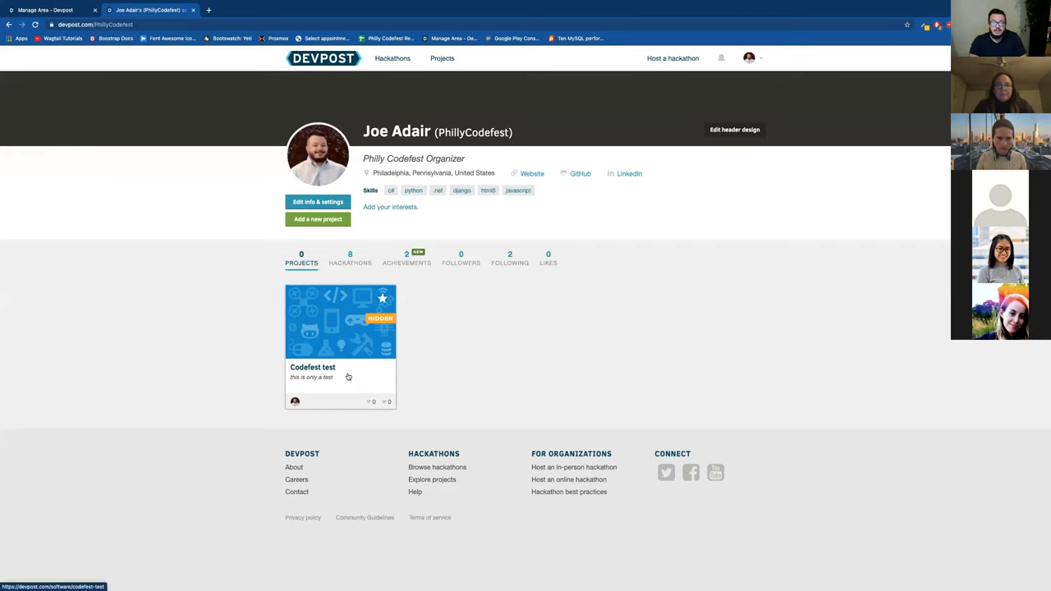
{"action": "mouse_move", "coordinate": [593, 350]}
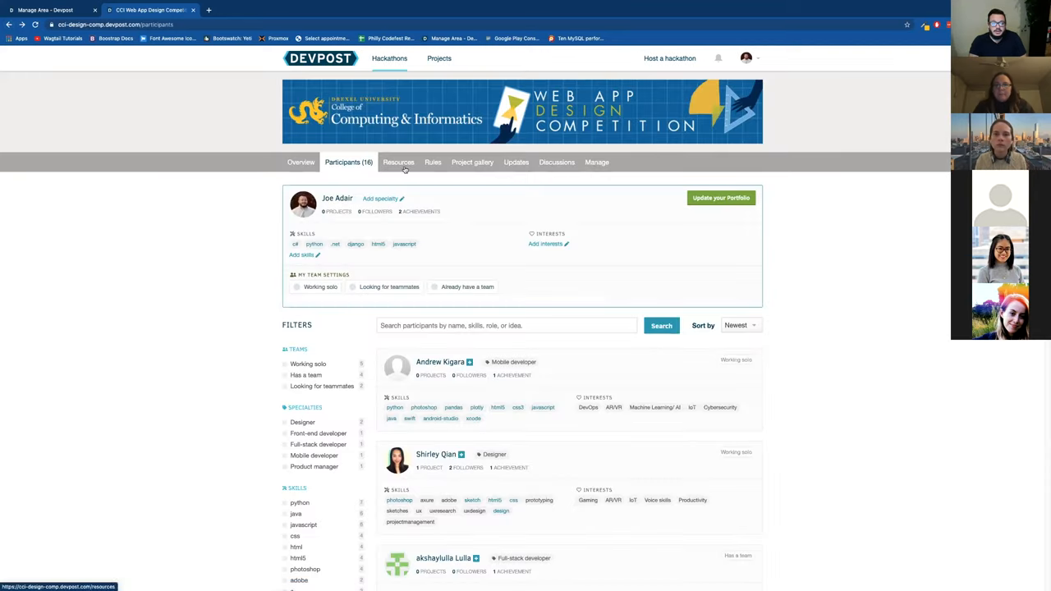
{"action": "left_click", "coordinate": [301, 162]}
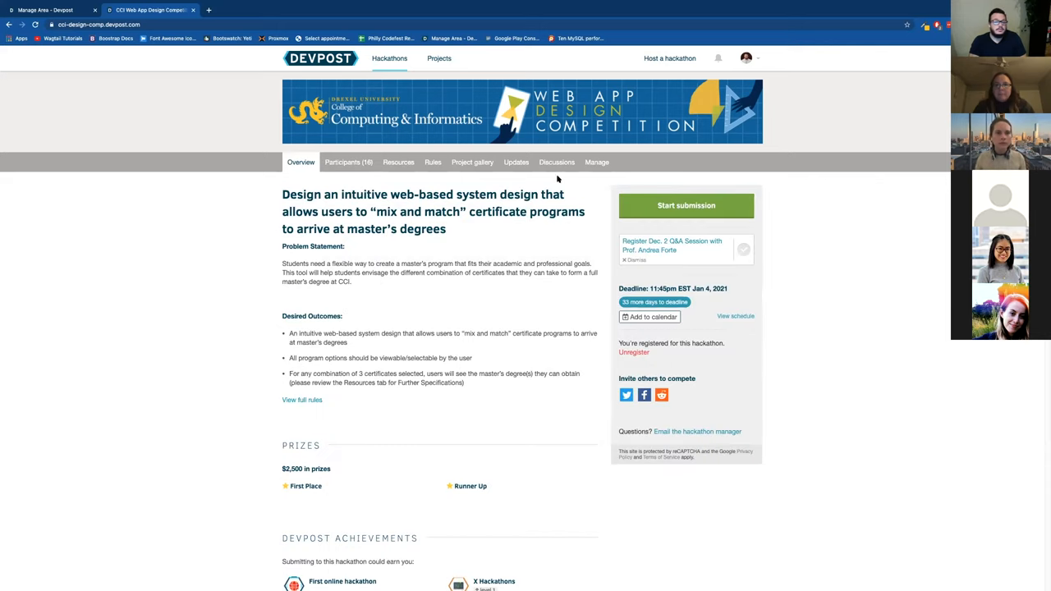
Step: Open the 'How to create and submit a project' discussion and read its add-project help article
{"action": "left_click", "coordinate": [557, 162]}
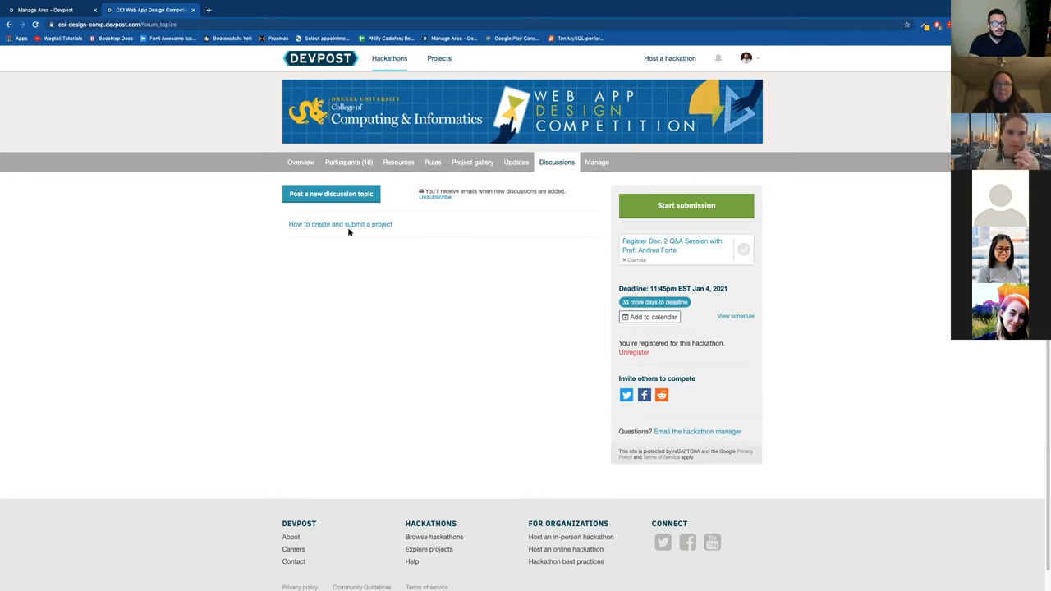
{"action": "left_click", "coordinate": [340, 223]}
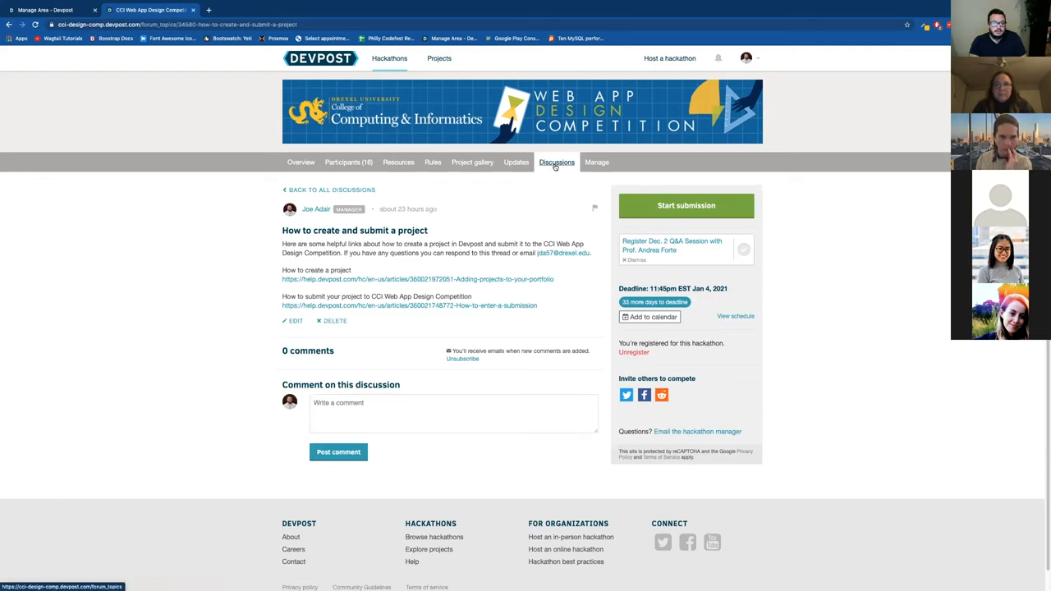
{"action": "mouse_move", "coordinate": [386, 261]}
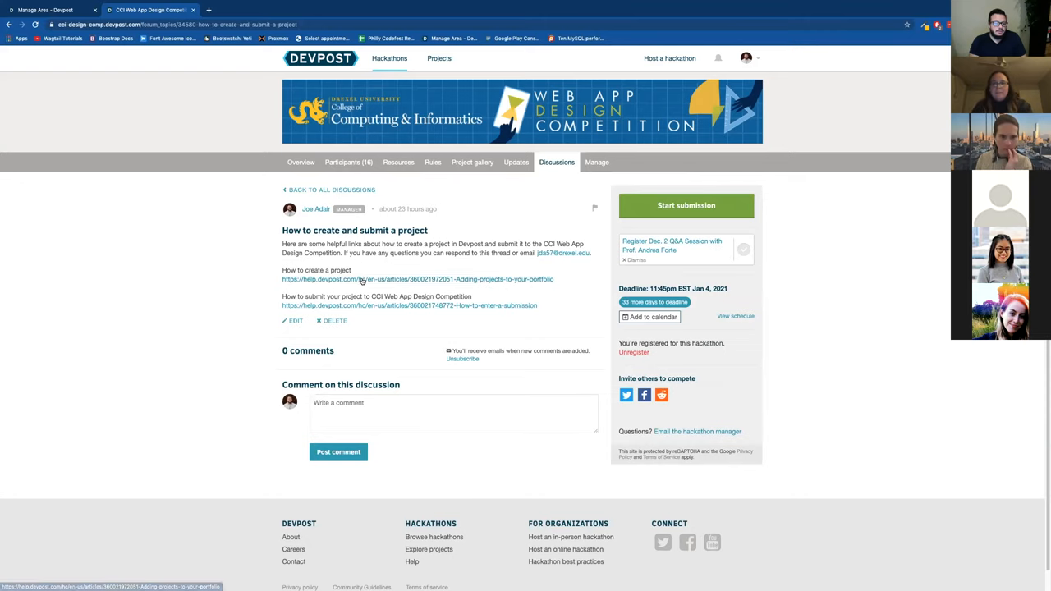
{"action": "left_click", "coordinate": [417, 279]}
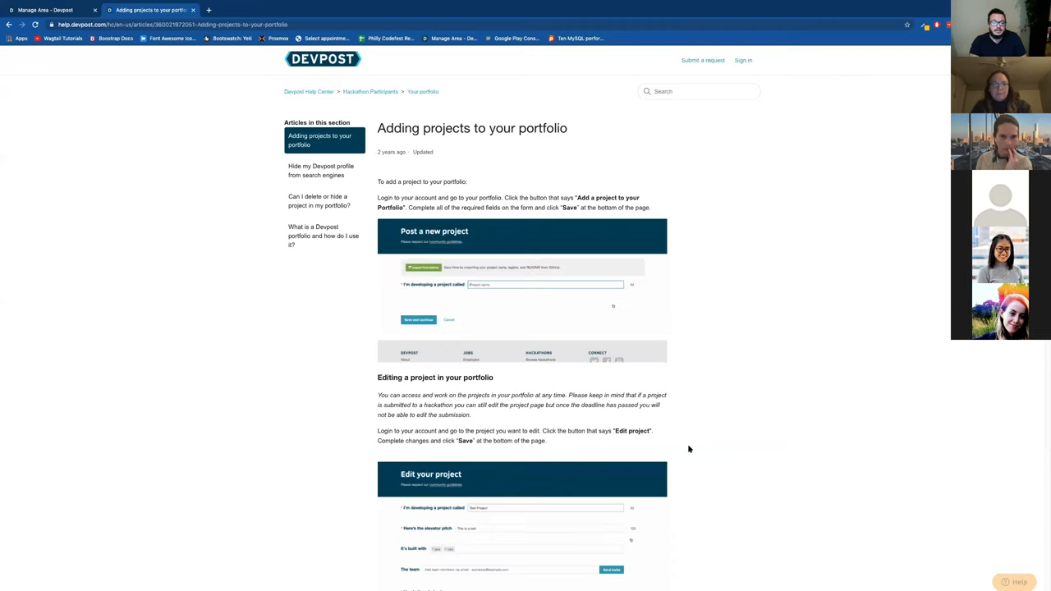
{"action": "scroll", "scroll_direction": "down", "scroll_amount": 3}
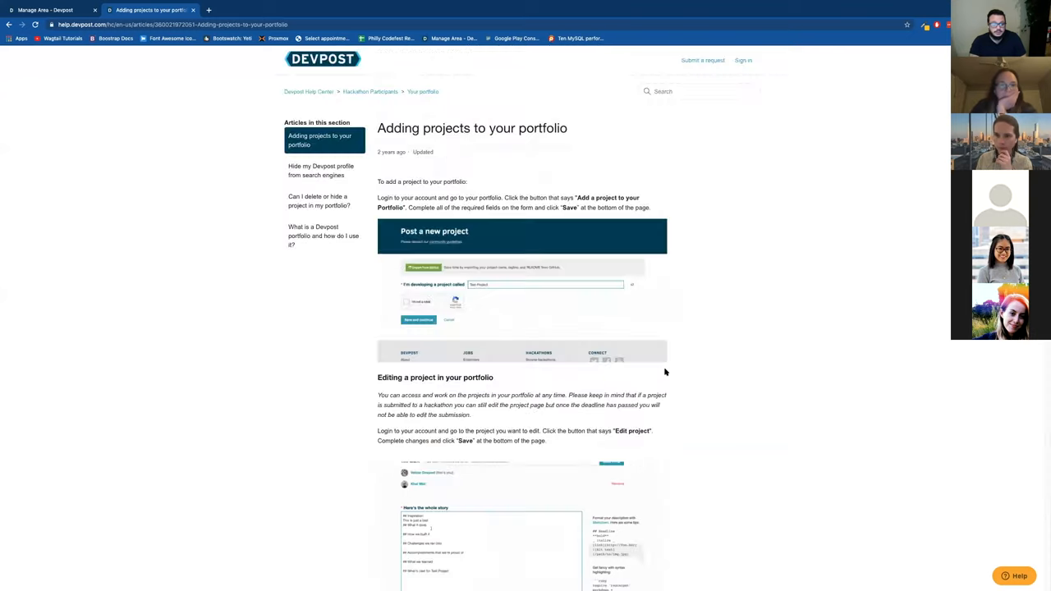
Step: Read the second linked help article on entering a submission
{"action": "left_click", "coordinate": [45, 9]}
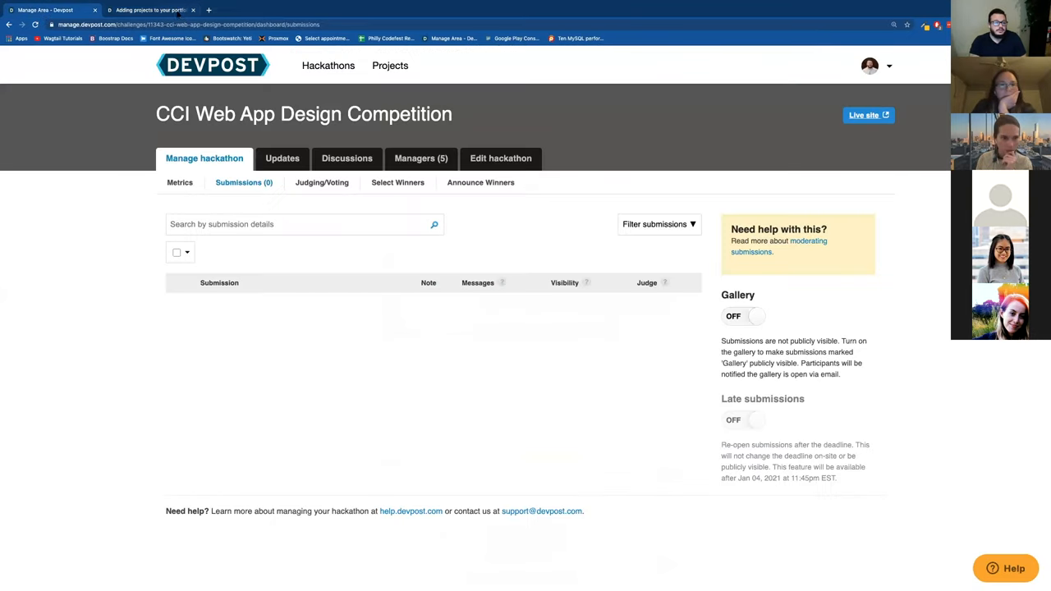
{"action": "left_click", "coordinate": [152, 9]}
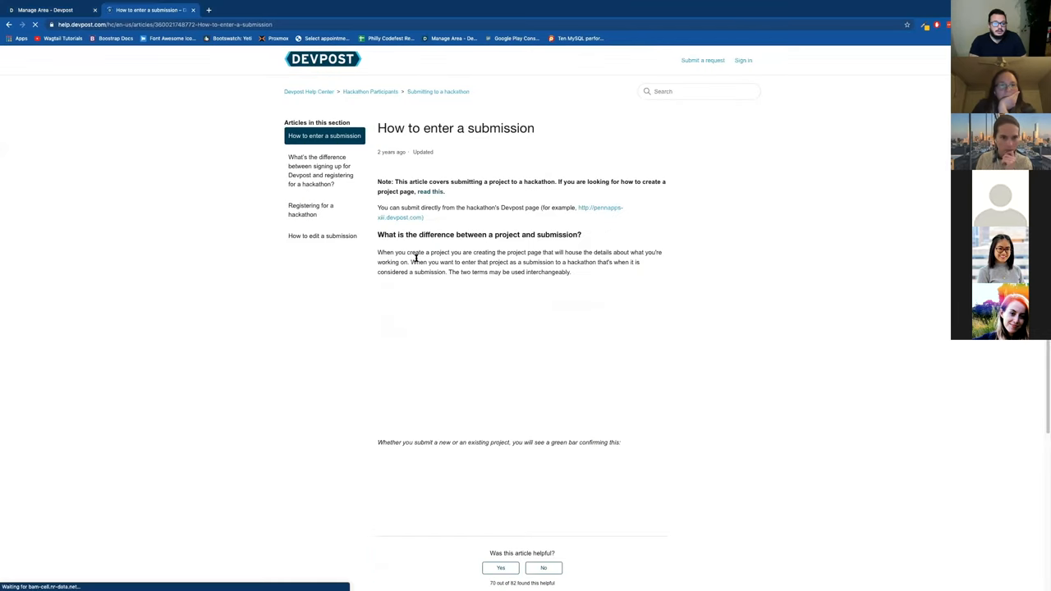
{"action": "scroll", "scroll_direction": "down", "scroll_amount": 3}
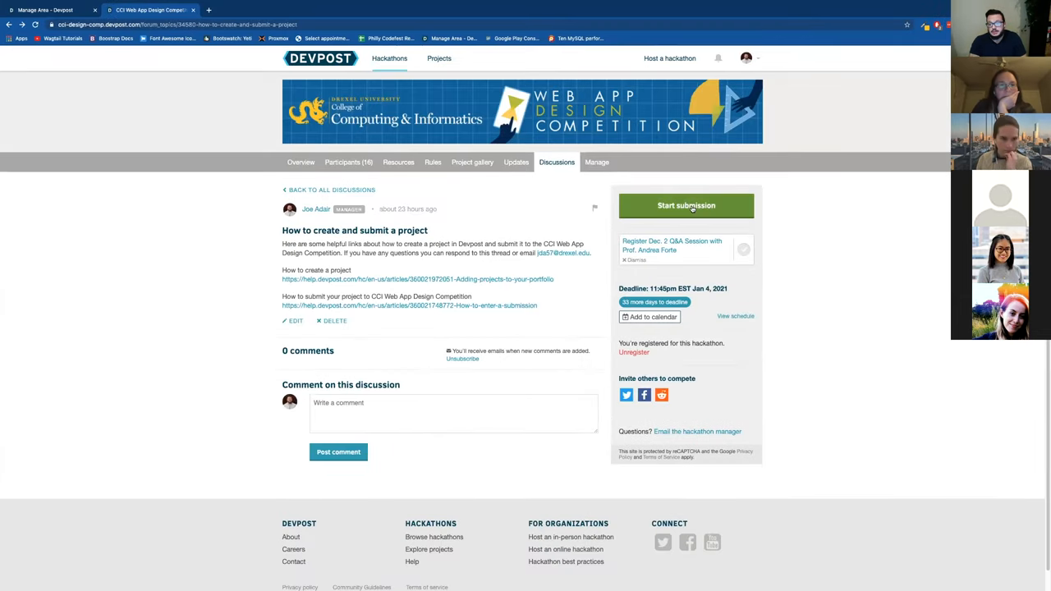
{"action": "left_click", "coordinate": [686, 206]}
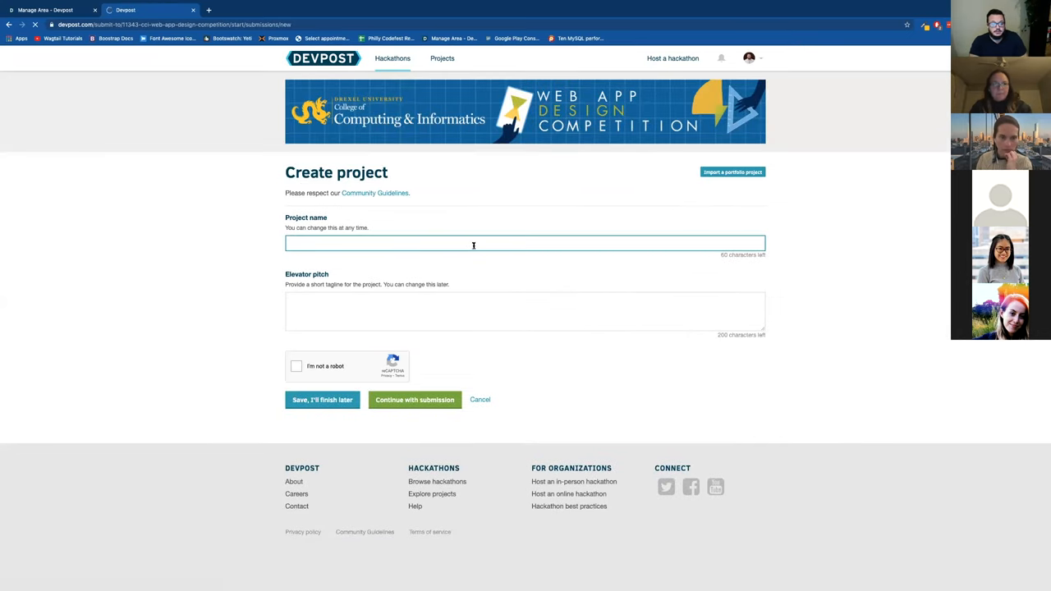
{"action": "left_click", "coordinate": [525, 310]}
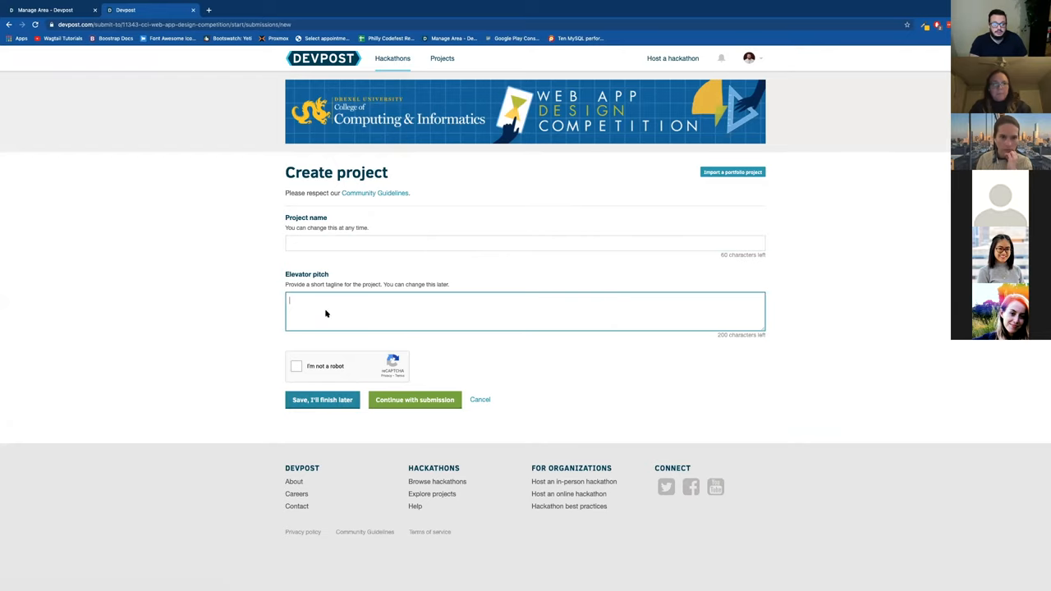
{"action": "left_click", "coordinate": [525, 243]}
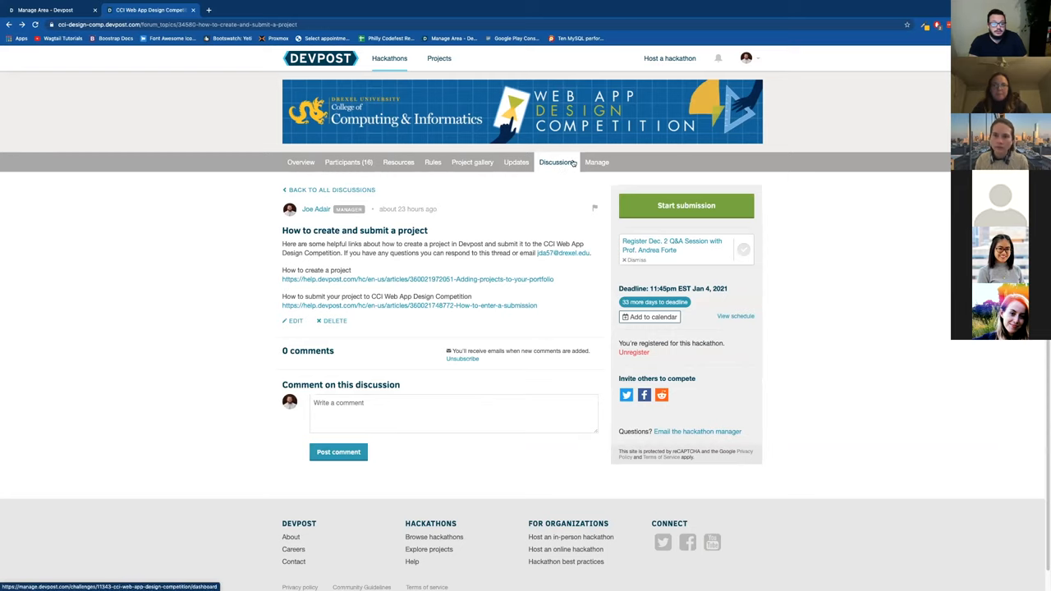
Step: Reopen 'How to create and submit a project' from the discussions list and click the comment box
{"action": "left_click", "coordinate": [333, 190]}
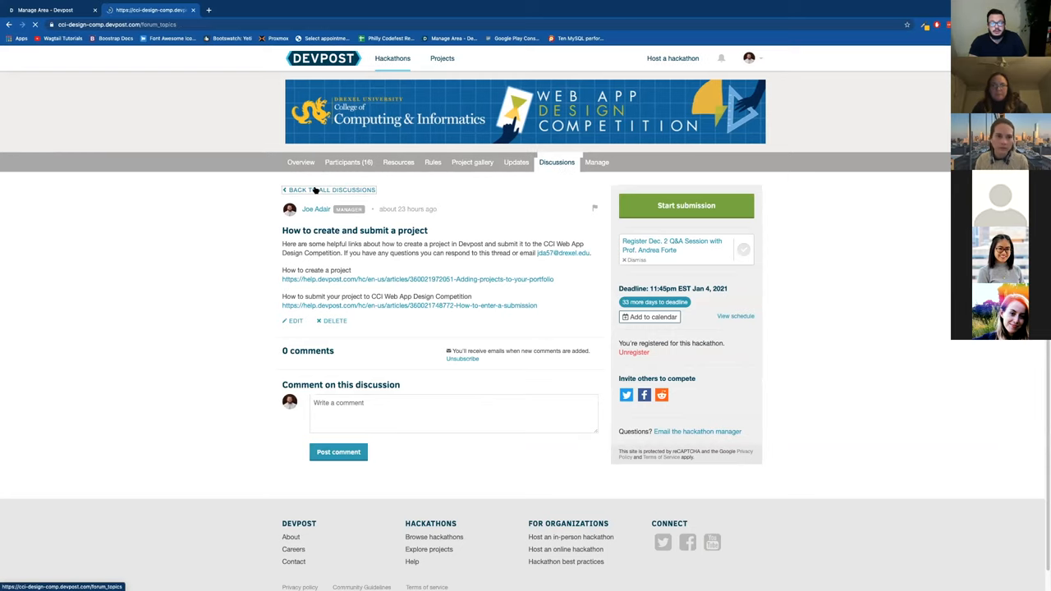
{"action": "left_click", "coordinate": [331, 190]}
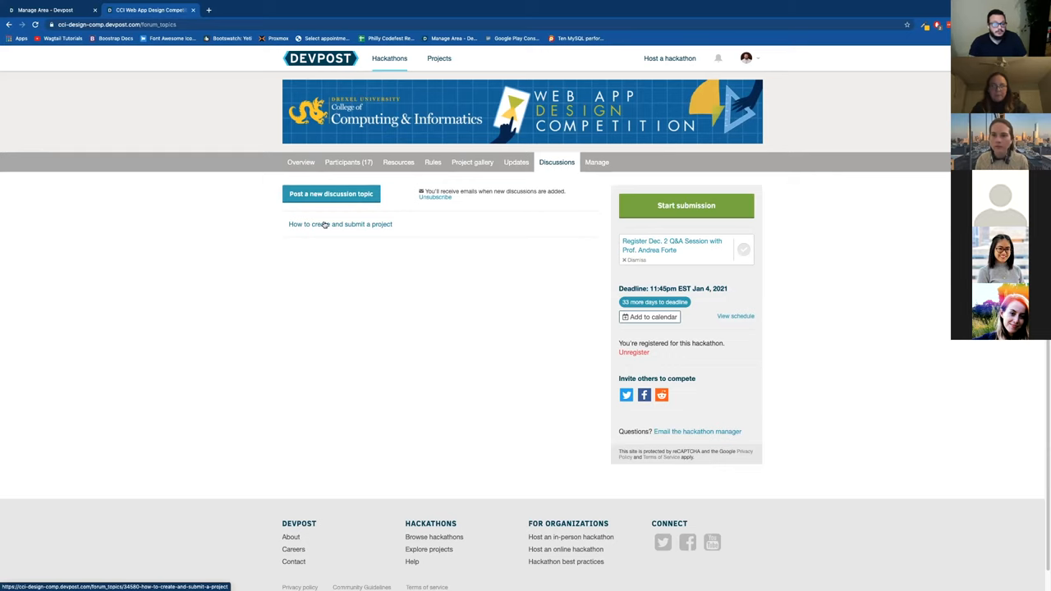
{"action": "left_click", "coordinate": [340, 224]}
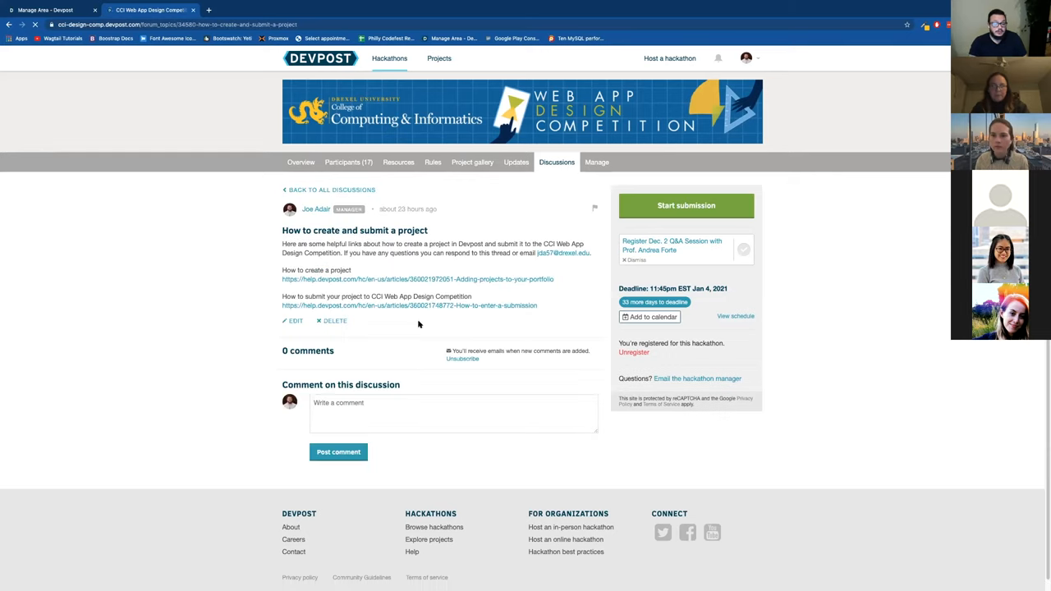
{"action": "left_click", "coordinate": [453, 413]}
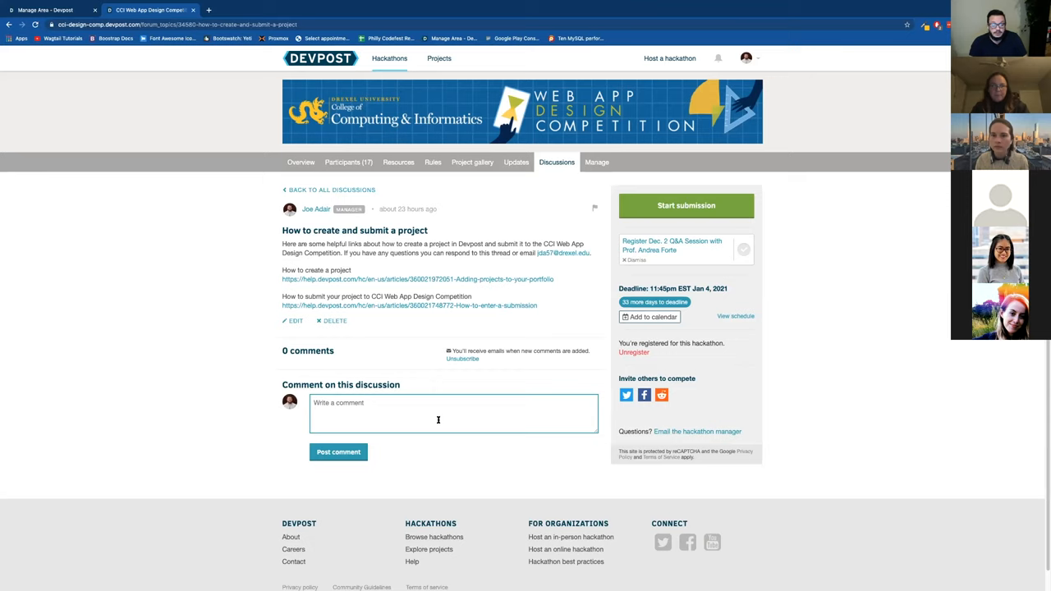
{"action": "mouse_move", "coordinate": [348, 412]}
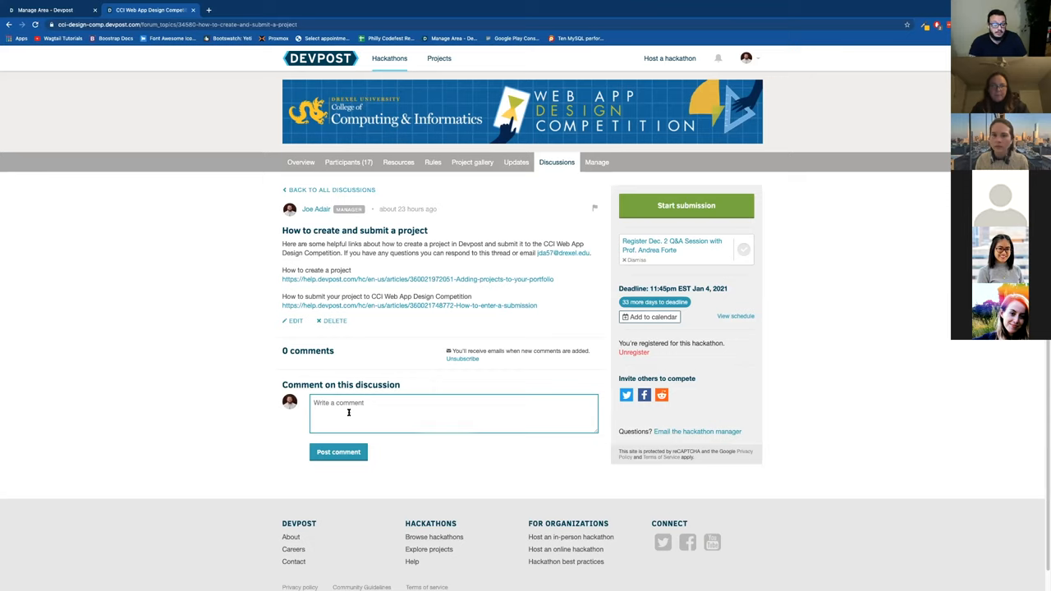
{"action": "left_click", "coordinate": [348, 412]}
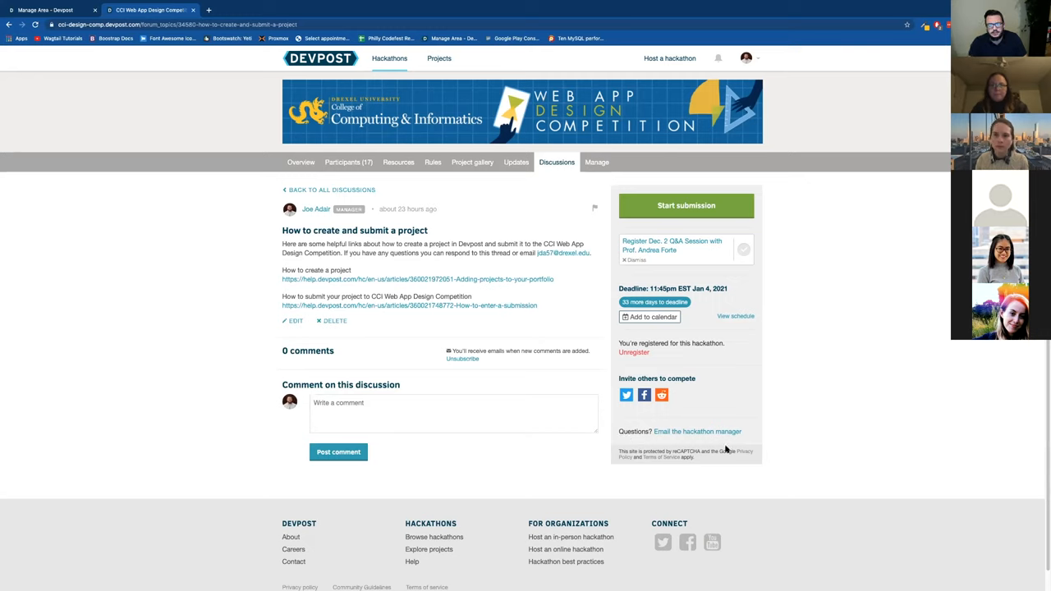
{"action": "mouse_move", "coordinate": [804, 443]}
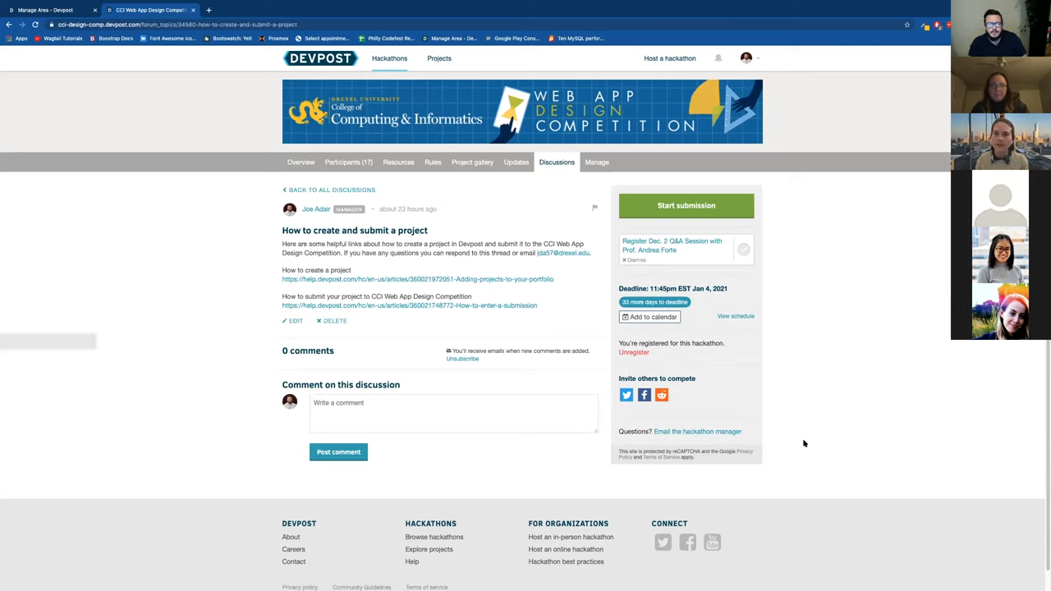
{"action": "mouse_move", "coordinate": [505, 335]}
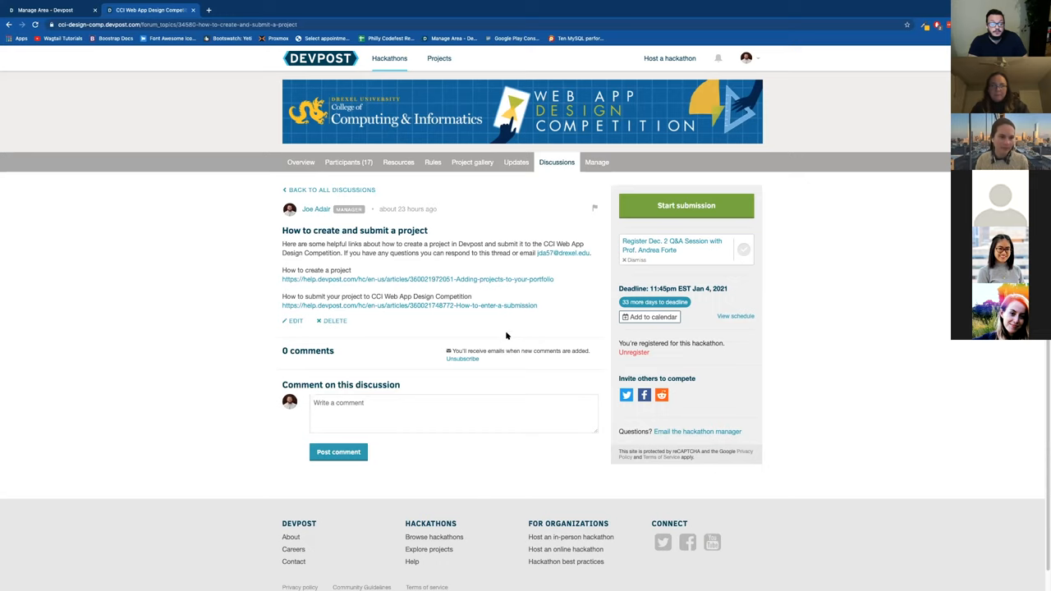
{"action": "mouse_move", "coordinate": [504, 333]}
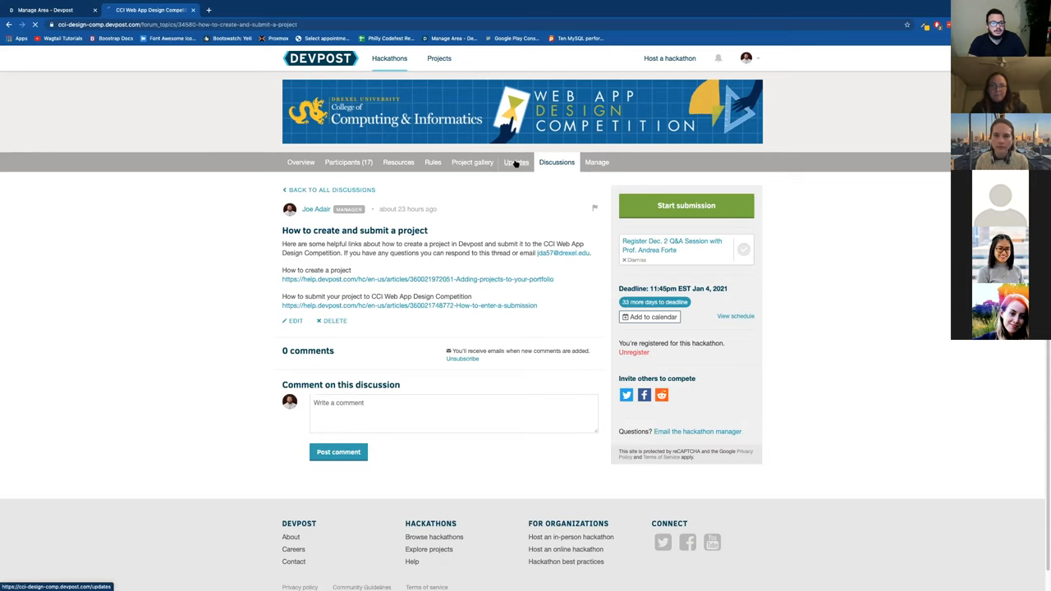
Step: Open the hackathon's Updates tab showing the stay-tuned announcements notice
{"action": "left_click", "coordinate": [517, 161]}
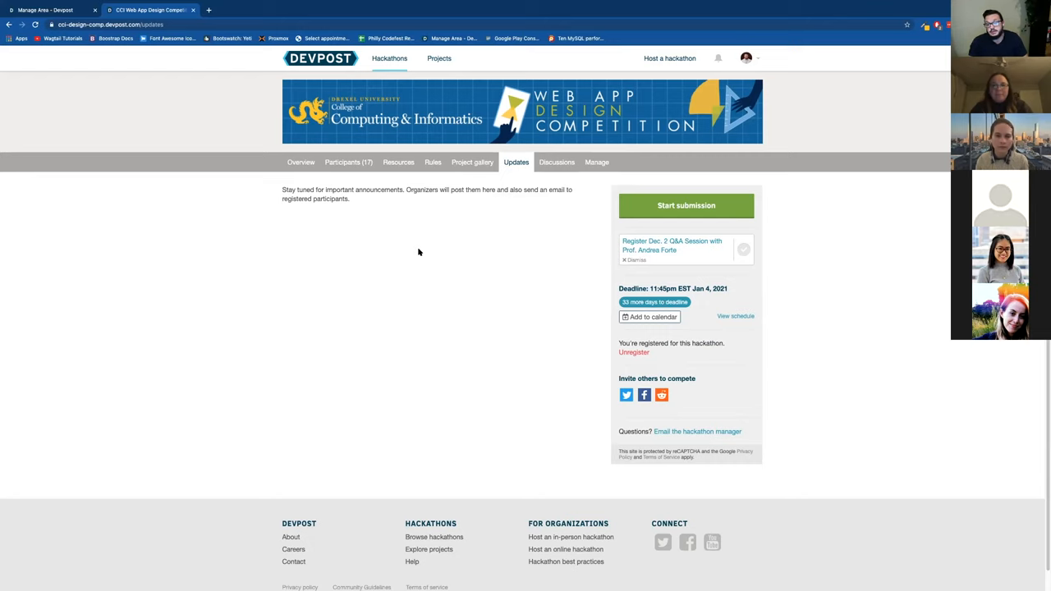
{"action": "mouse_move", "coordinate": [411, 299]}
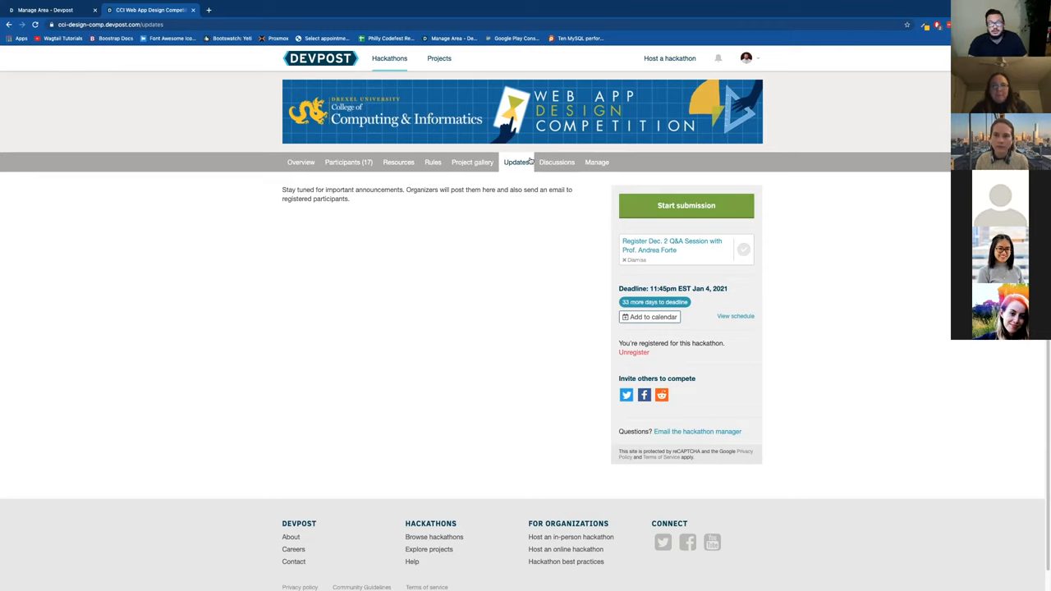
{"action": "mouse_move", "coordinate": [557, 161]}
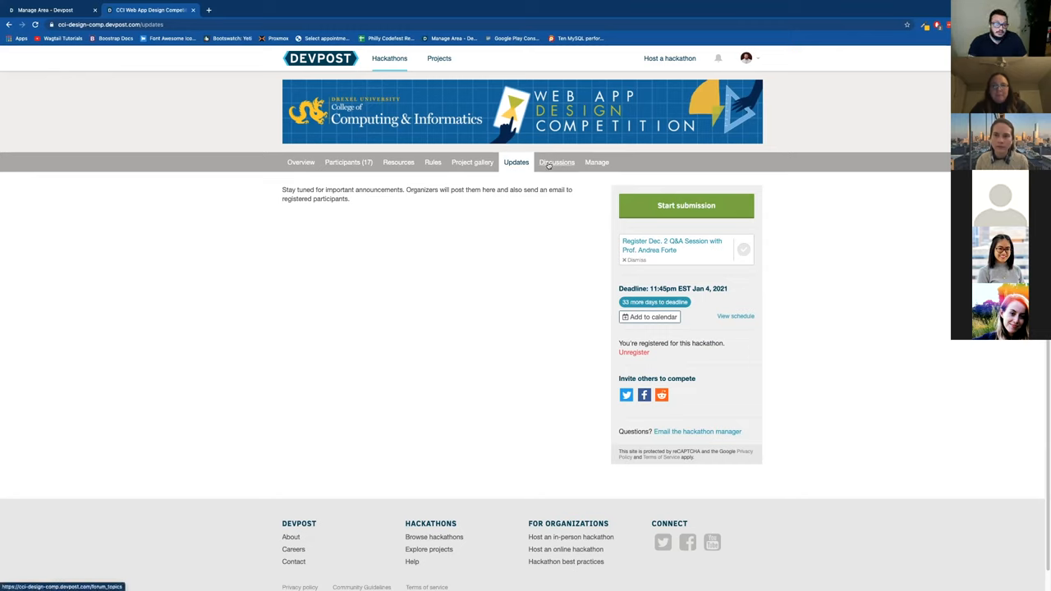
{"action": "mouse_move", "coordinate": [357, 232]}
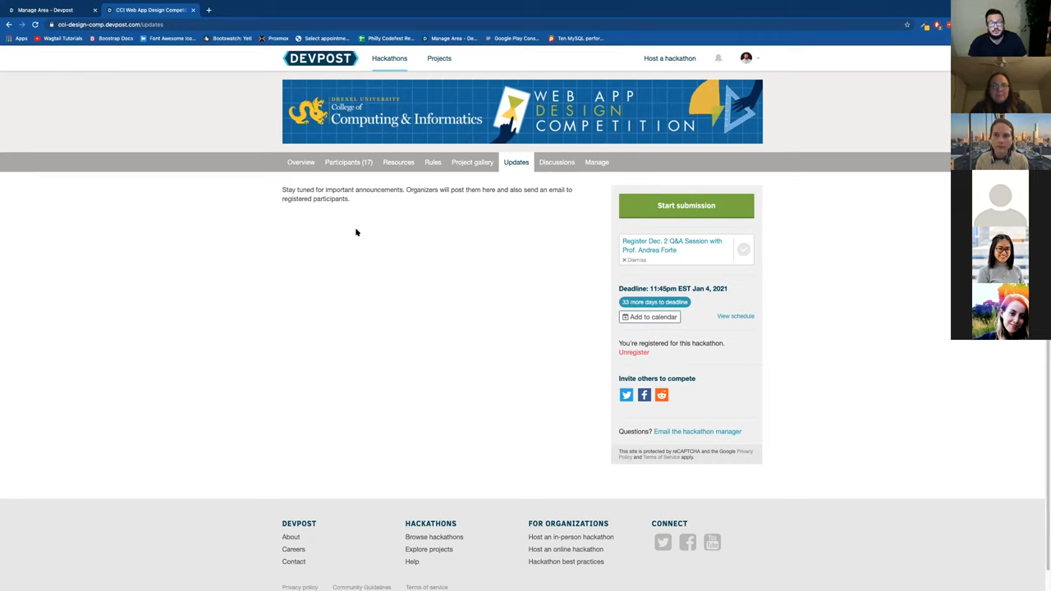
{"action": "mouse_move", "coordinate": [327, 187]}
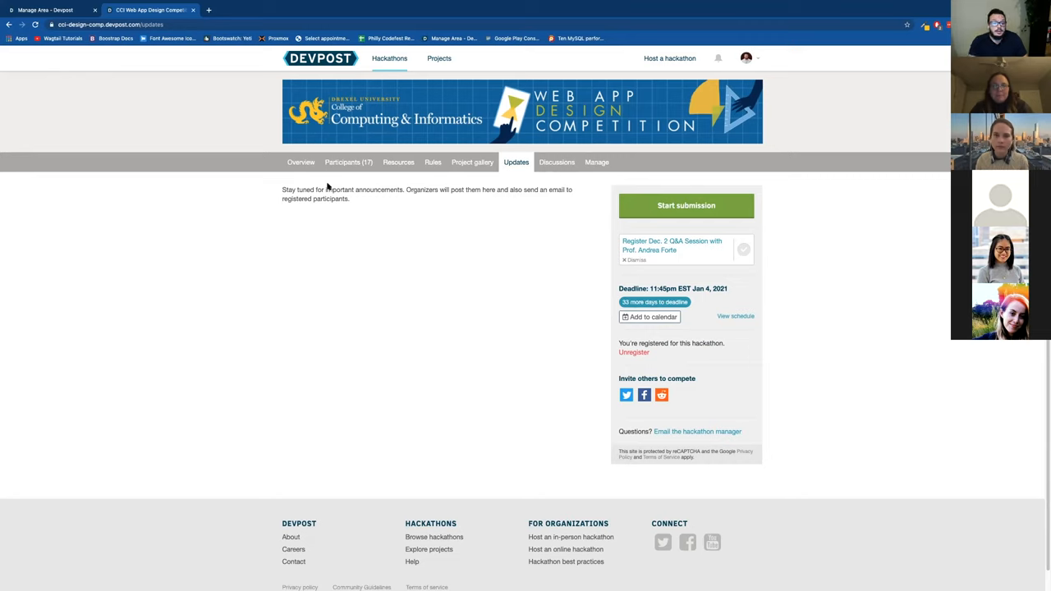
{"action": "mouse_move", "coordinate": [380, 238]}
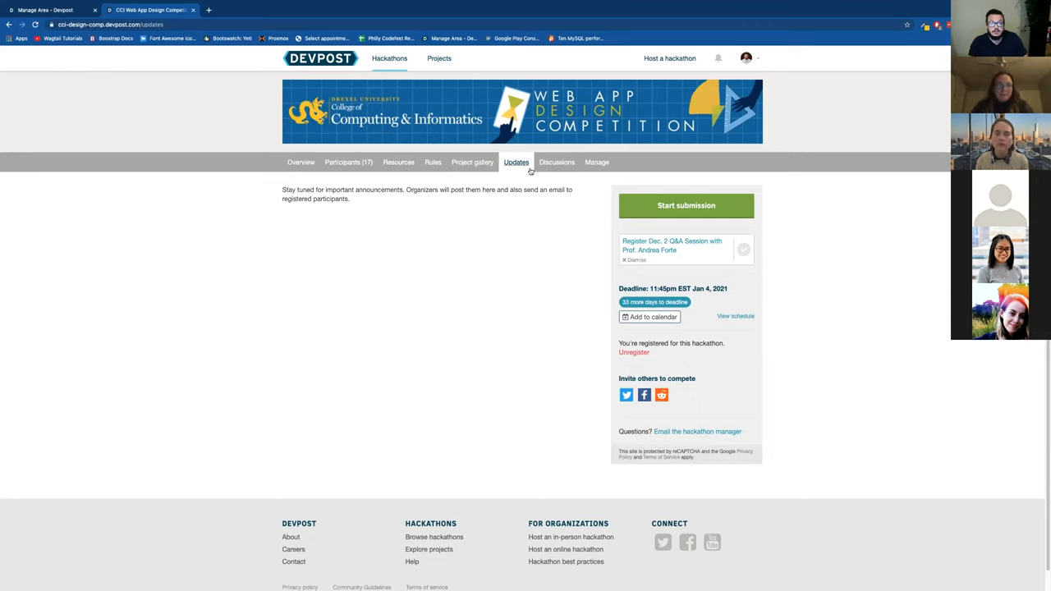
{"action": "mouse_move", "coordinate": [557, 161]}
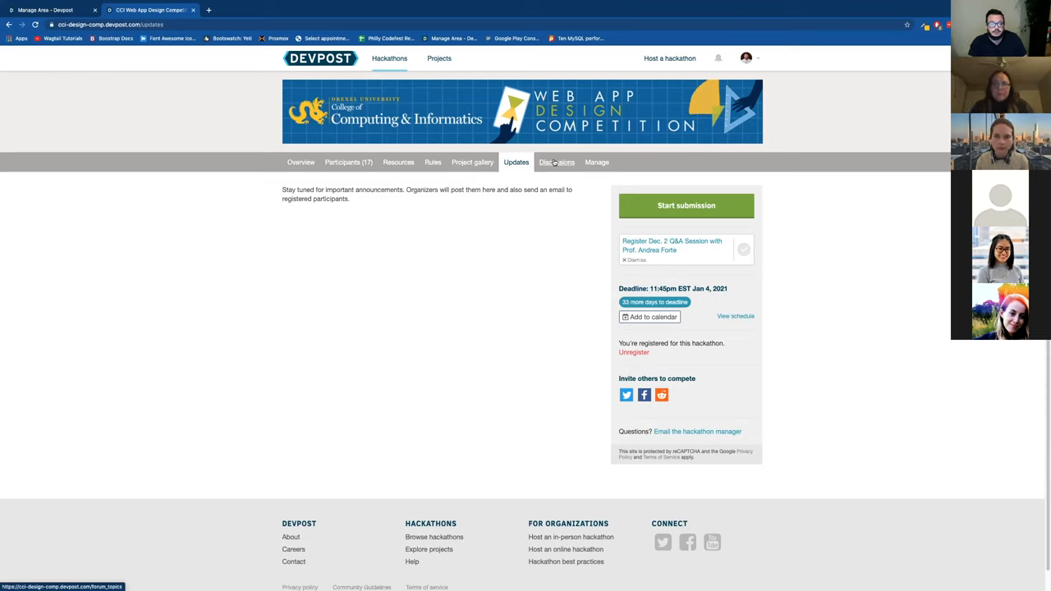
{"action": "mouse_move", "coordinate": [472, 162]}
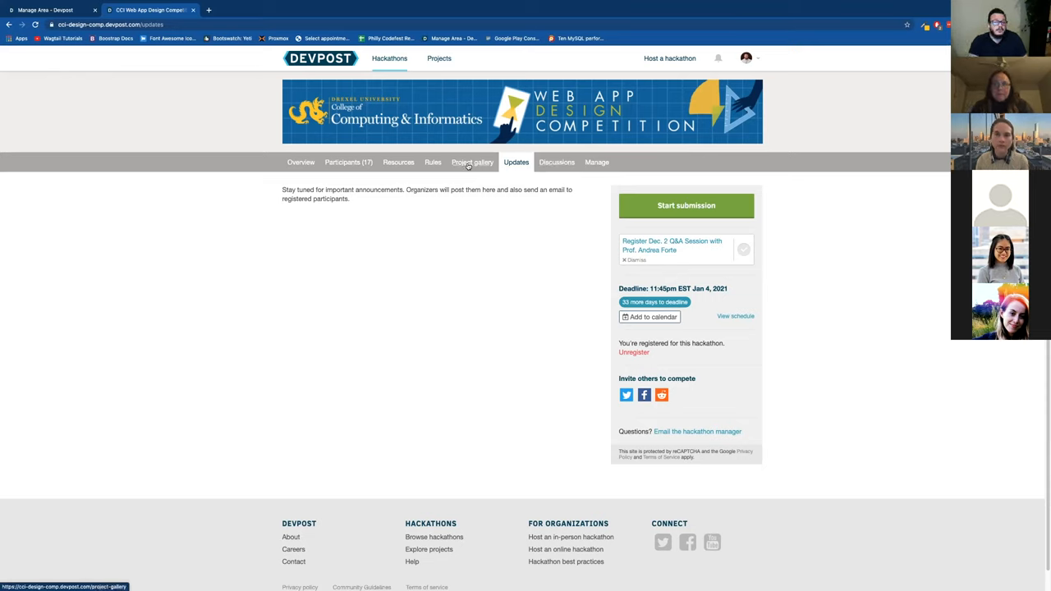
Step: Open the competition's Project gallery, which is not yet published by the managers
{"action": "left_click", "coordinate": [472, 162]}
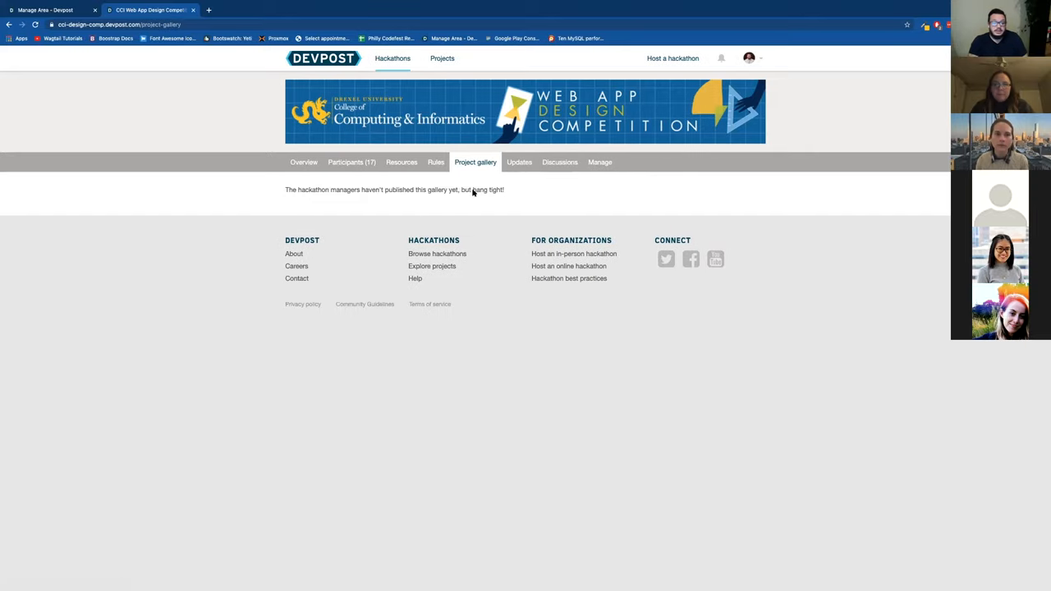
{"action": "mouse_move", "coordinate": [470, 196]}
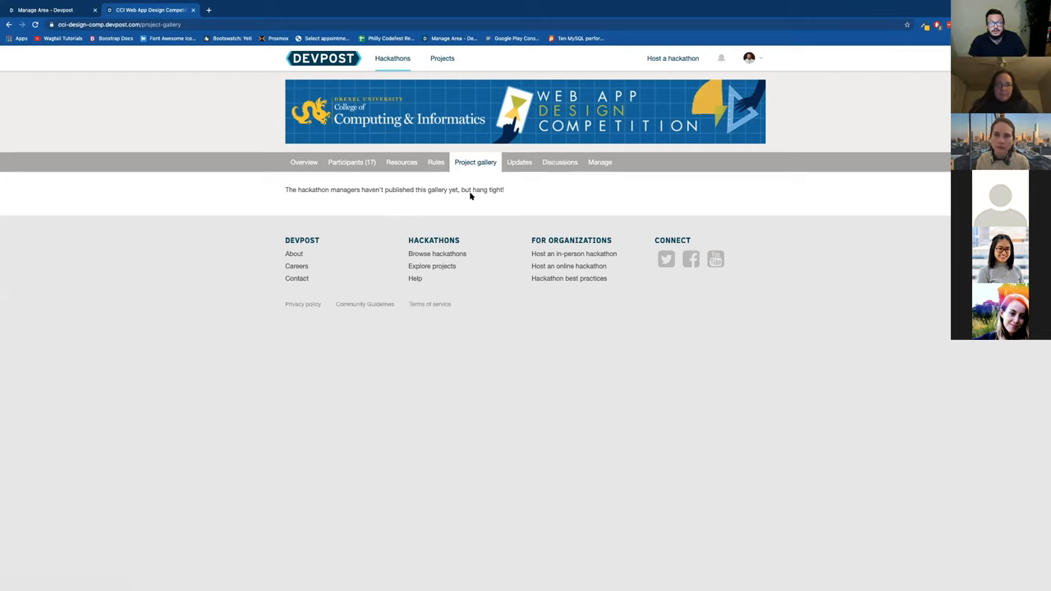
{"action": "mouse_move", "coordinate": [298, 179]}
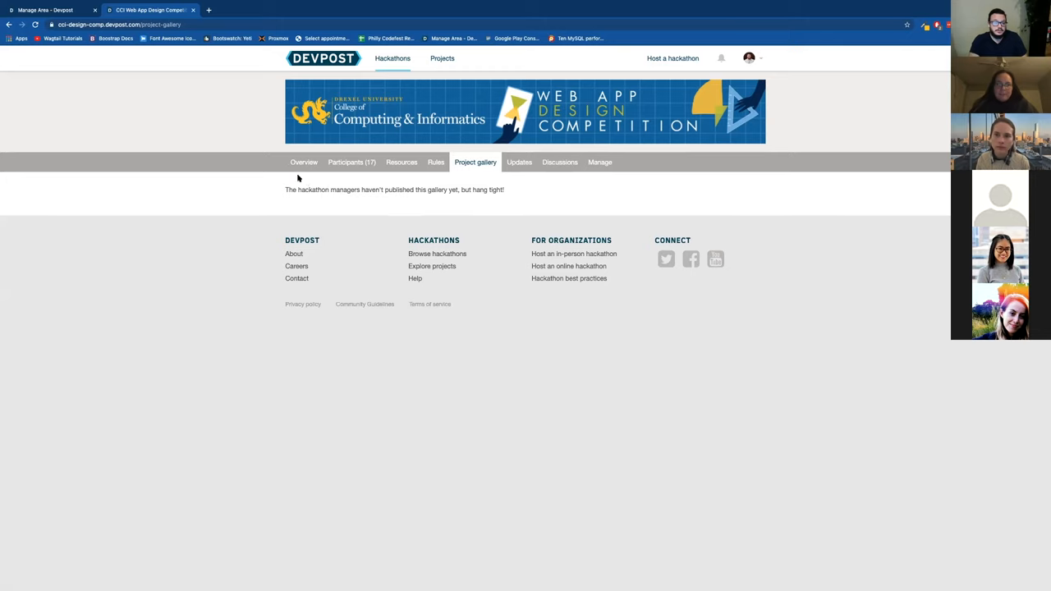
{"action": "mouse_move", "coordinate": [304, 162]}
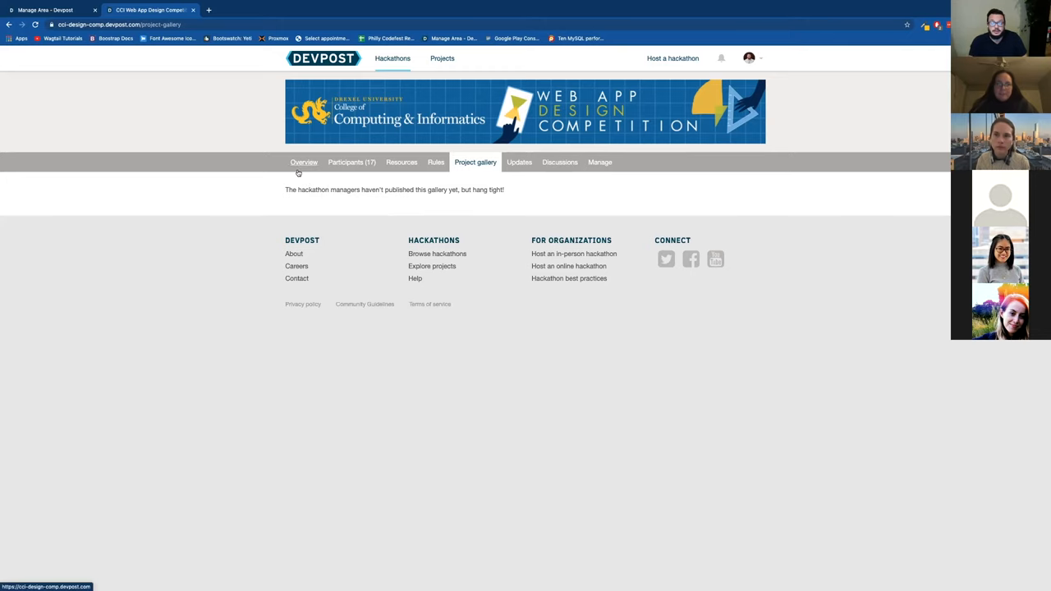
Step: Return to the Overview page and scroll through the problem statement, desired outcomes and prizes
{"action": "left_click", "coordinate": [304, 161]}
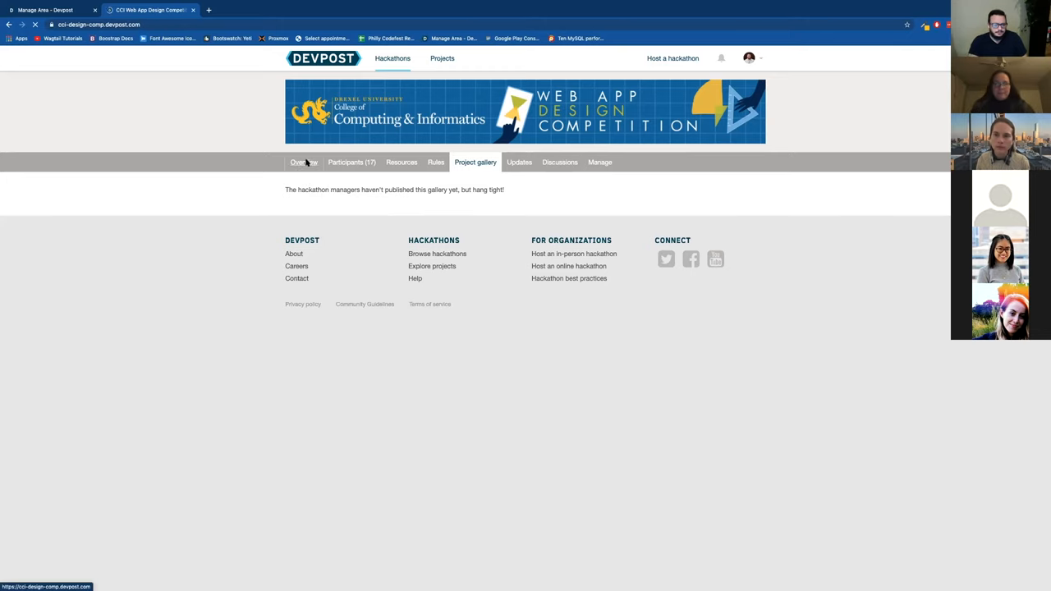
{"action": "left_click", "coordinate": [303, 162]}
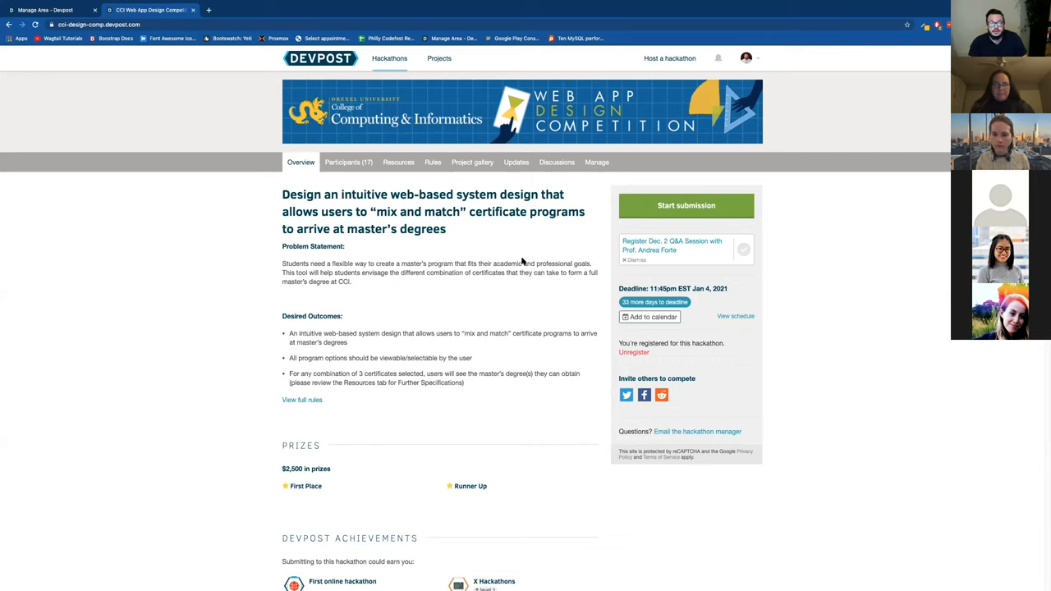
{"action": "mouse_move", "coordinate": [452, 205]}
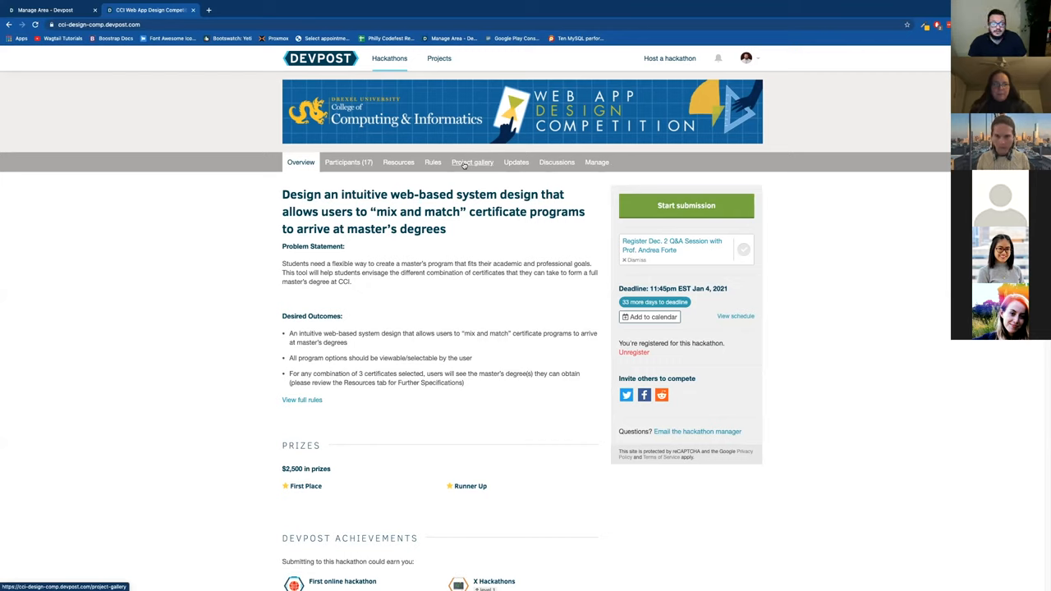
{"action": "mouse_move", "coordinate": [515, 393]}
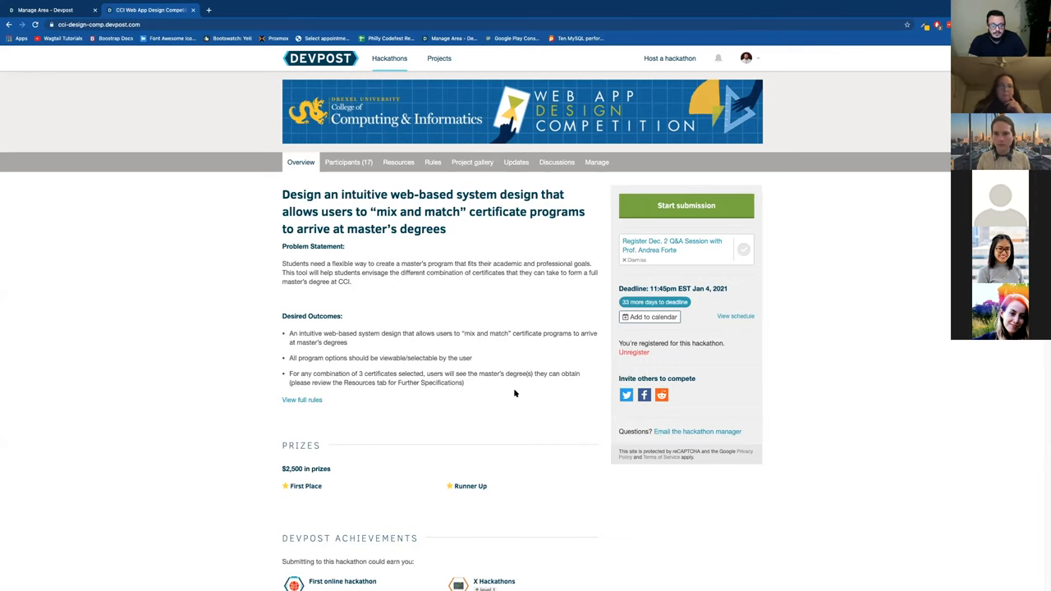
{"action": "scroll", "scroll_direction": "down", "scroll_amount": 3}
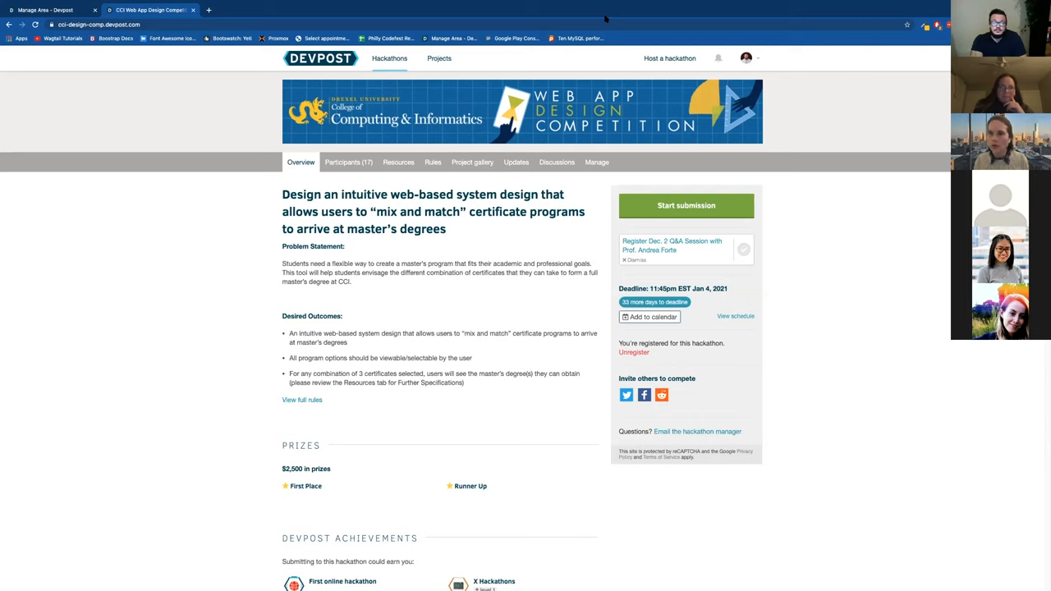
{"action": "mouse_move", "coordinate": [577, 66]}
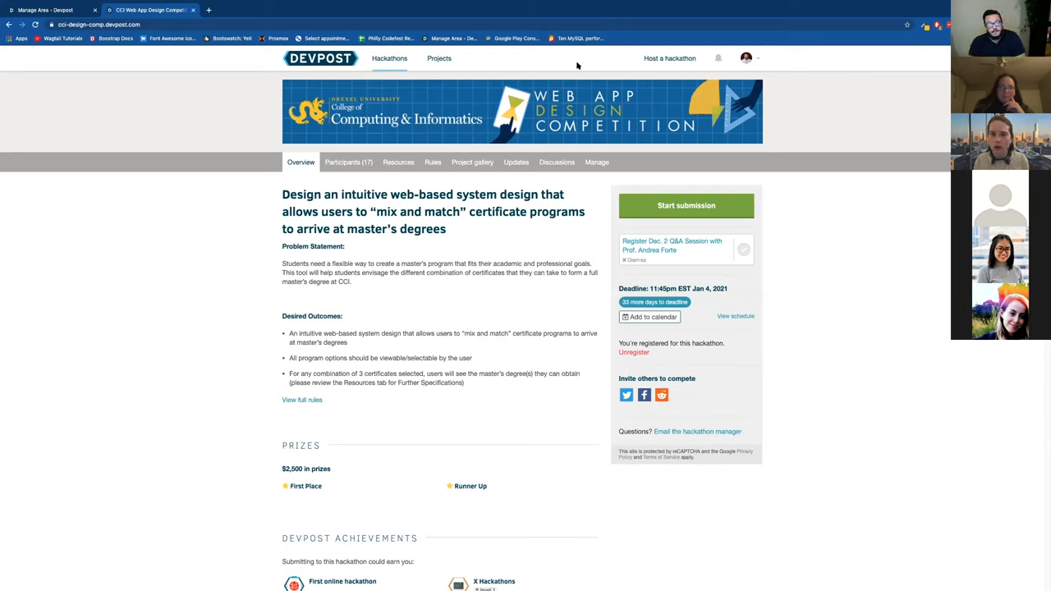
{"action": "mouse_move", "coordinate": [660, 171]}
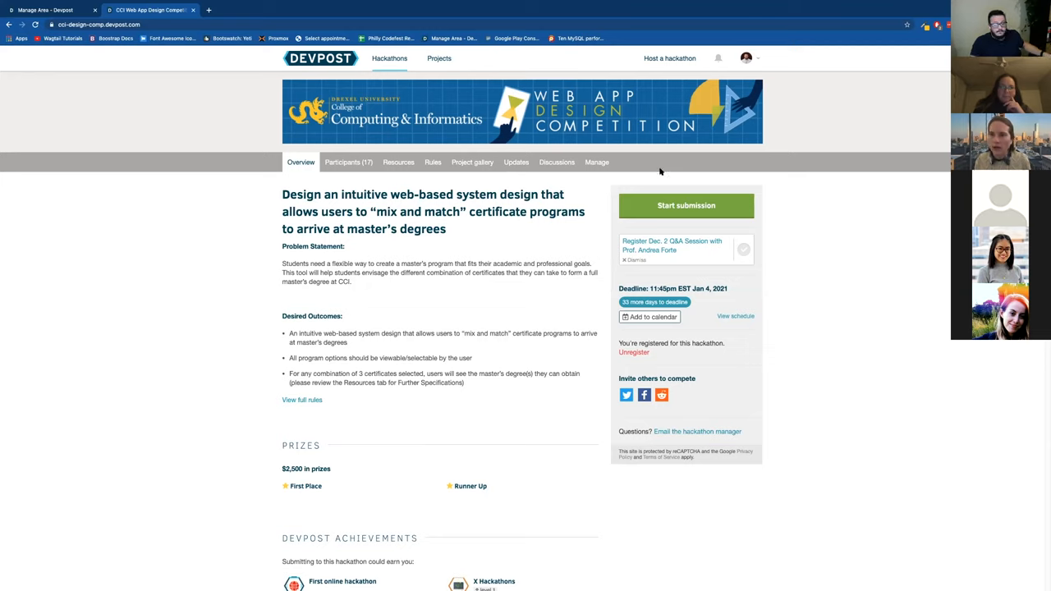
{"action": "mouse_move", "coordinate": [598, 56]}
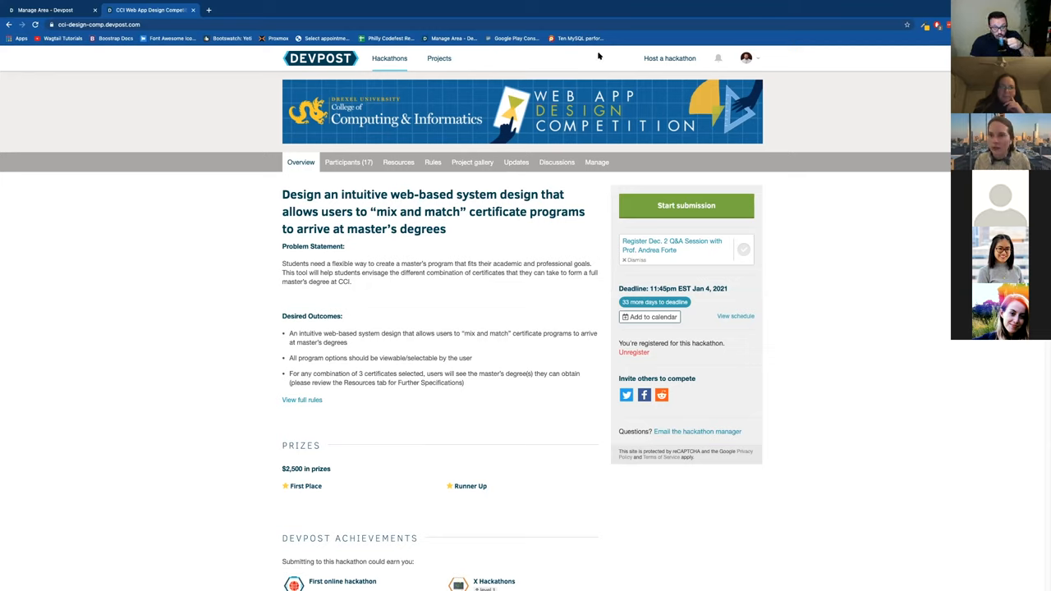
{"action": "mouse_move", "coordinate": [595, 55]}
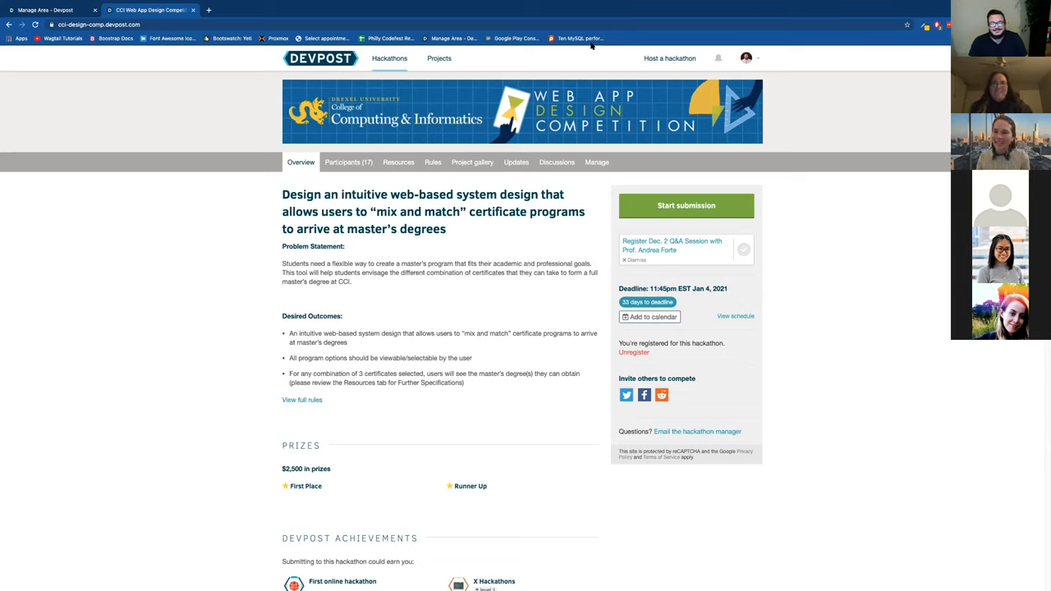
{"action": "mouse_move", "coordinate": [403, 584]}
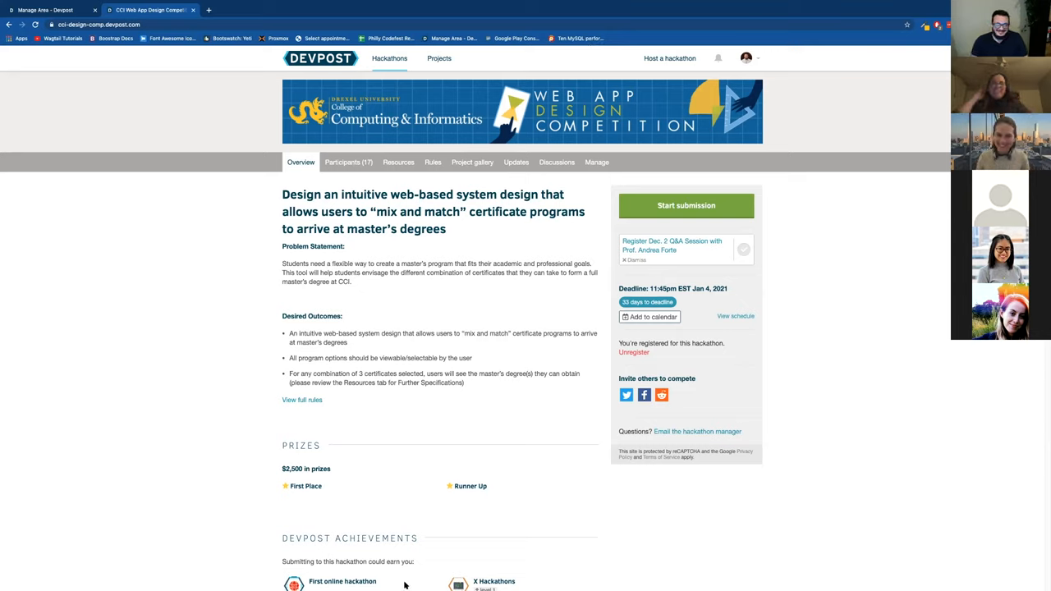
{"action": "mouse_move", "coordinate": [569, 495]}
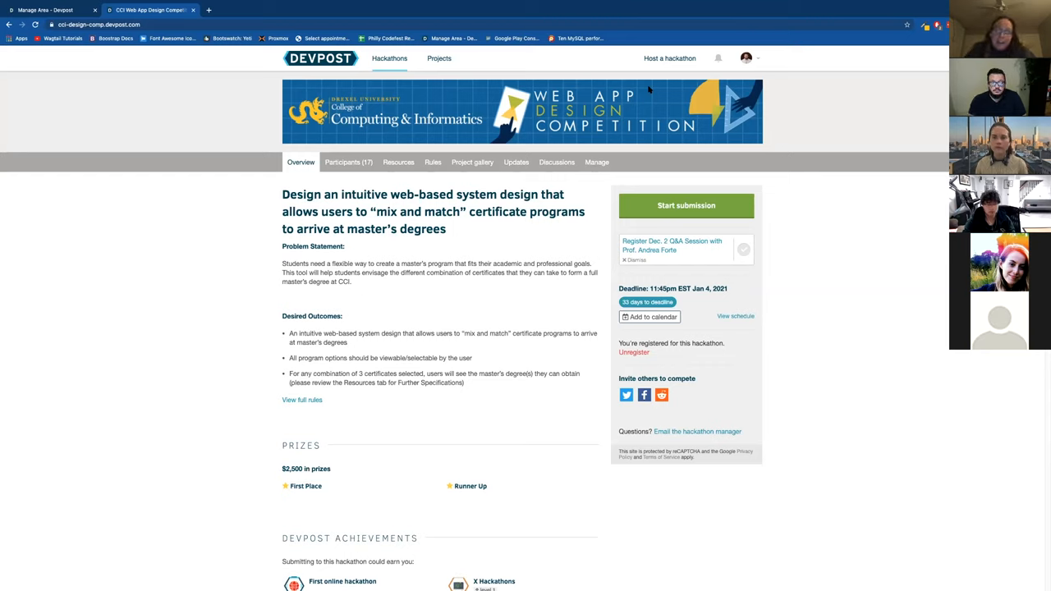
{"action": "mouse_move", "coordinate": [669, 104]}
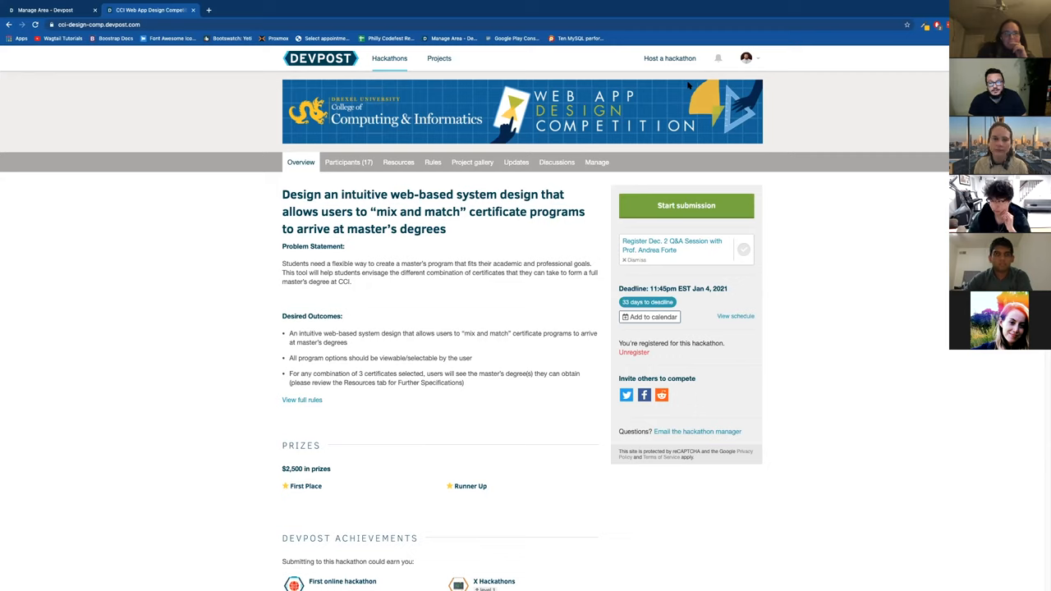
{"action": "mouse_move", "coordinate": [705, 67]}
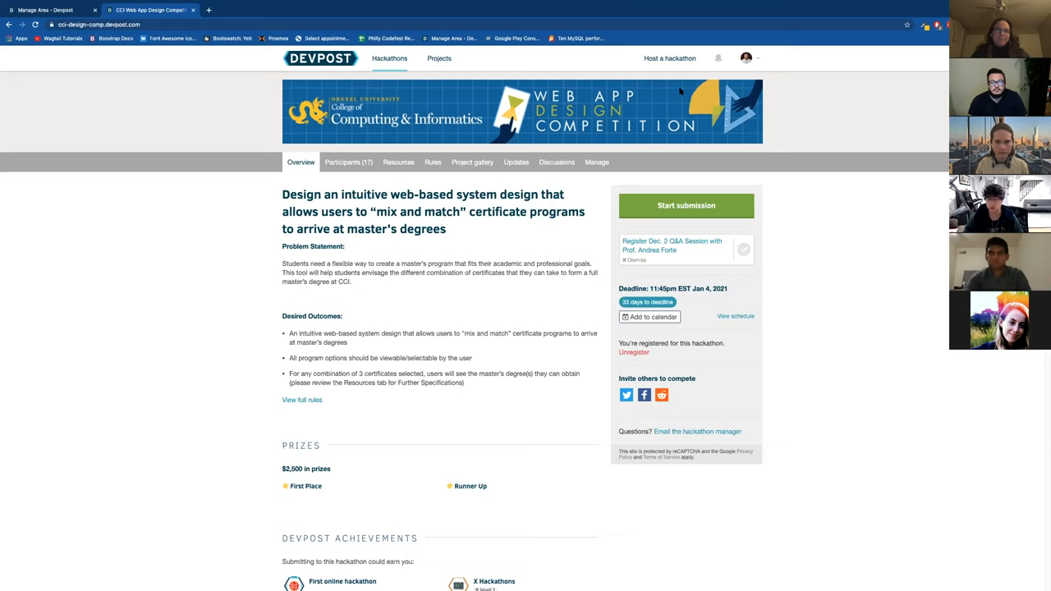
{"action": "mouse_move", "coordinate": [661, 265]}
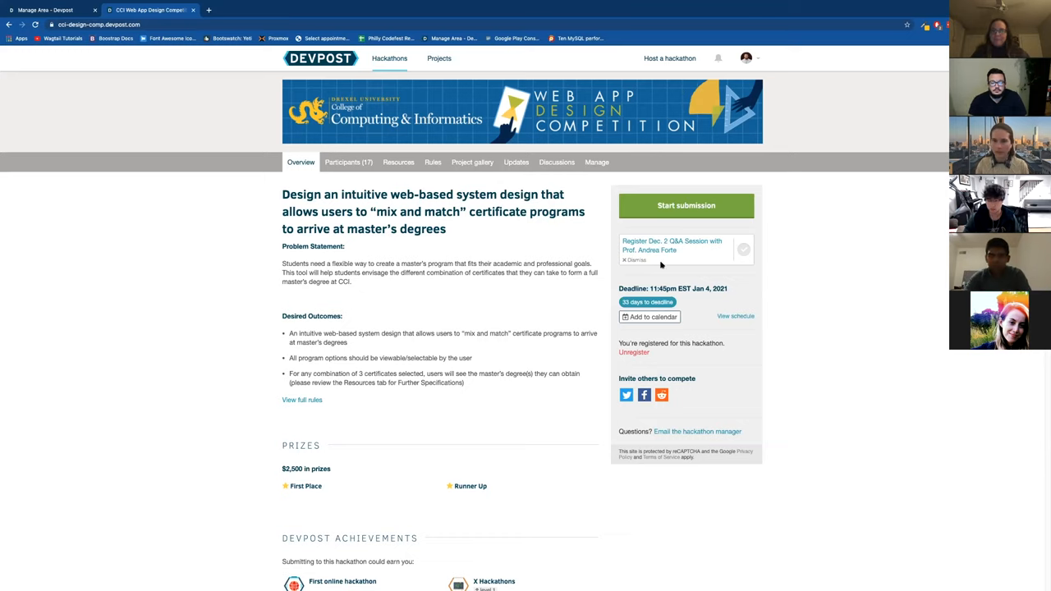
{"action": "mouse_move", "coordinate": [612, 352]}
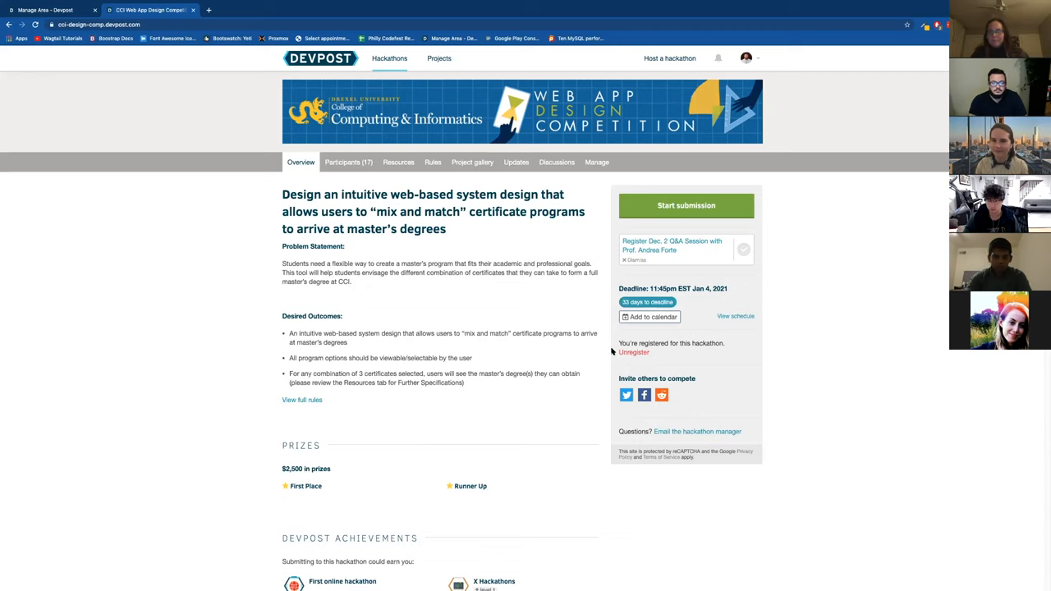
{"action": "mouse_move", "coordinate": [685, 17]}
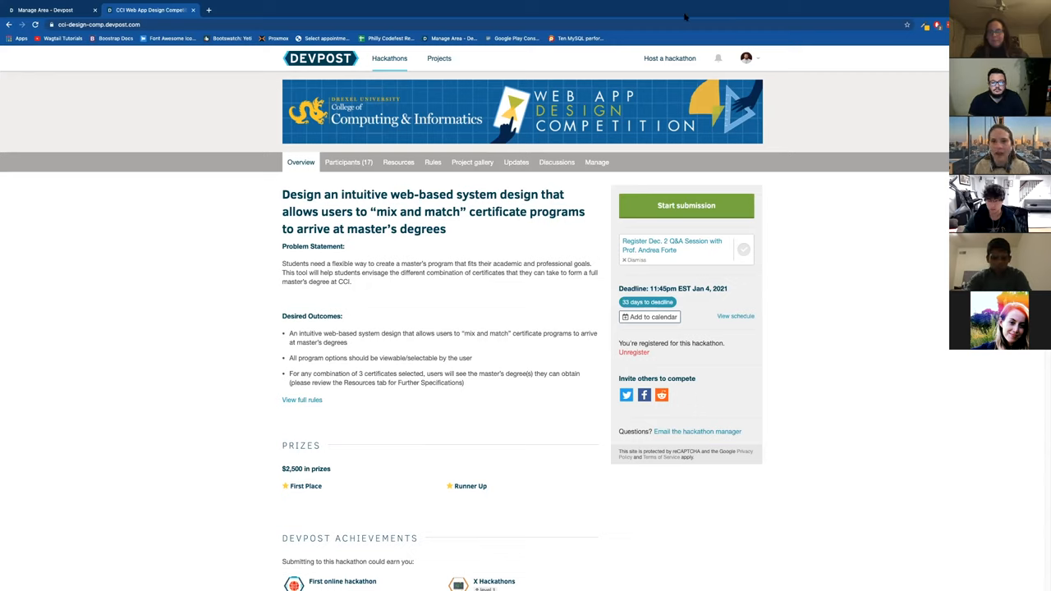
{"action": "mouse_move", "coordinate": [93, 244]}
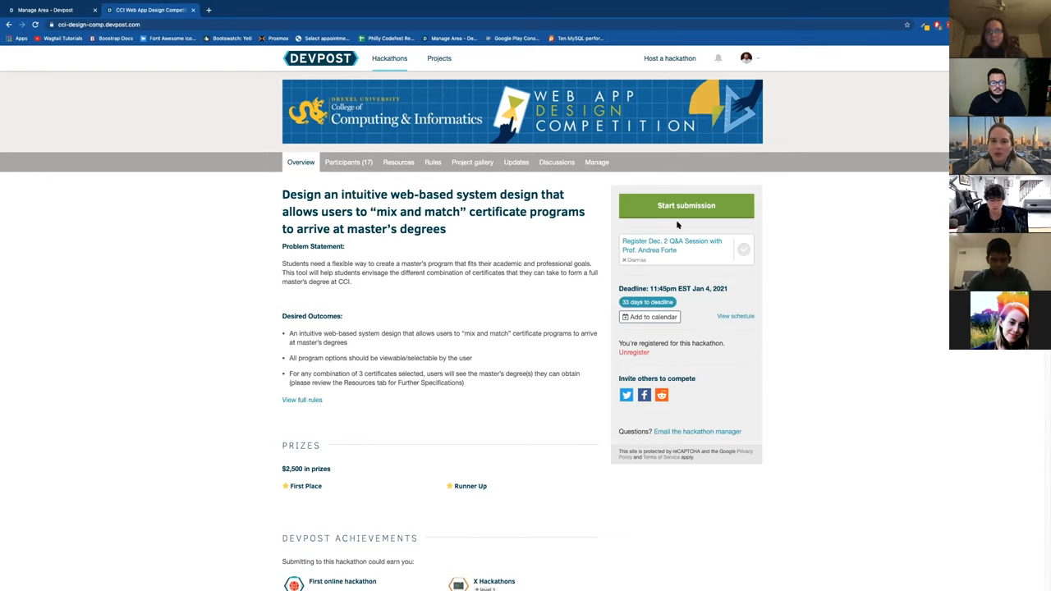
{"action": "mouse_move", "coordinate": [638, 199]}
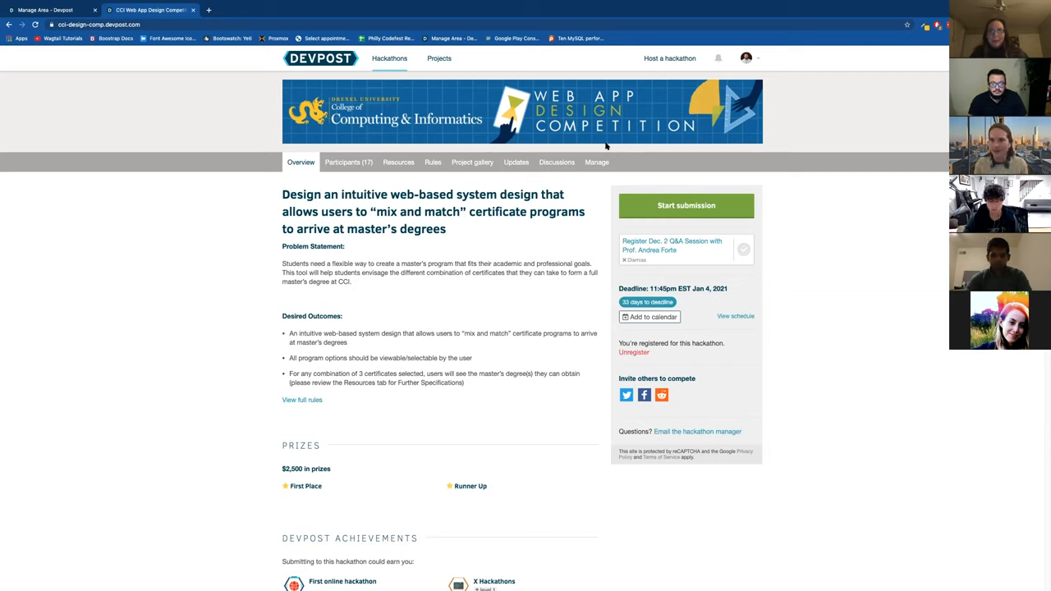
{"action": "mouse_move", "coordinate": [649, 177]}
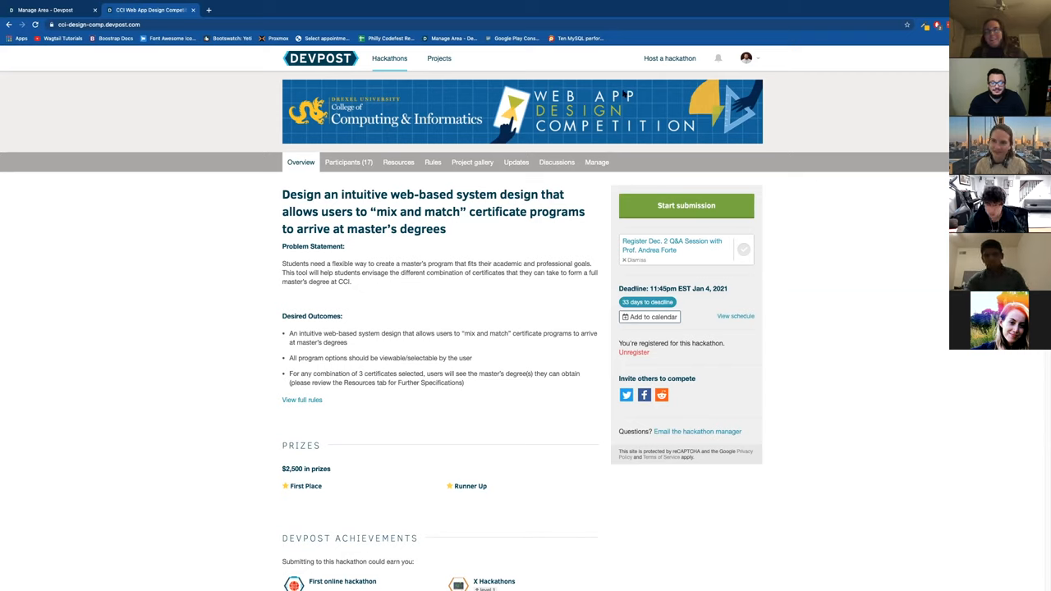
{"action": "mouse_move", "coordinate": [605, 187]}
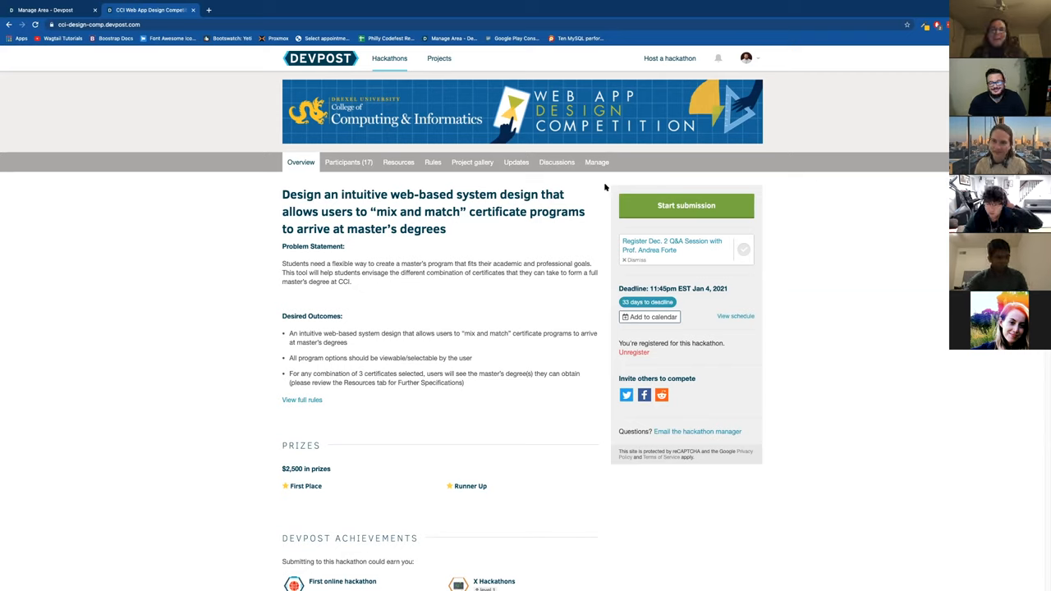
{"action": "mouse_move", "coordinate": [643, 154]}
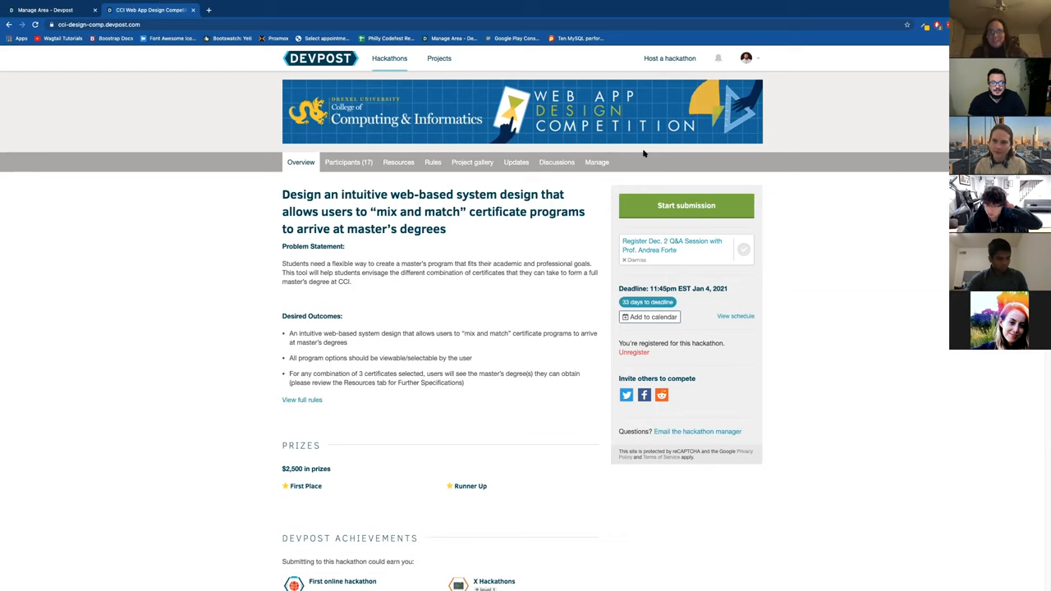
{"action": "mouse_move", "coordinate": [647, 155]}
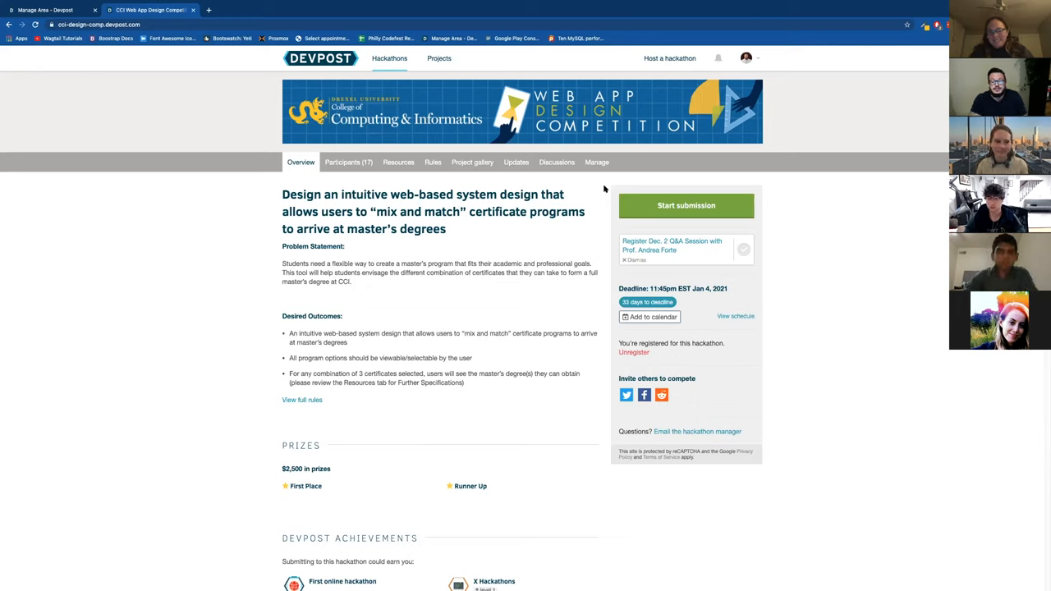
{"action": "mouse_move", "coordinate": [621, 183]}
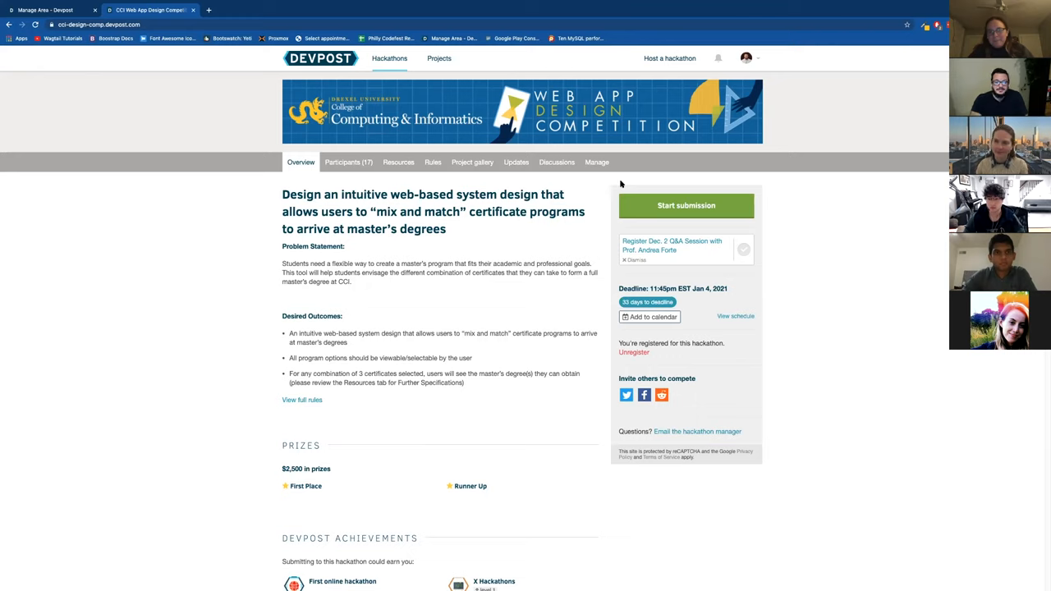
{"action": "mouse_move", "coordinate": [641, 176]}
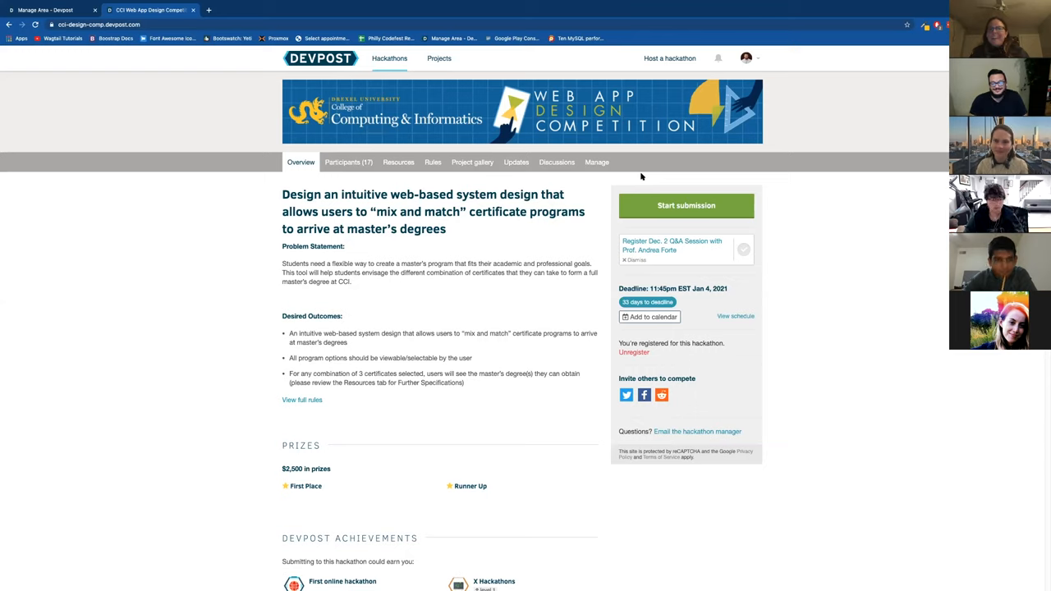
{"action": "mouse_move", "coordinate": [702, 294]}
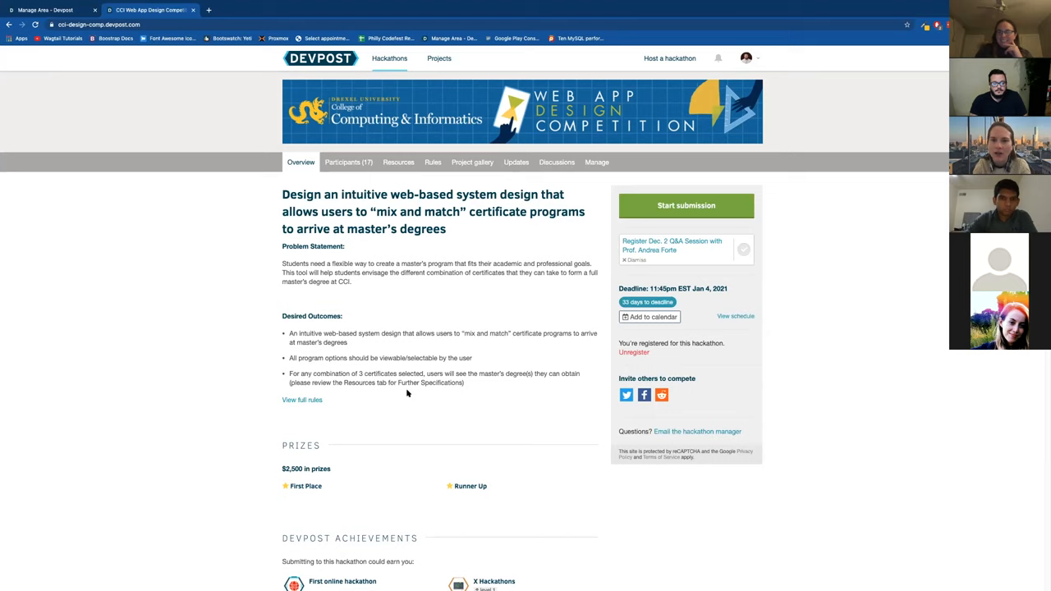
{"action": "mouse_move", "coordinate": [181, 282]}
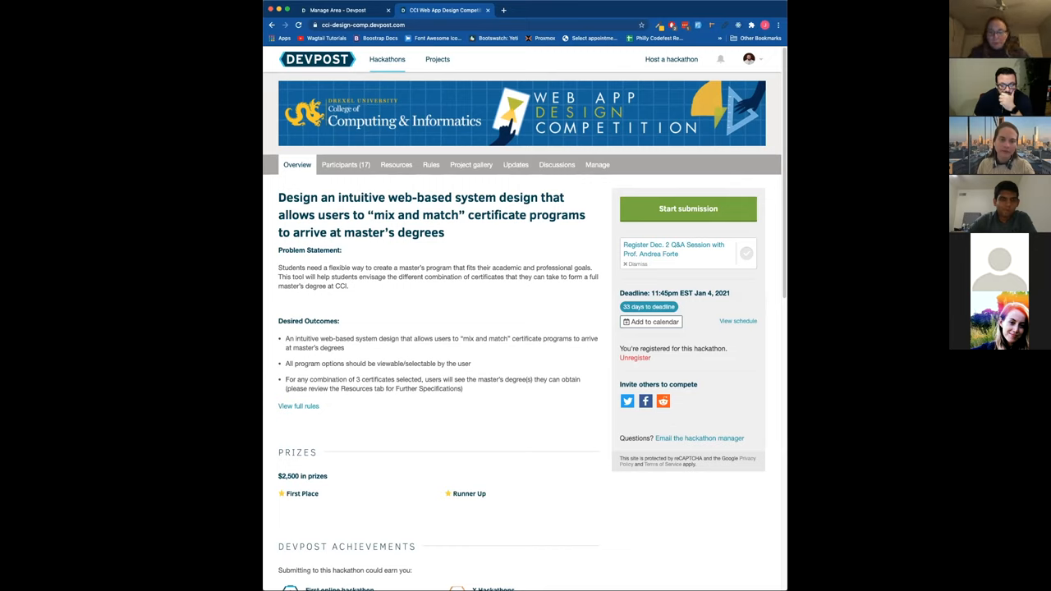
{"action": "mouse_move", "coordinate": [772, 156]}
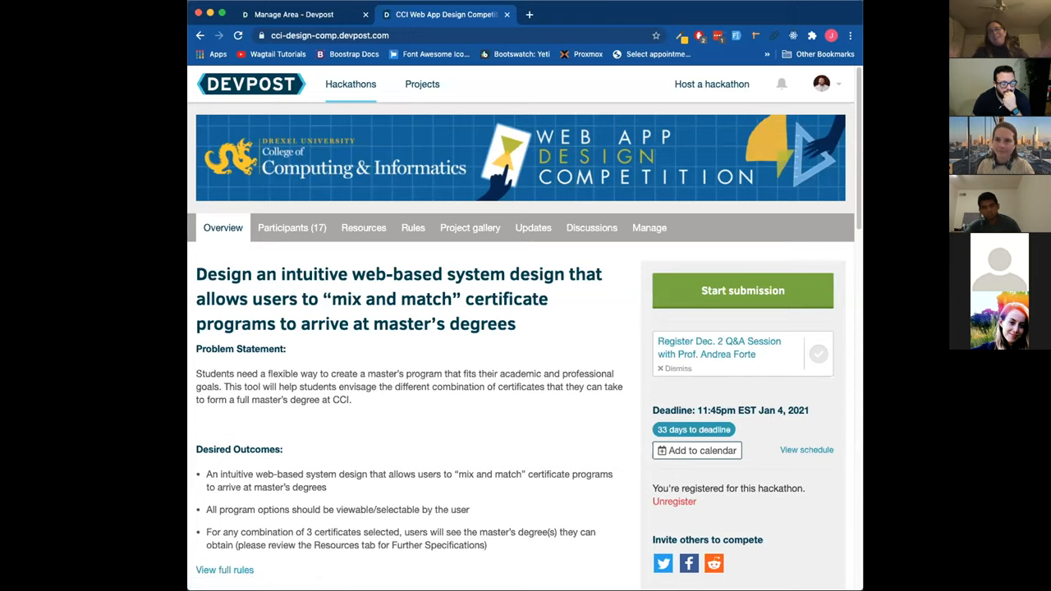
{"action": "mouse_move", "coordinate": [701, 281]}
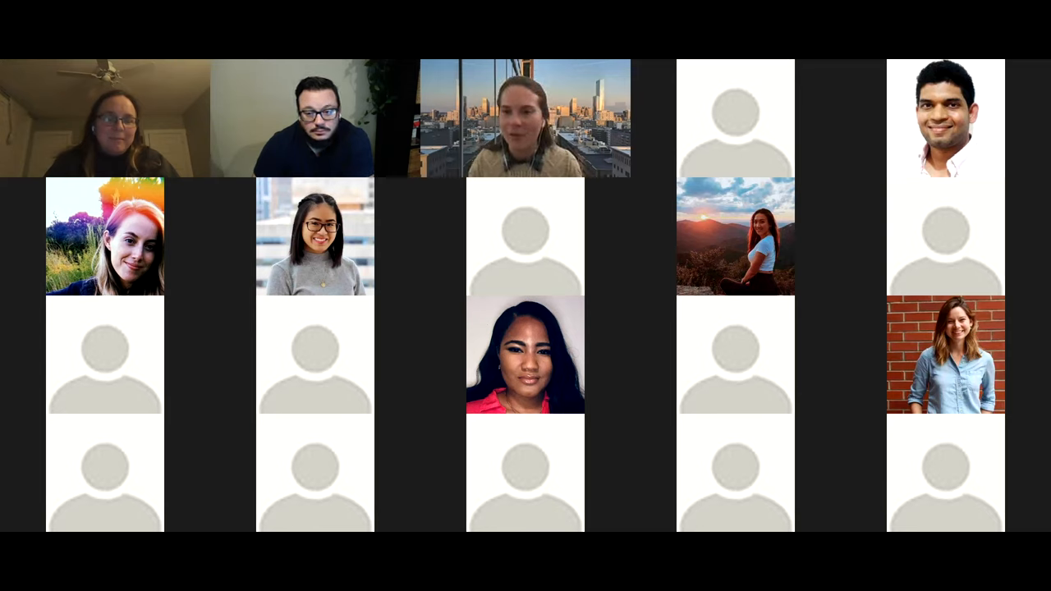
Step: Scroll the Zoom participant gallery after the screen share ends
{"action": "scroll", "scroll_direction": "down", "scroll_amount": 3}
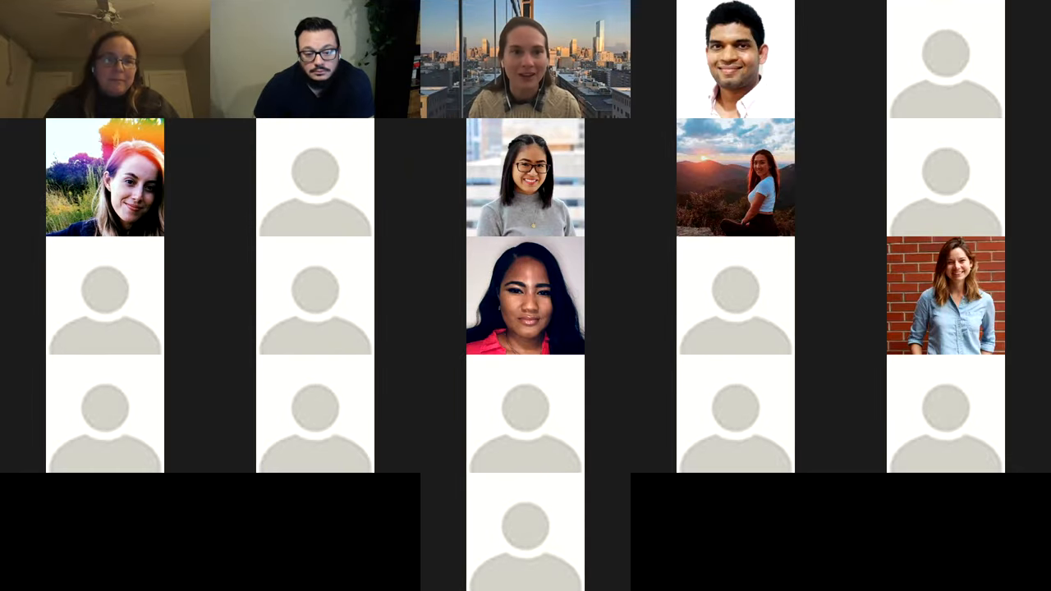